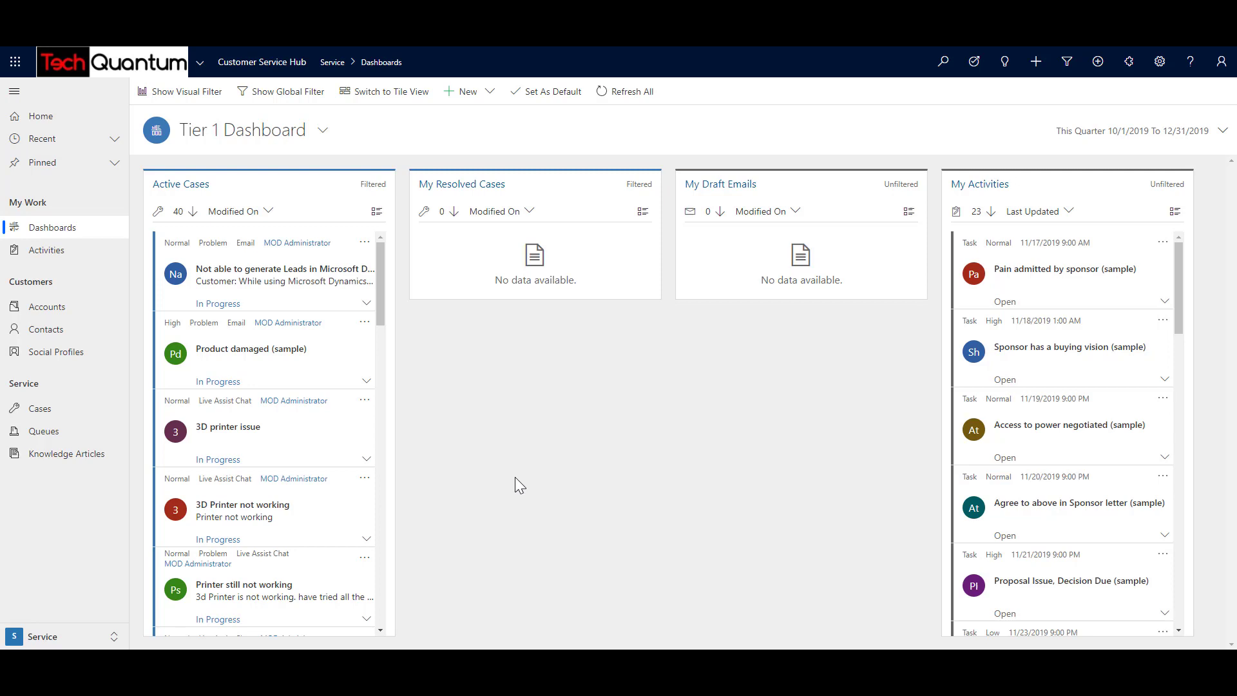
mouse_move(265, 280)
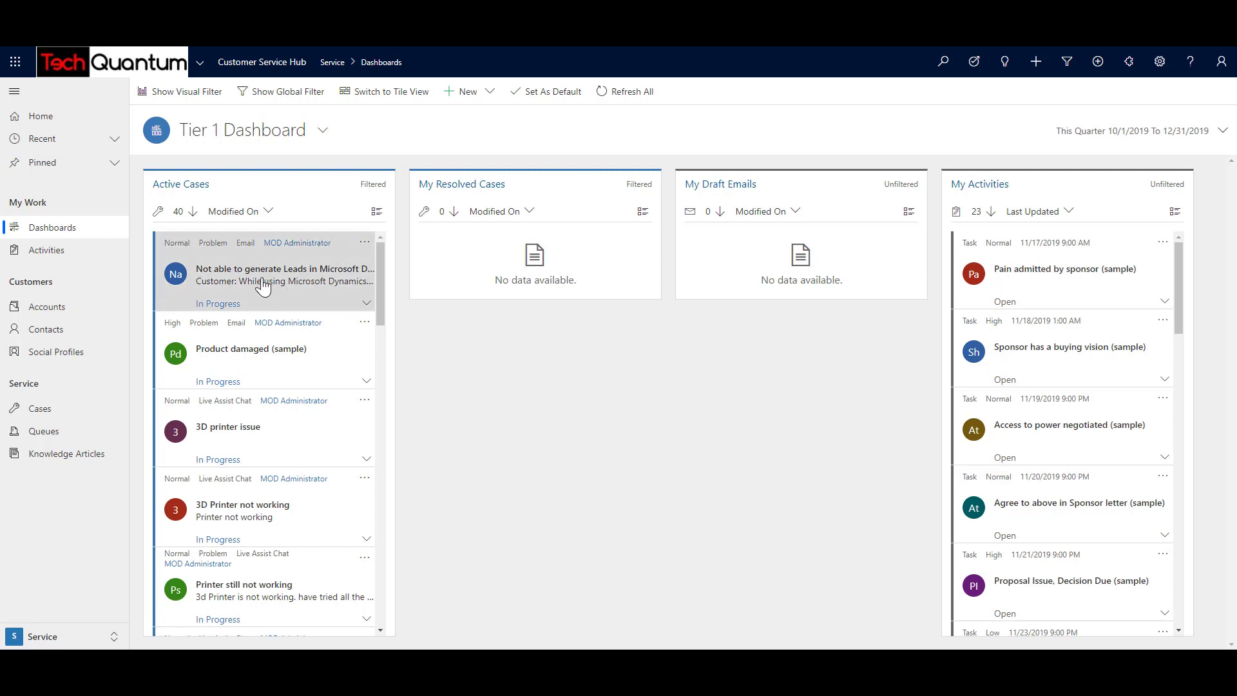
mouse_move(238, 284)
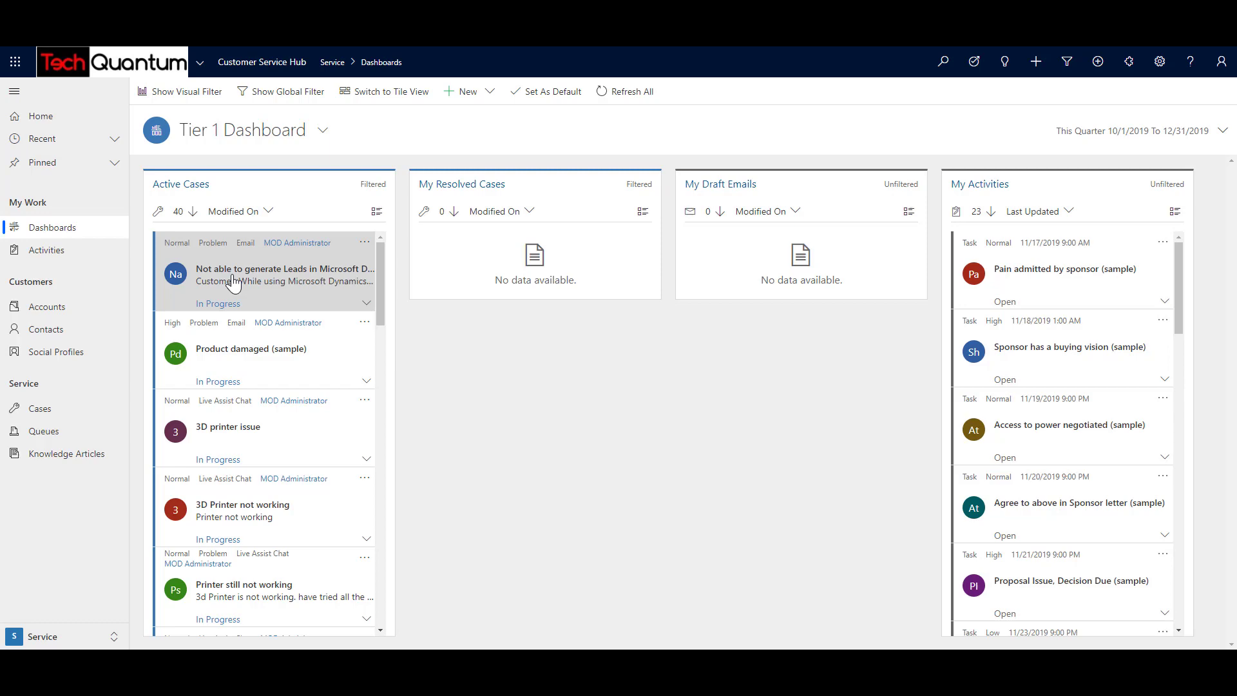
mouse_move(485, 441)
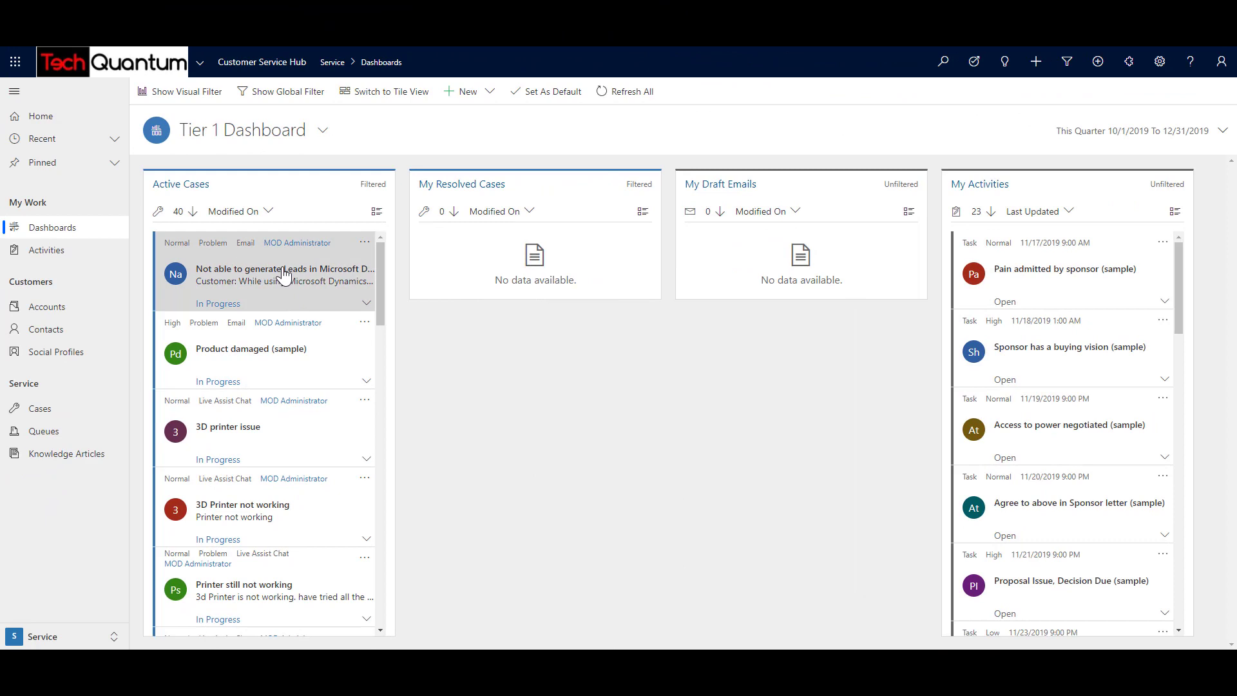
mouse_move(277, 255)
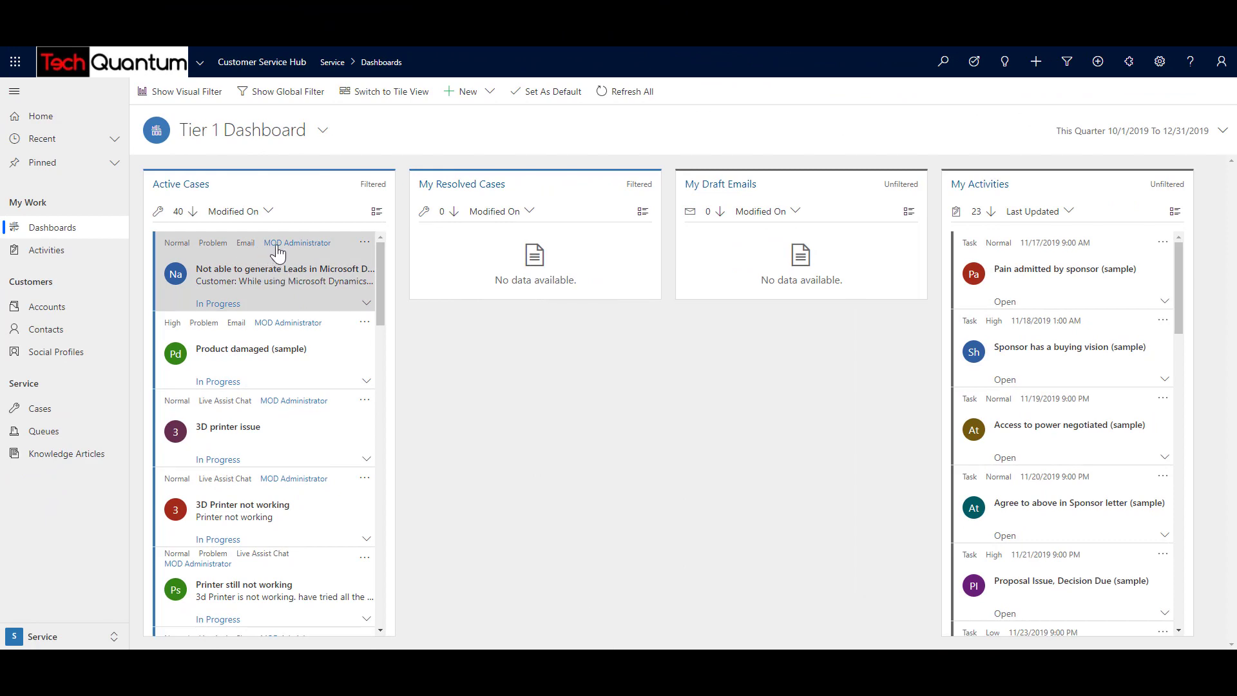
mouse_move(323, 251)
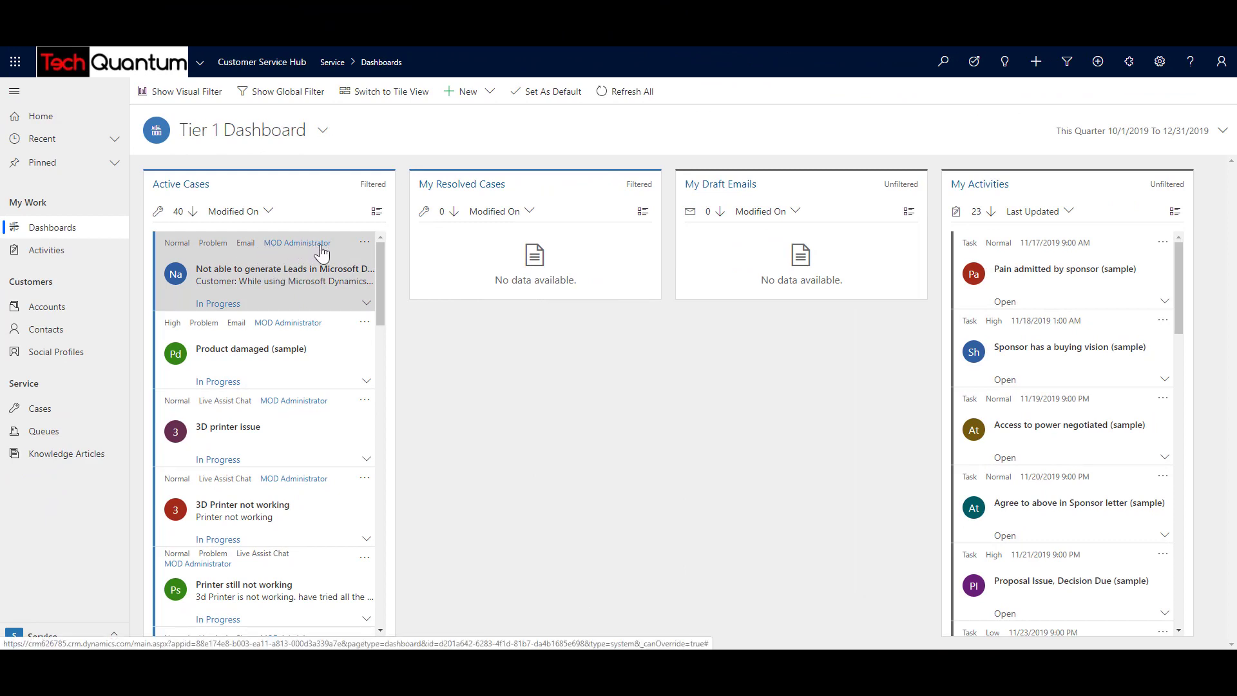
mouse_move(866, 251)
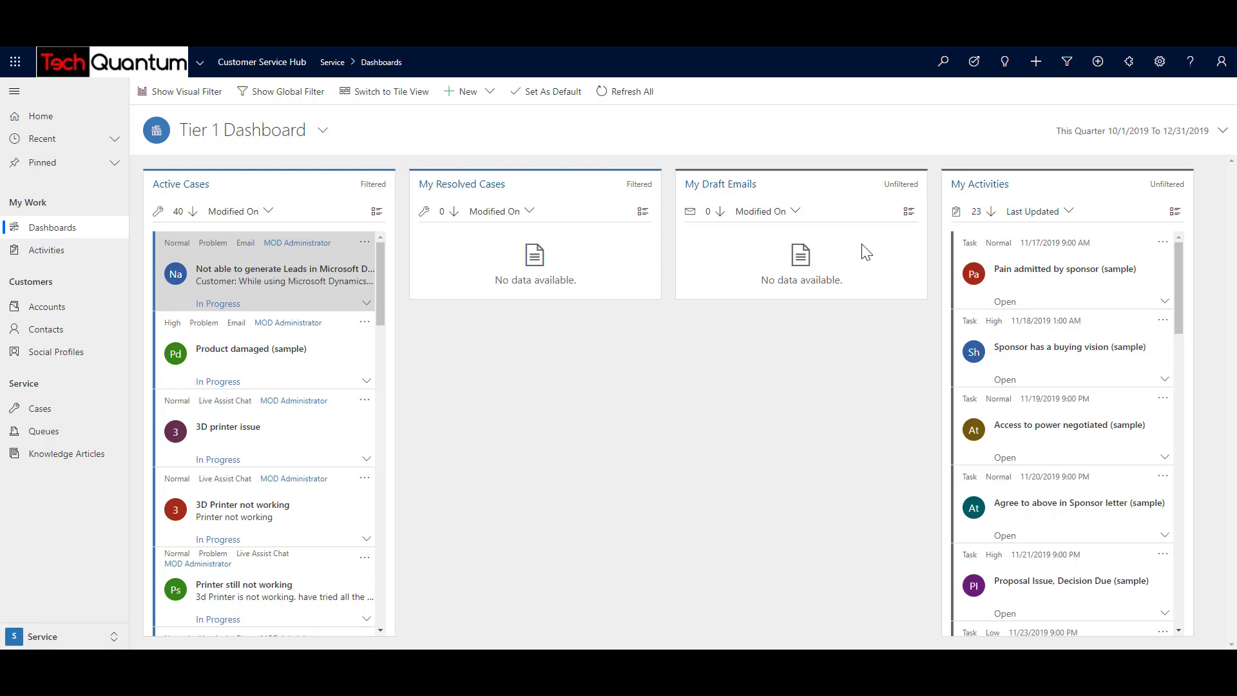
Search the Cases list for 'Not able to' to find the Leads case.
click(1219, 62)
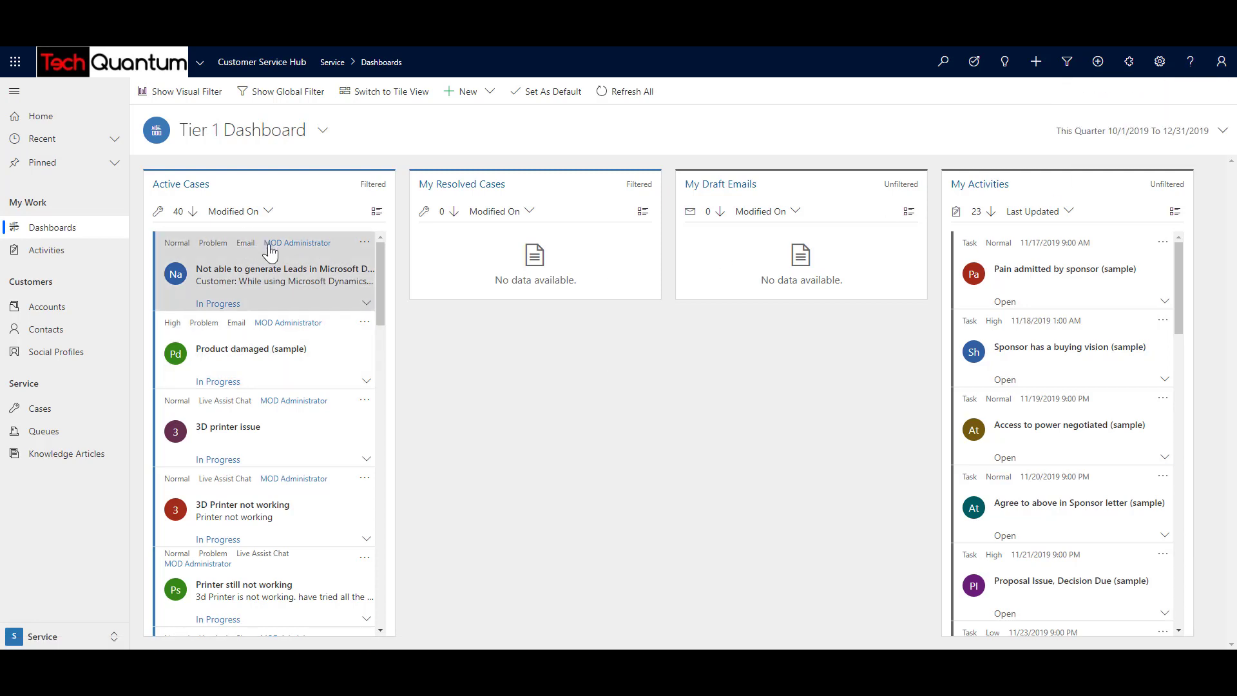
mouse_move(208, 182)
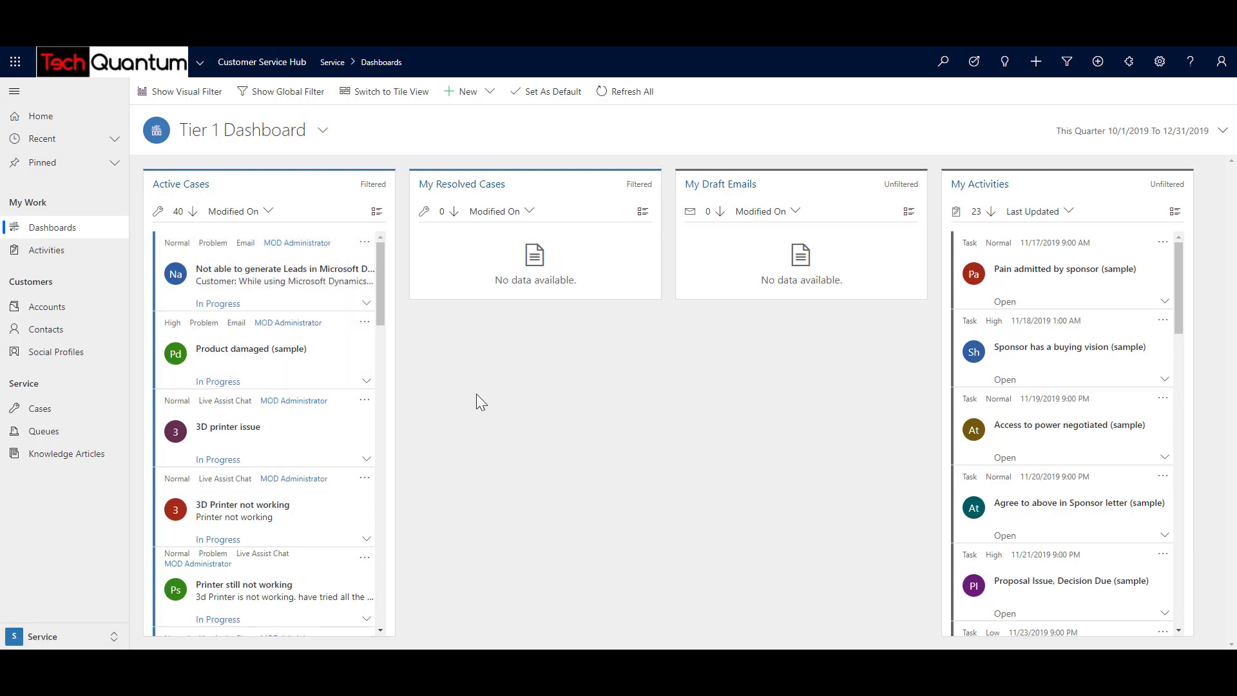
mouse_move(161, 363)
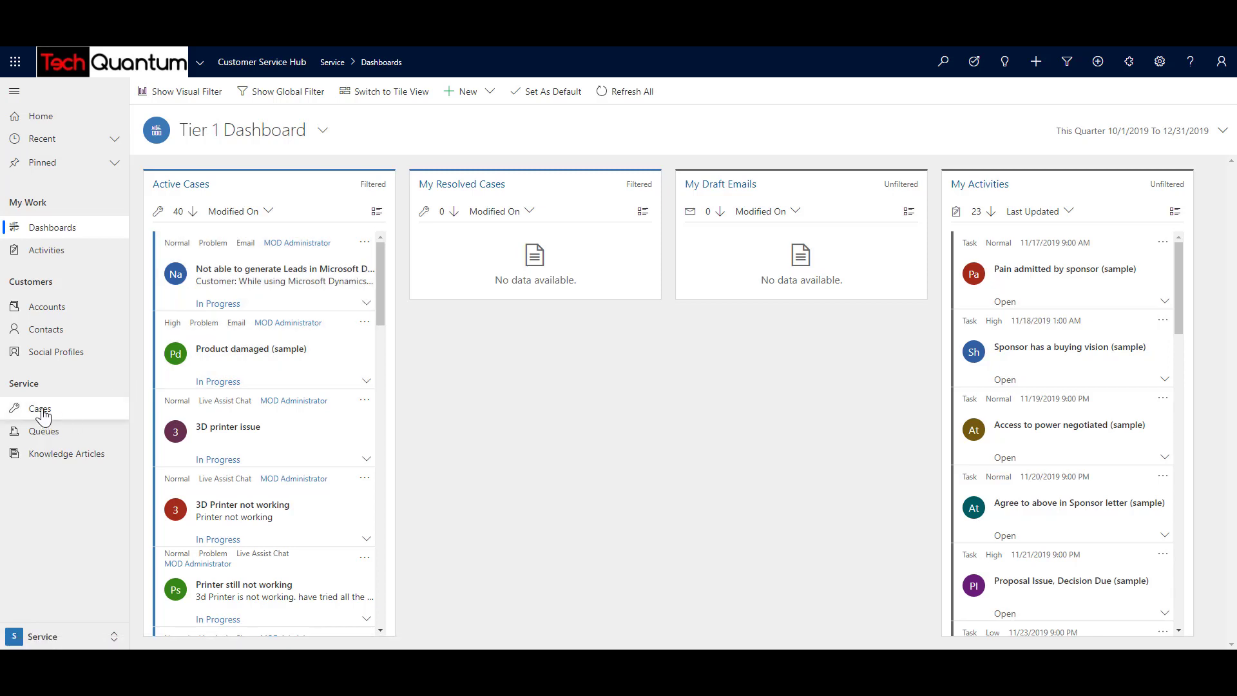
click(40, 407)
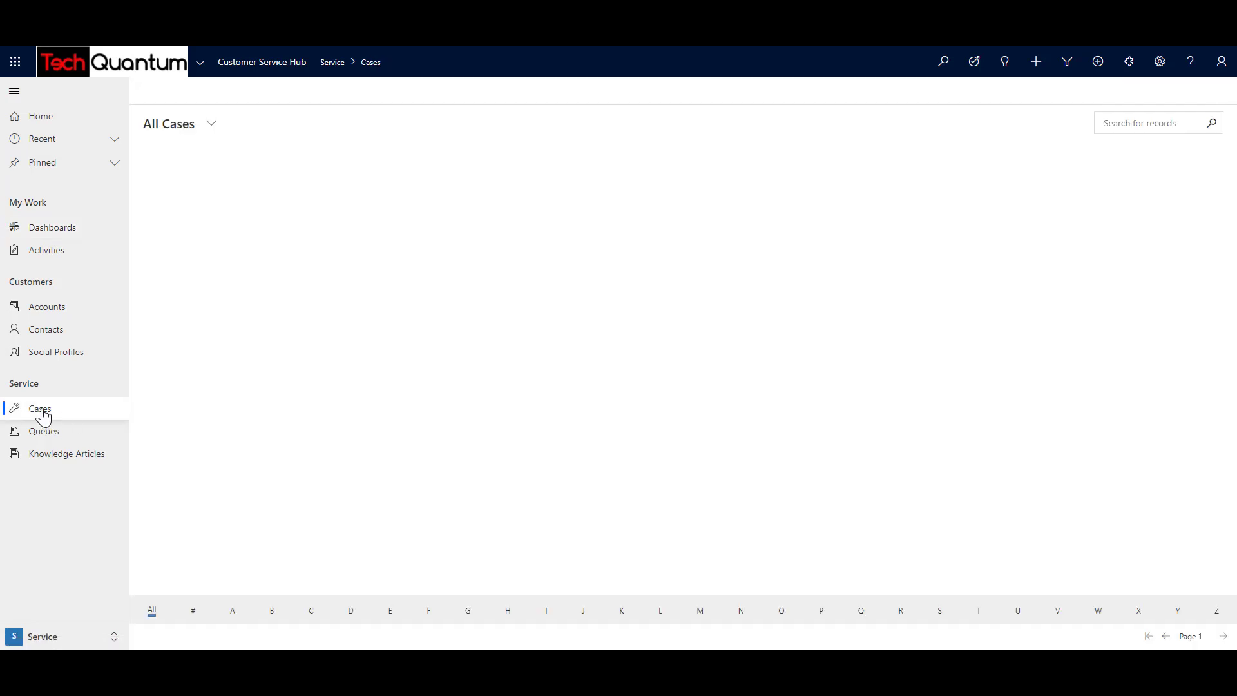
click(39, 408)
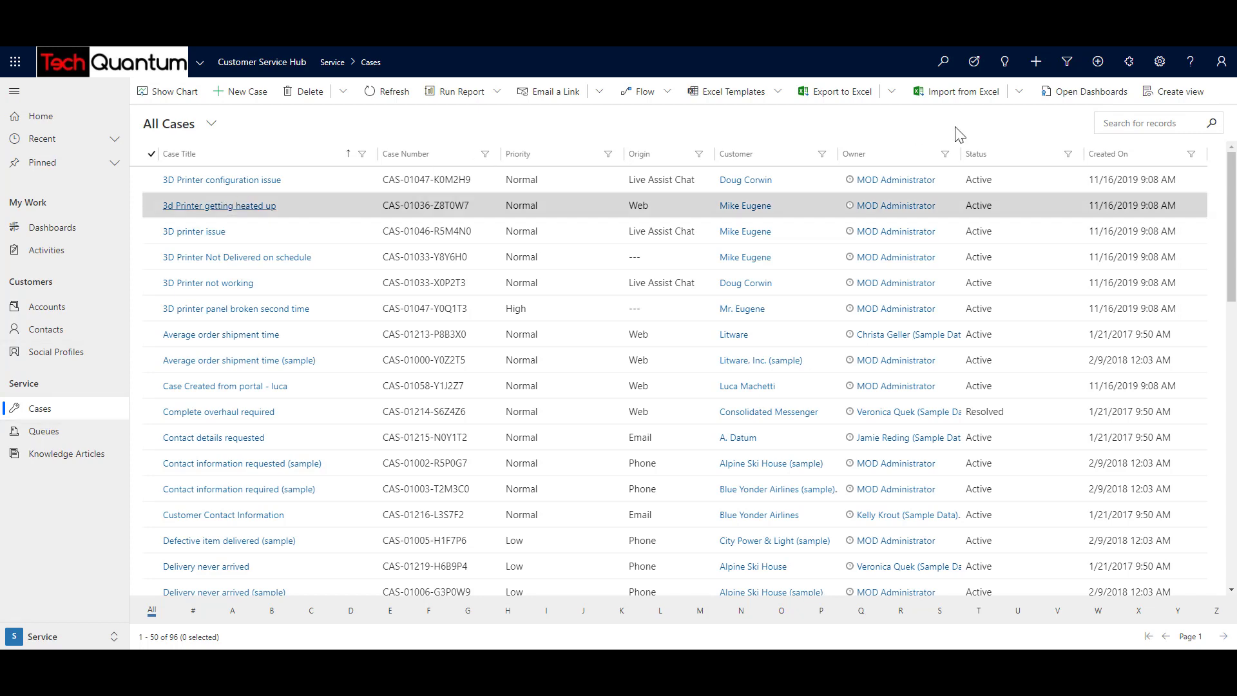
text(Not able to)
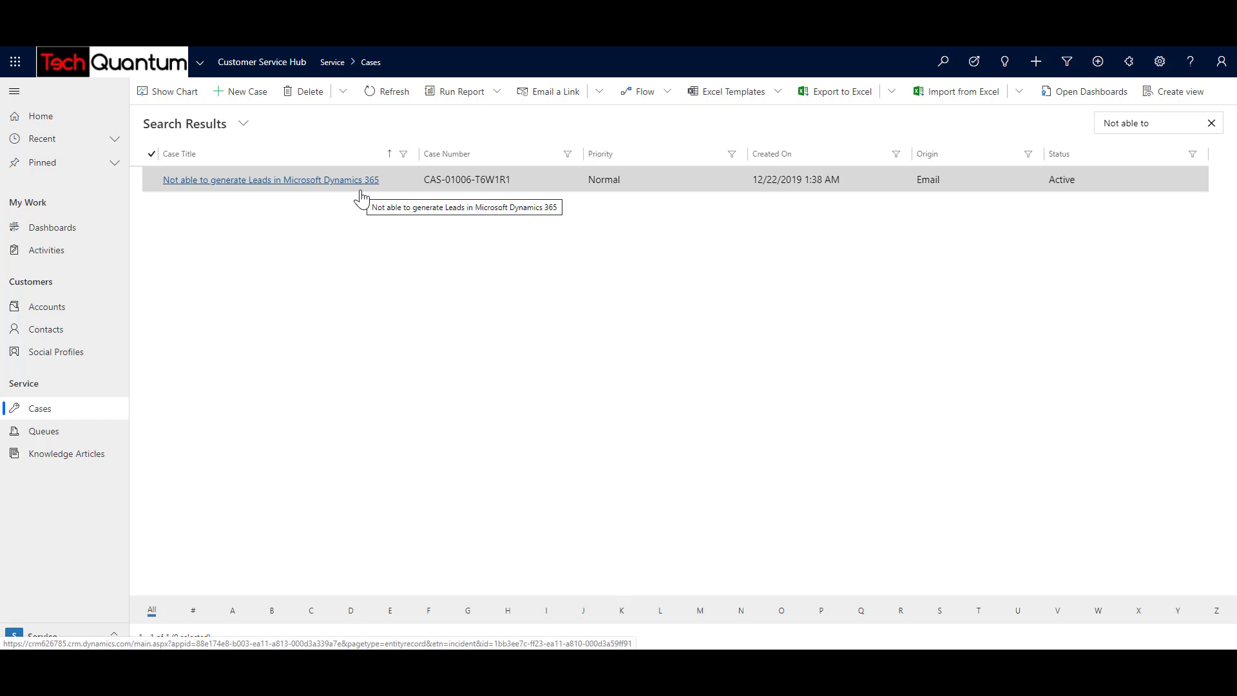
click(270, 179)
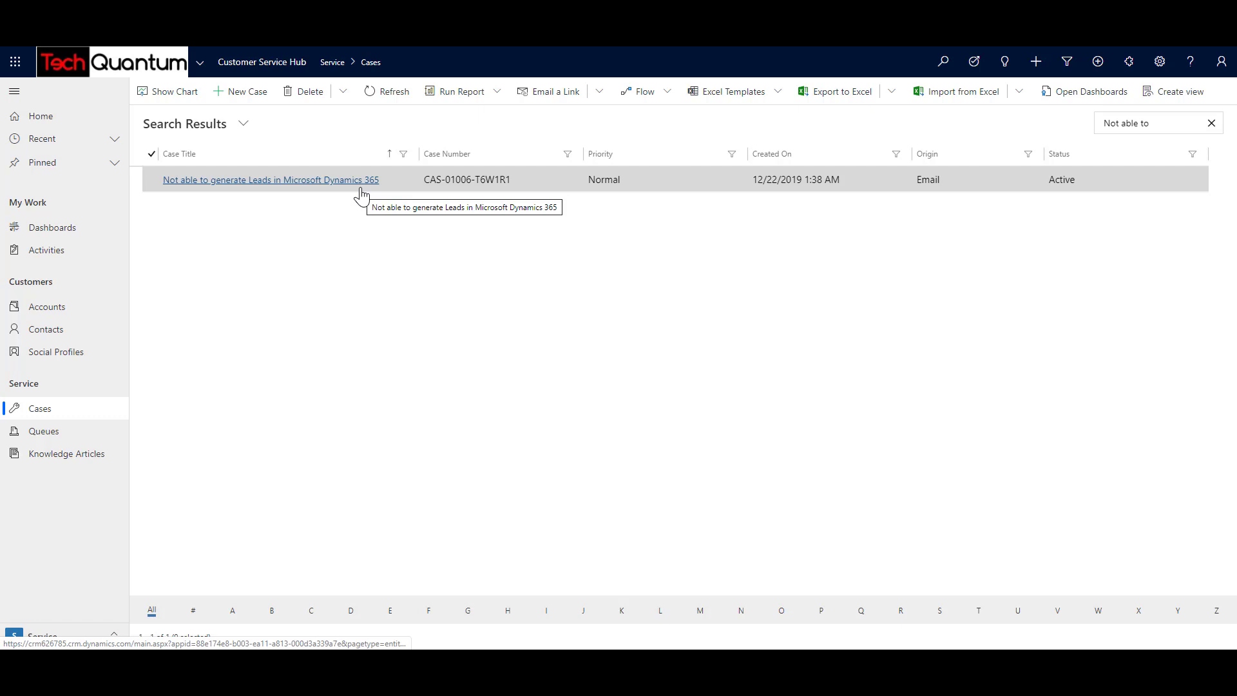
mouse_move(362, 188)
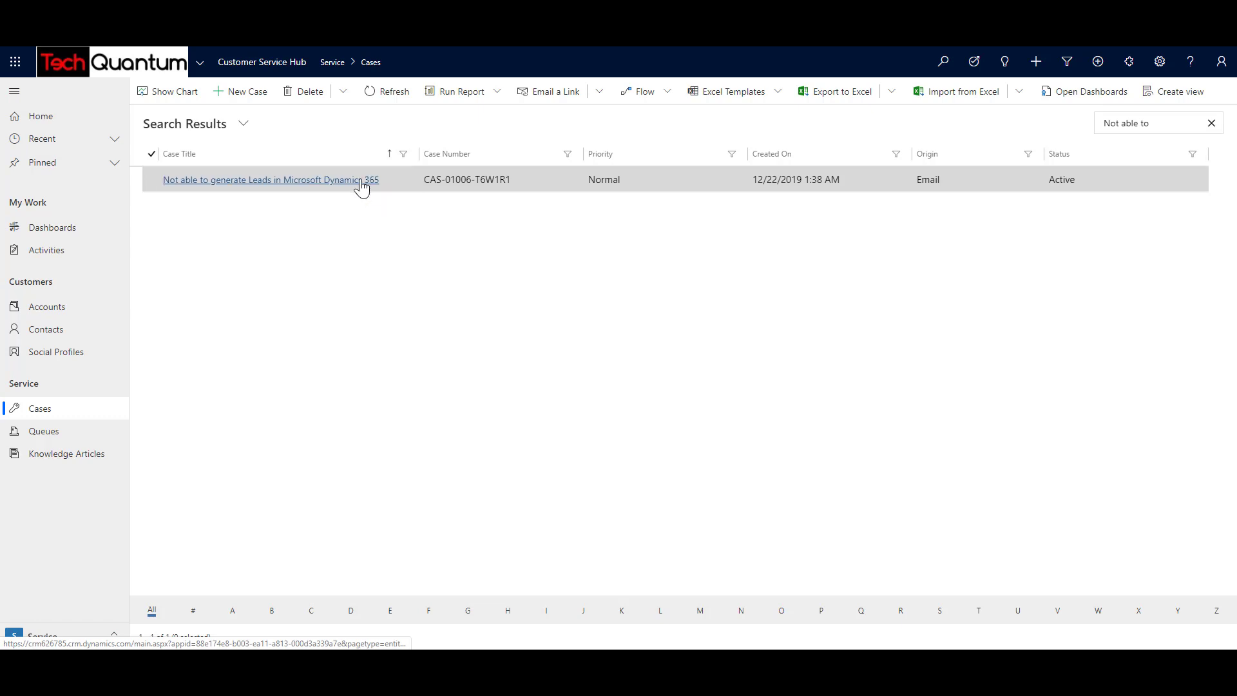
Open the Leads case, set its contact to Nancy Anderson (sample), and save.
click(270, 180)
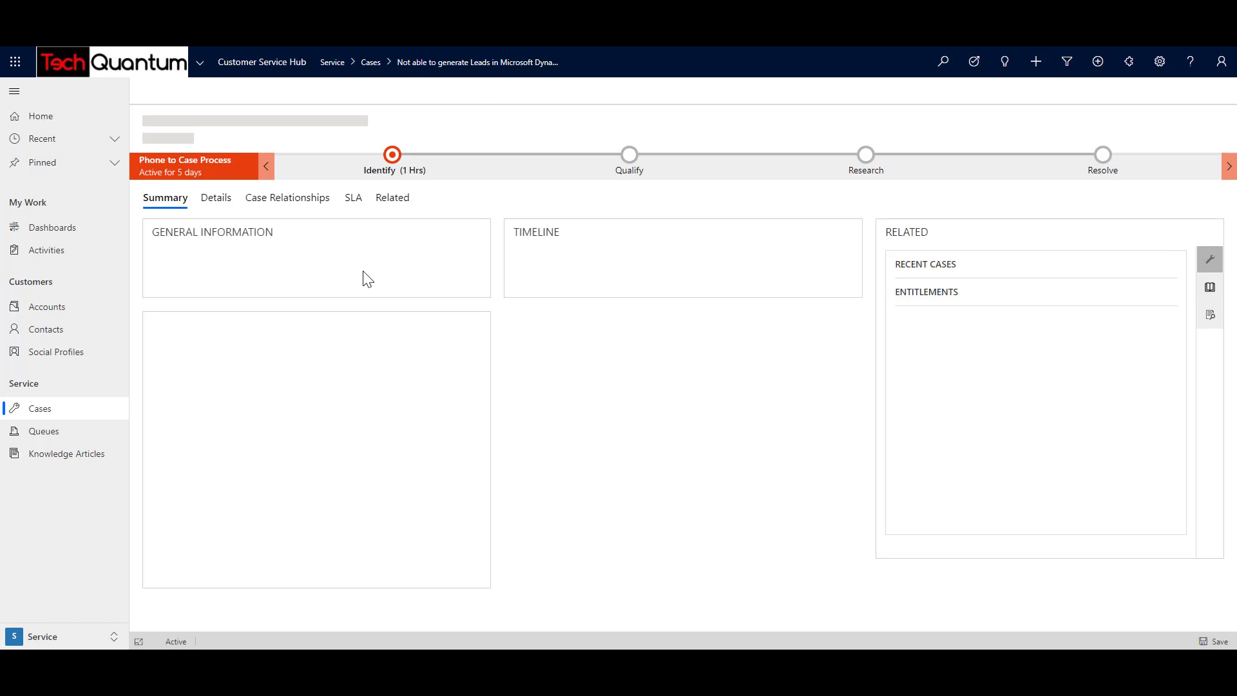
click(925, 291)
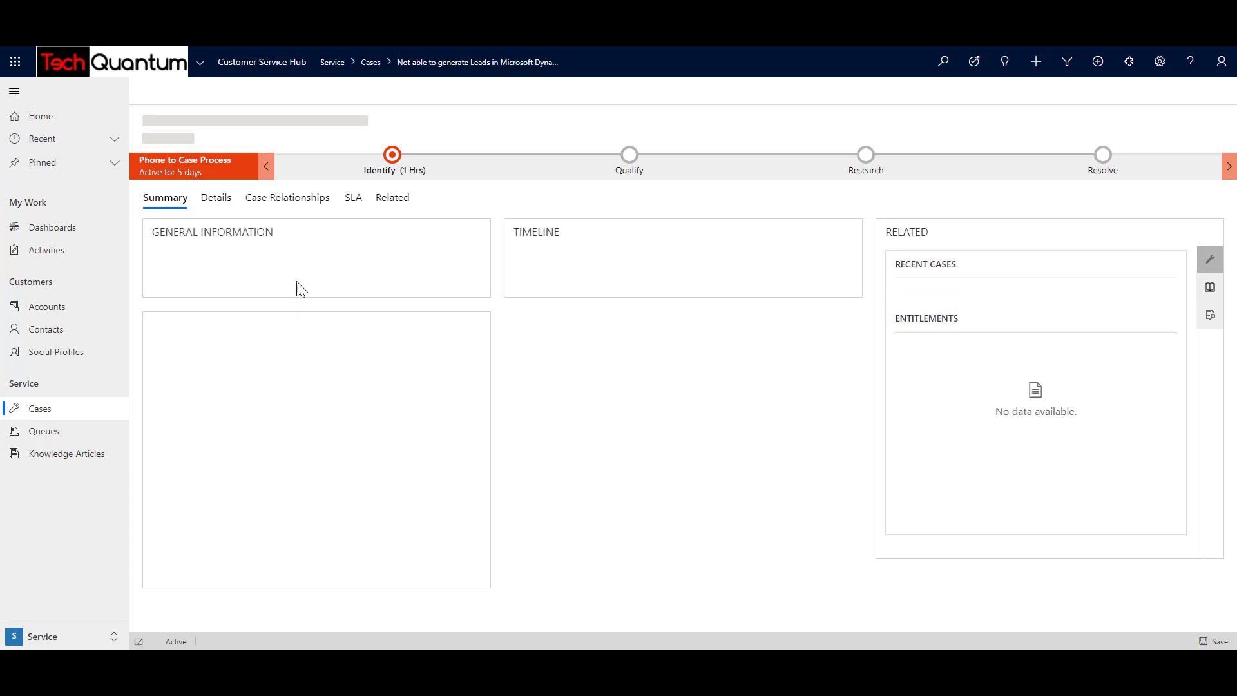
mouse_move(296, 245)
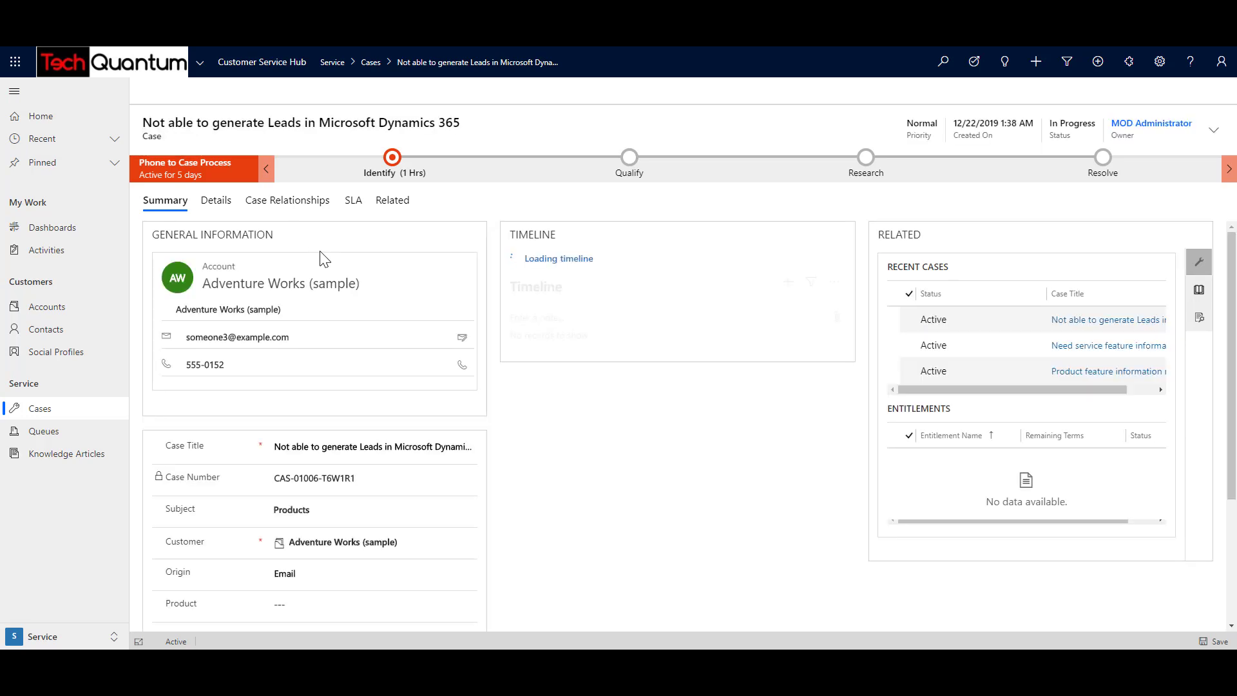
mouse_move(282, 264)
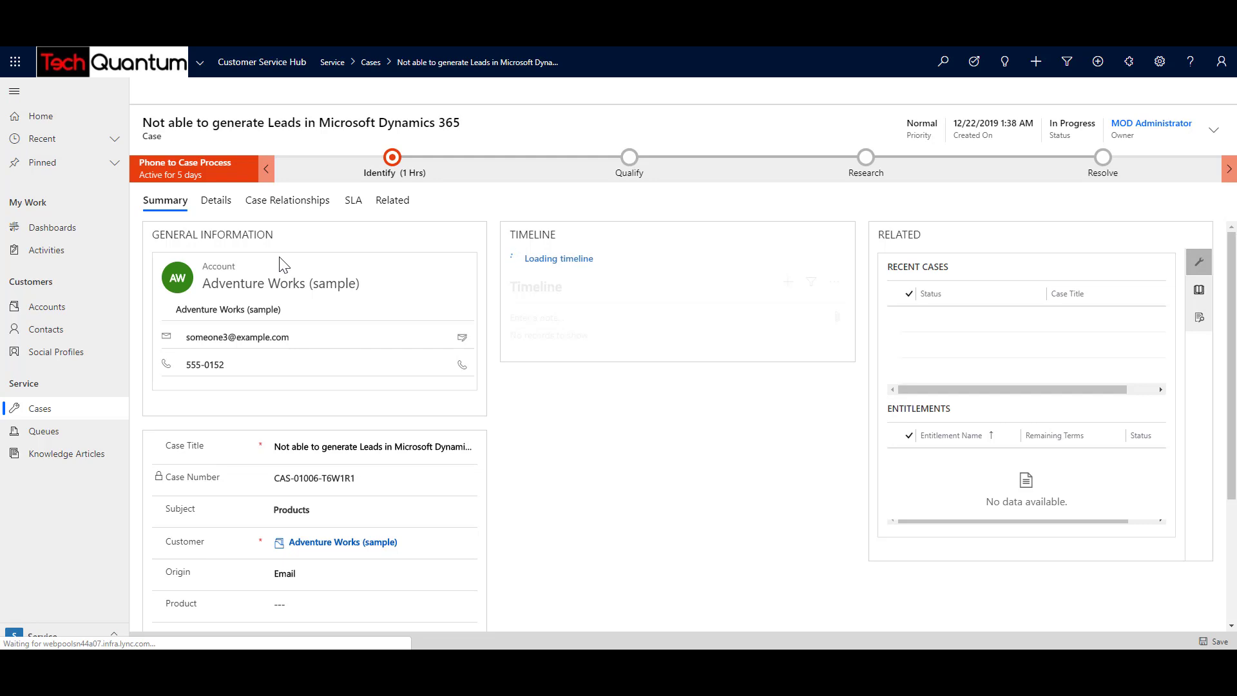
click(216, 199)
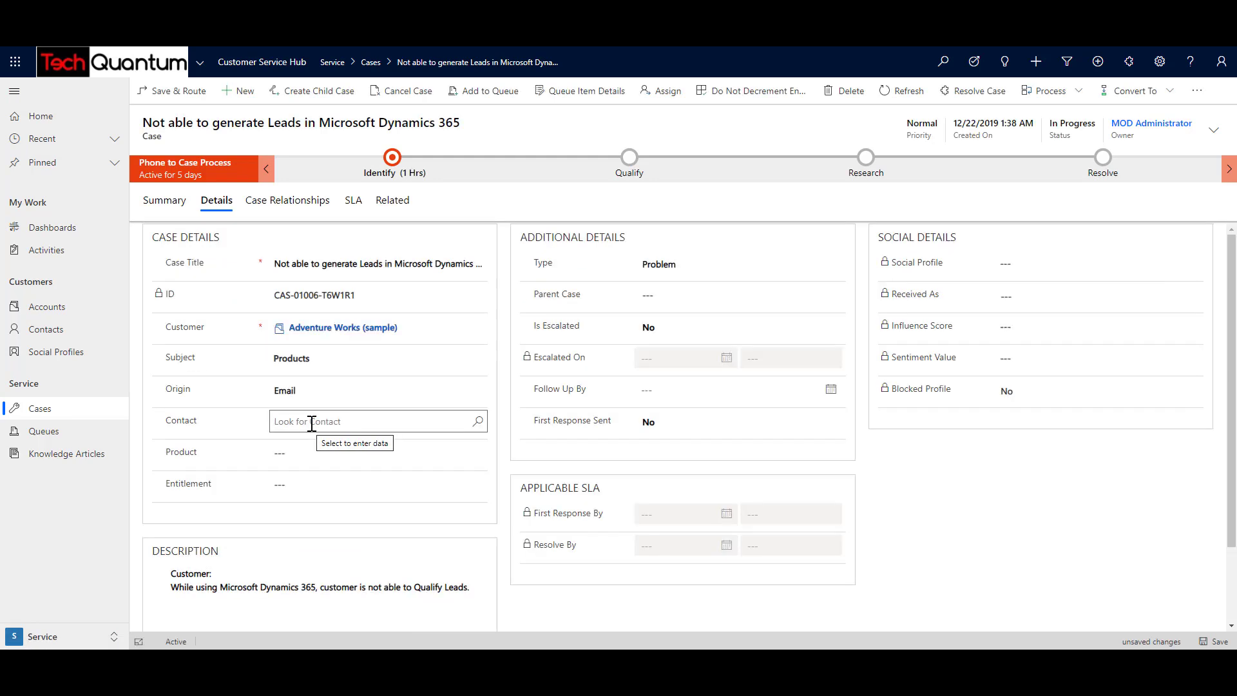
click(371, 421)
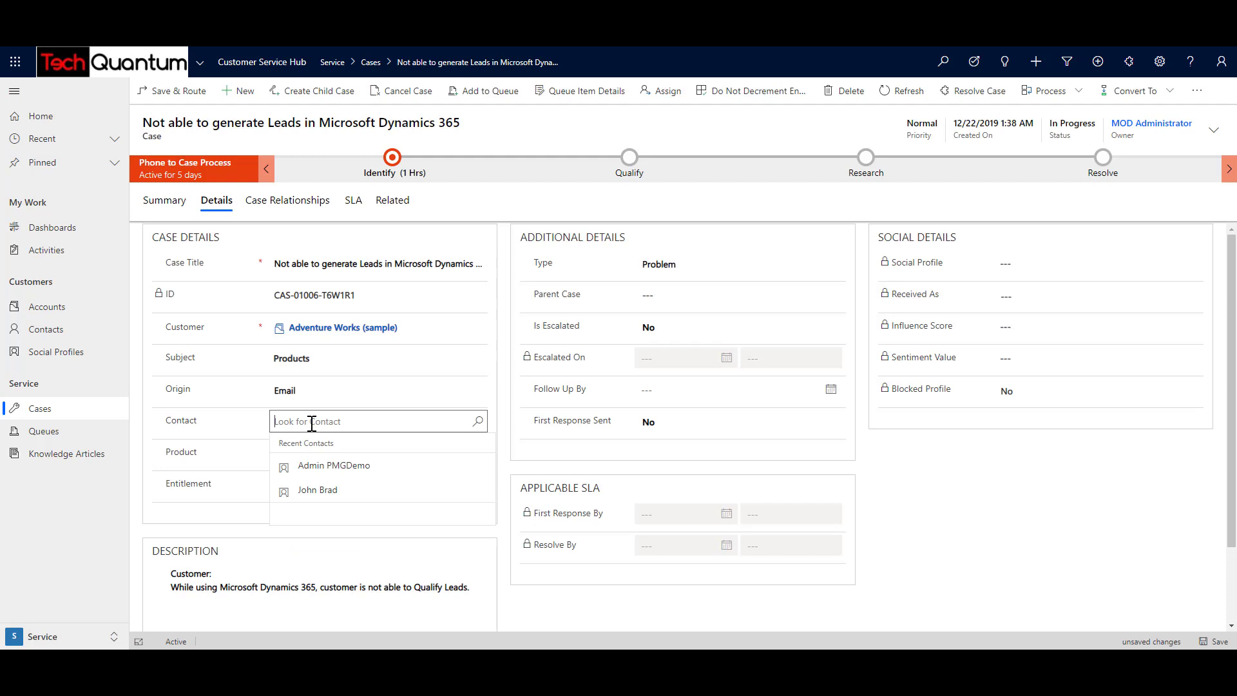
text(nancy)
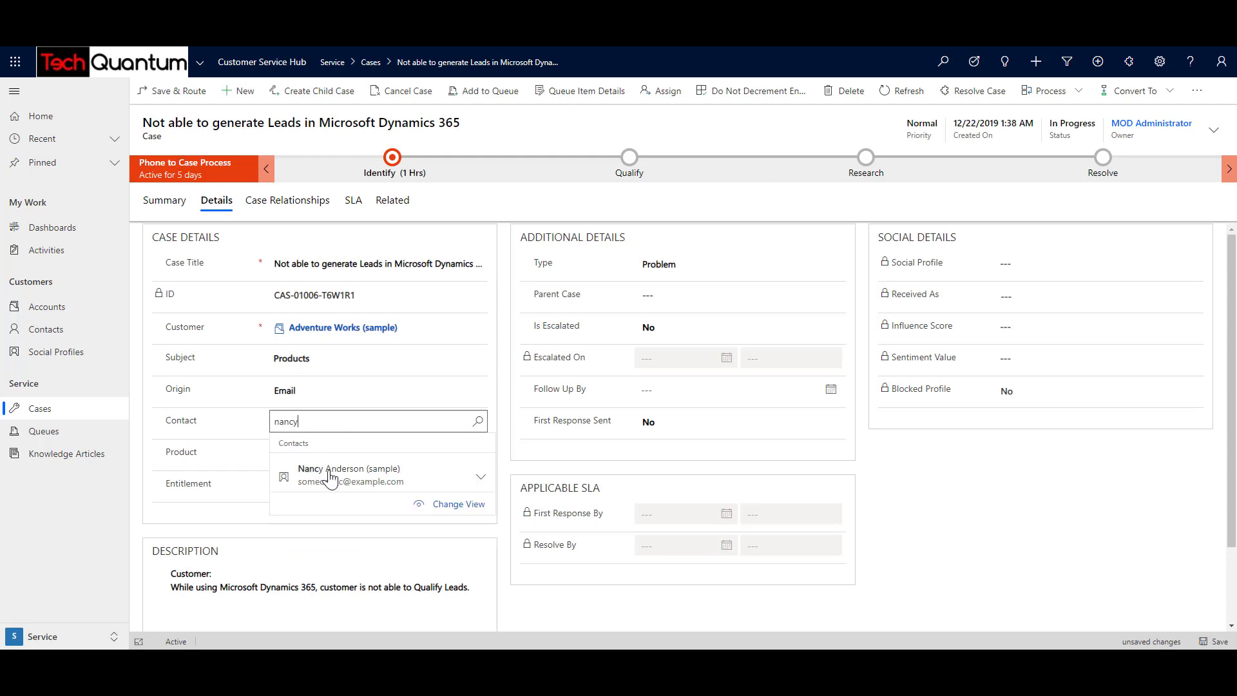
click(347, 475)
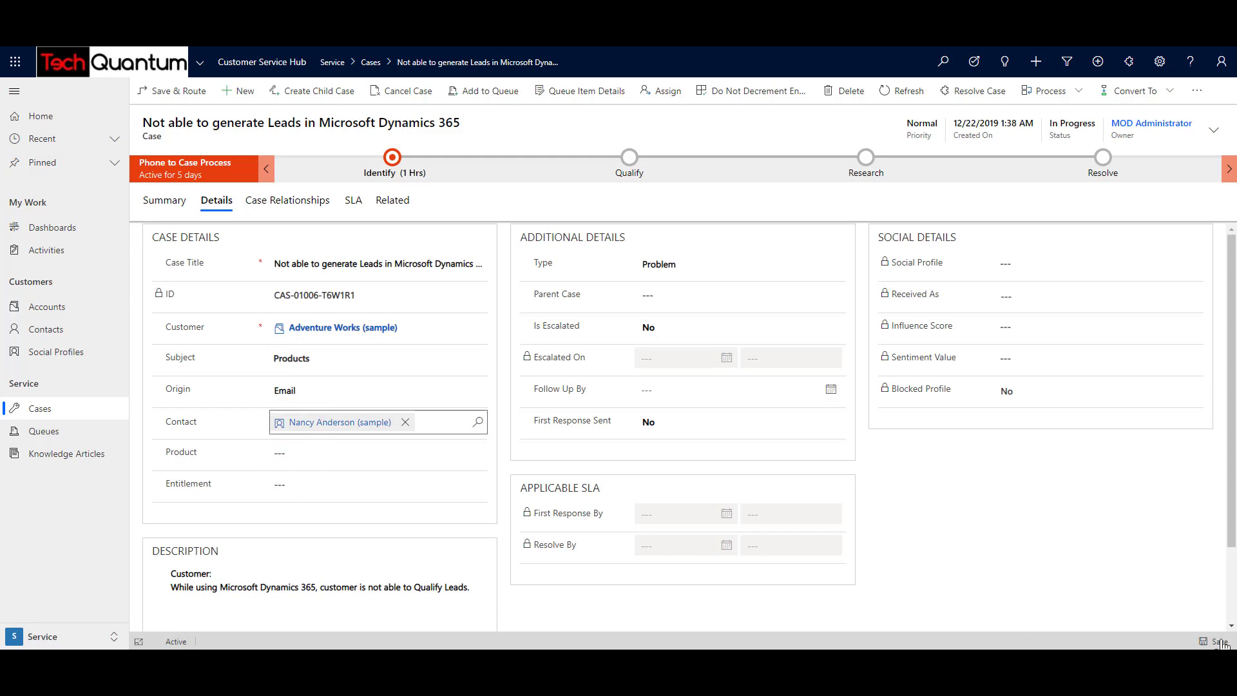
click(499, 493)
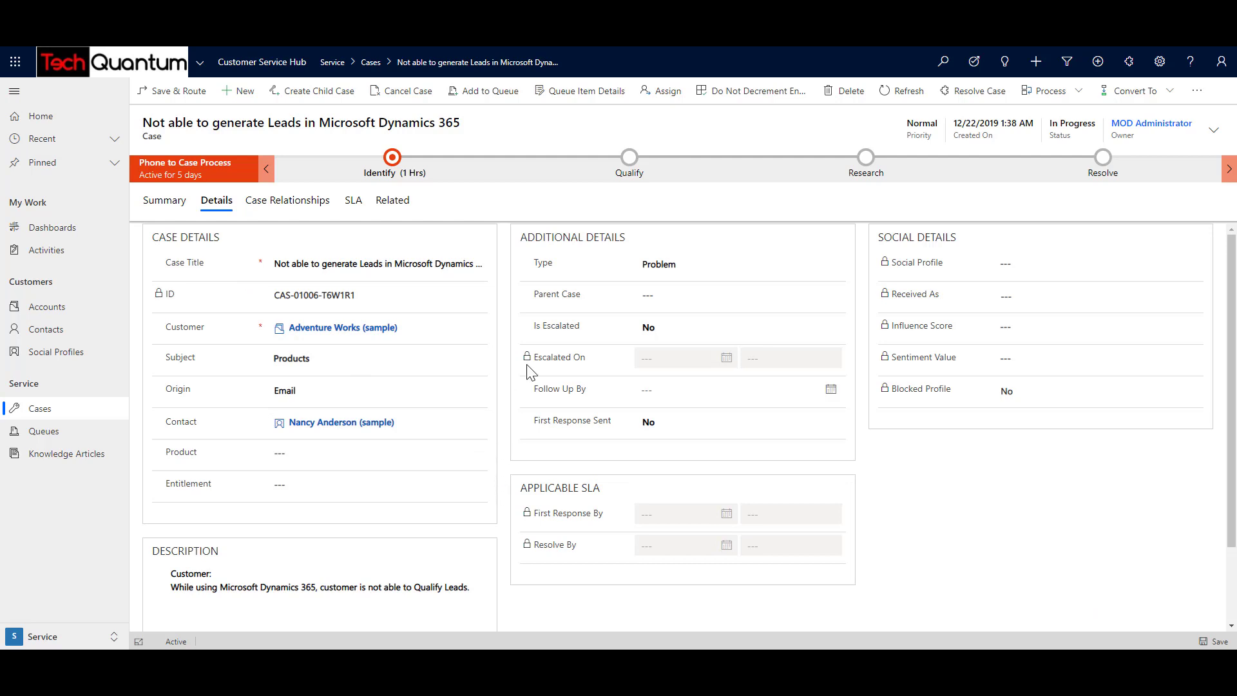
mouse_move(660, 91)
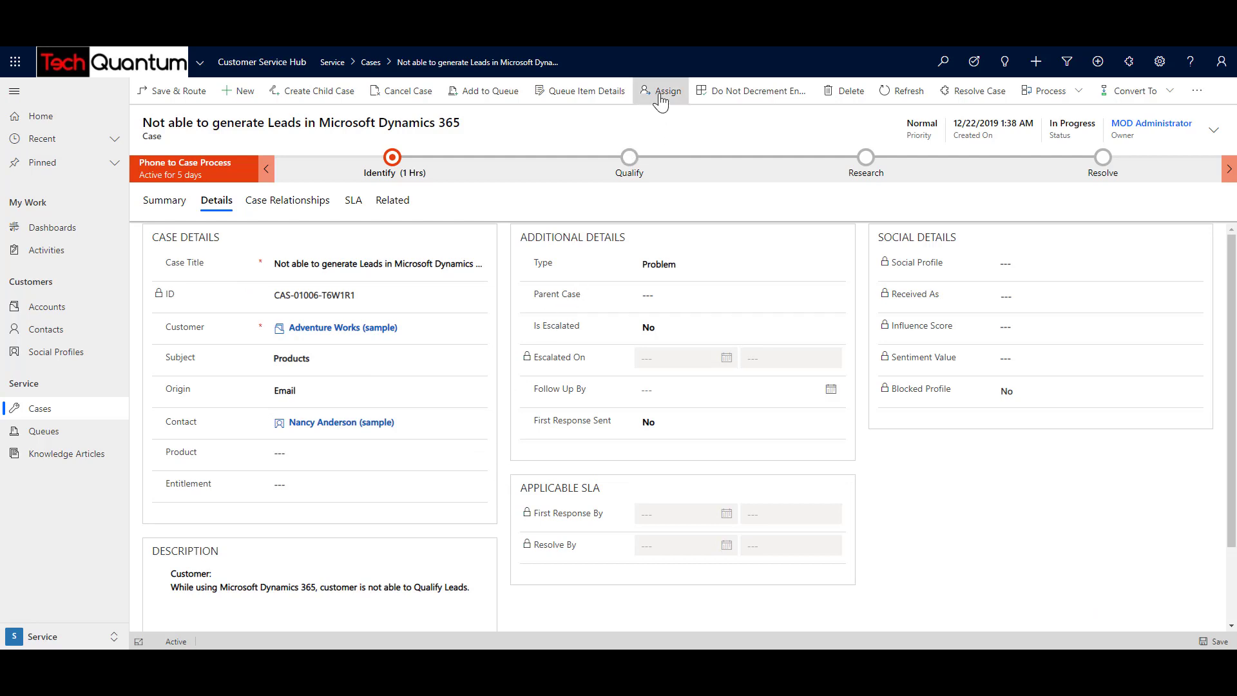
click(666, 91)
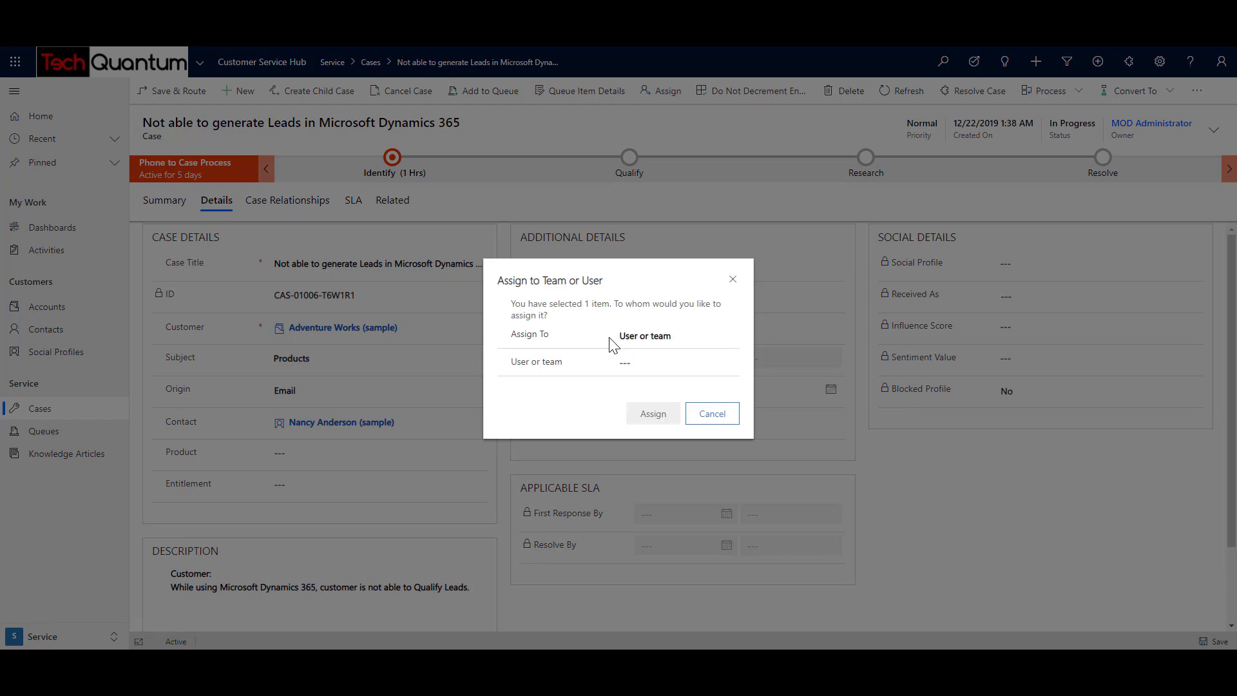
mouse_move(534, 375)
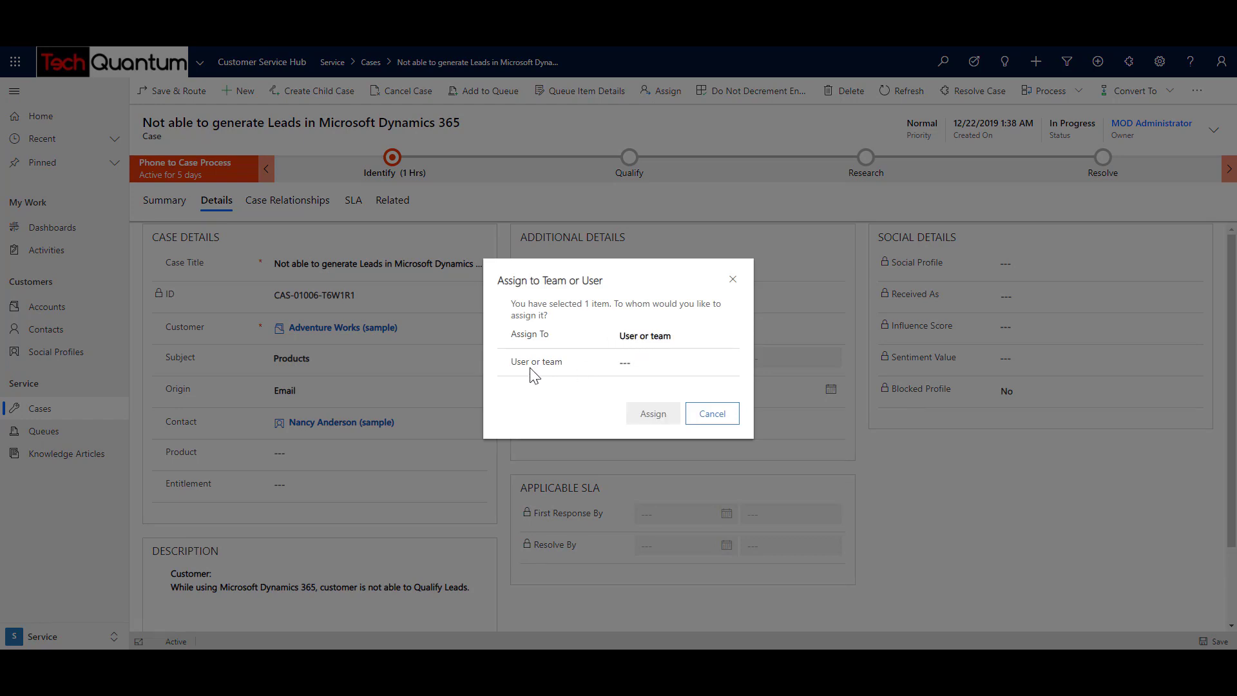
click(675, 362)
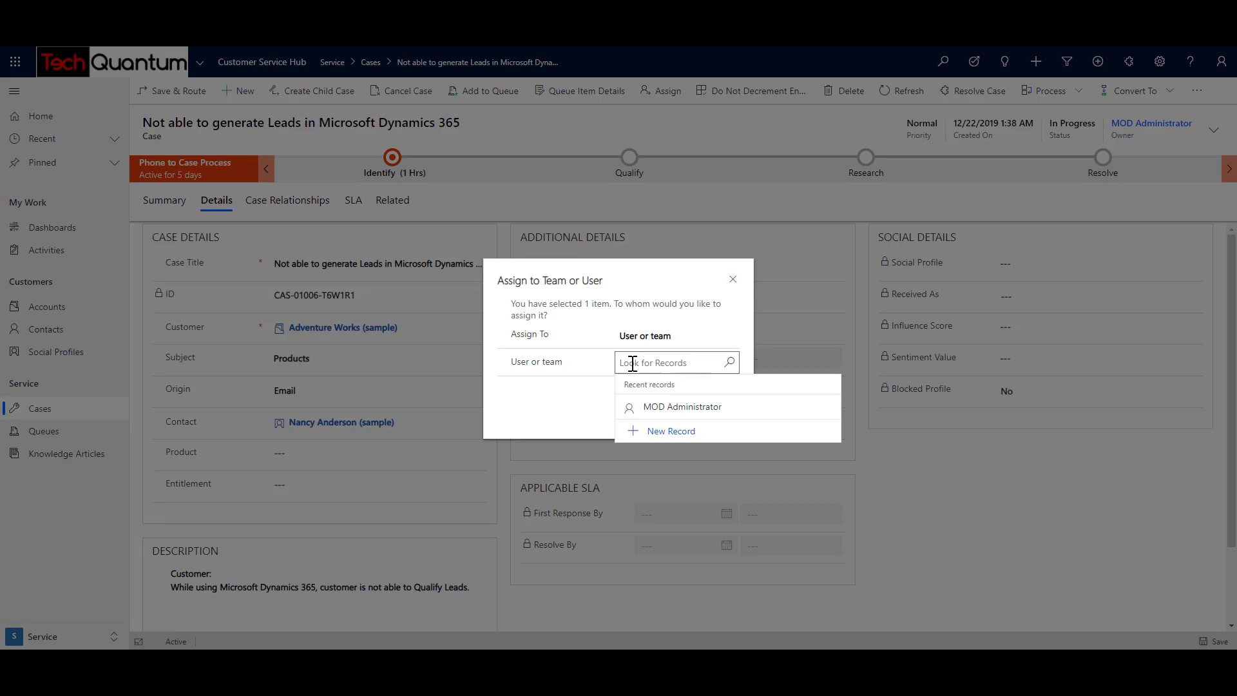
text(kelly)
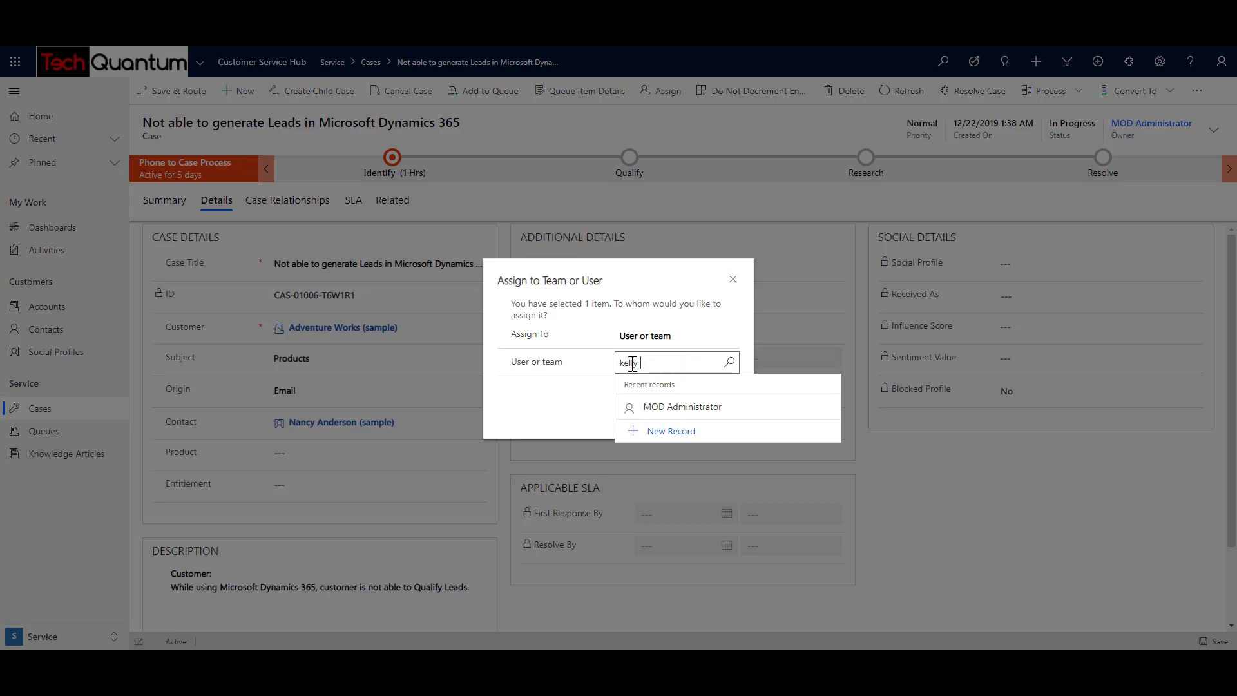
text(kelly krout)
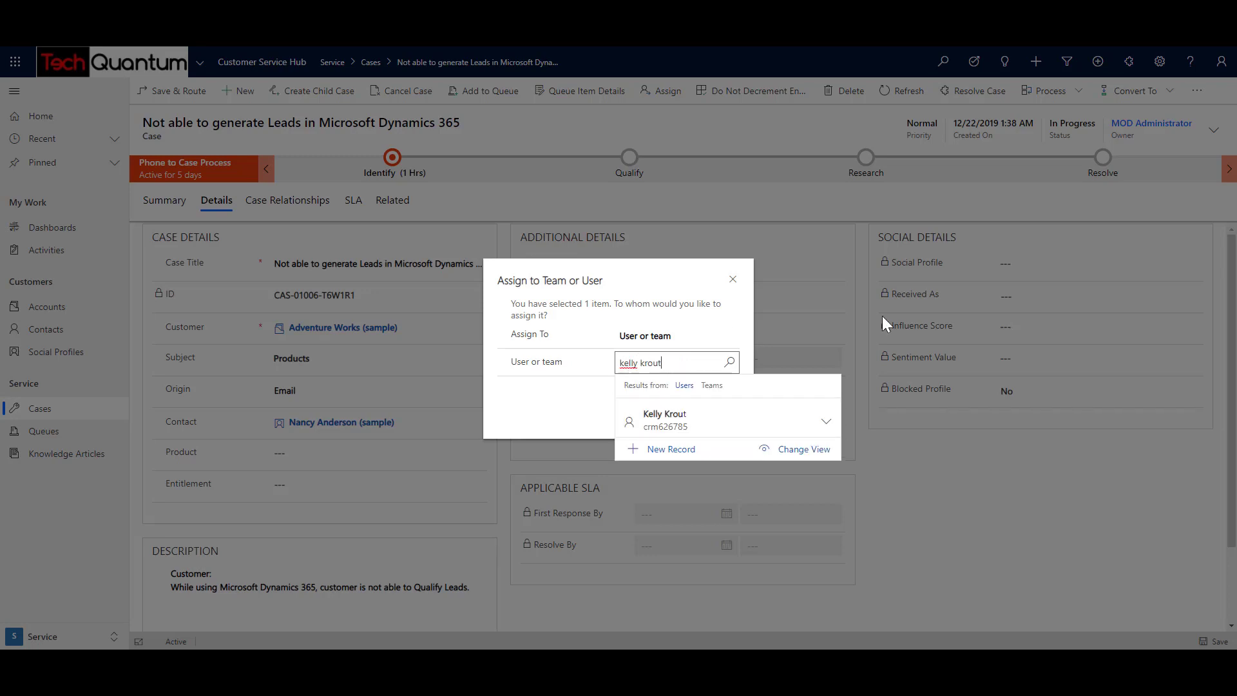
click(664, 420)
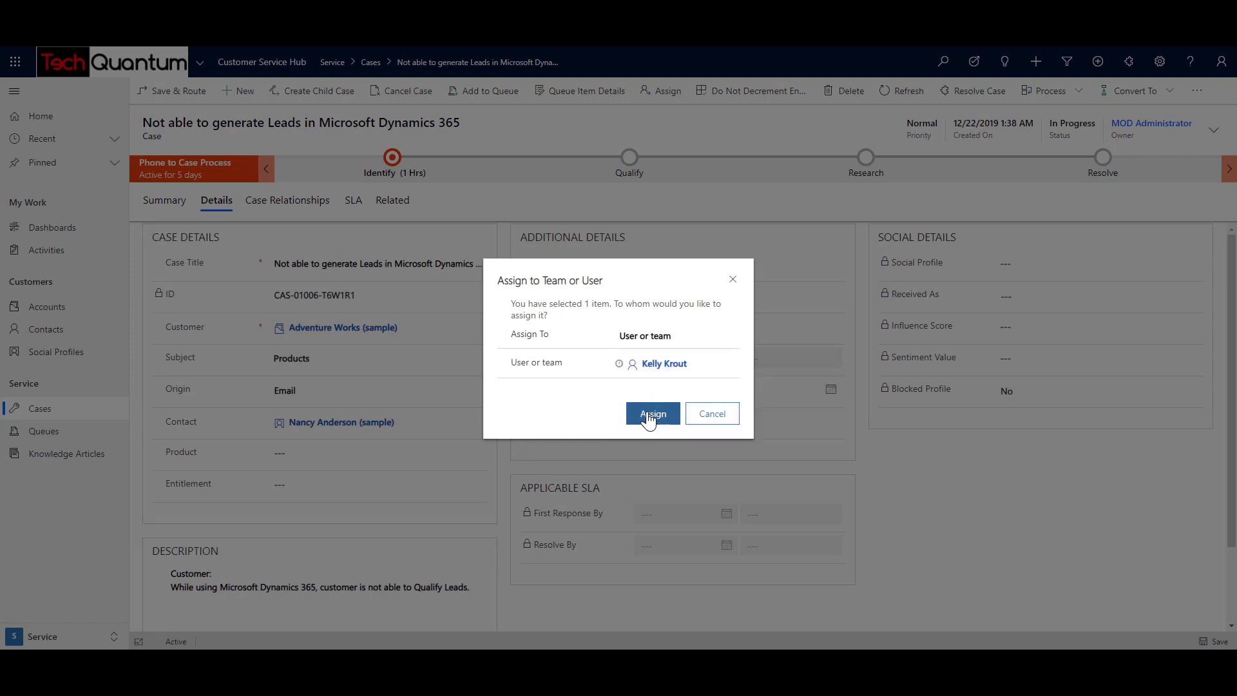
click(651, 414)
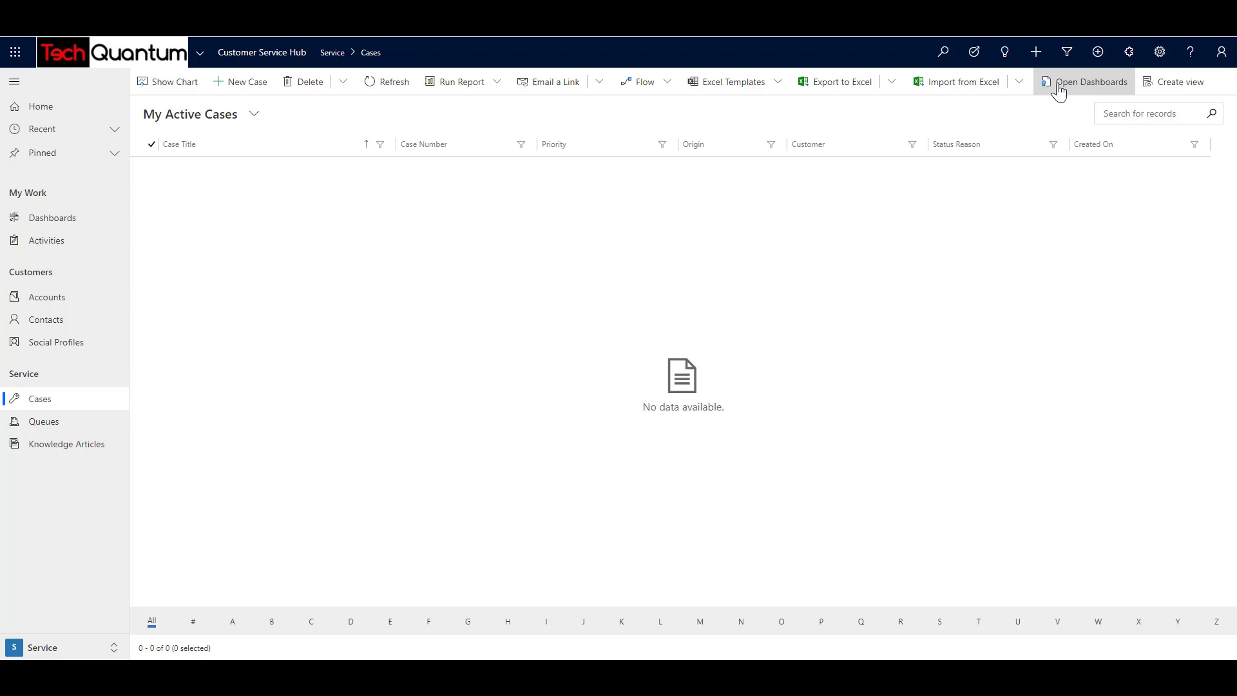
mouse_move(1222, 52)
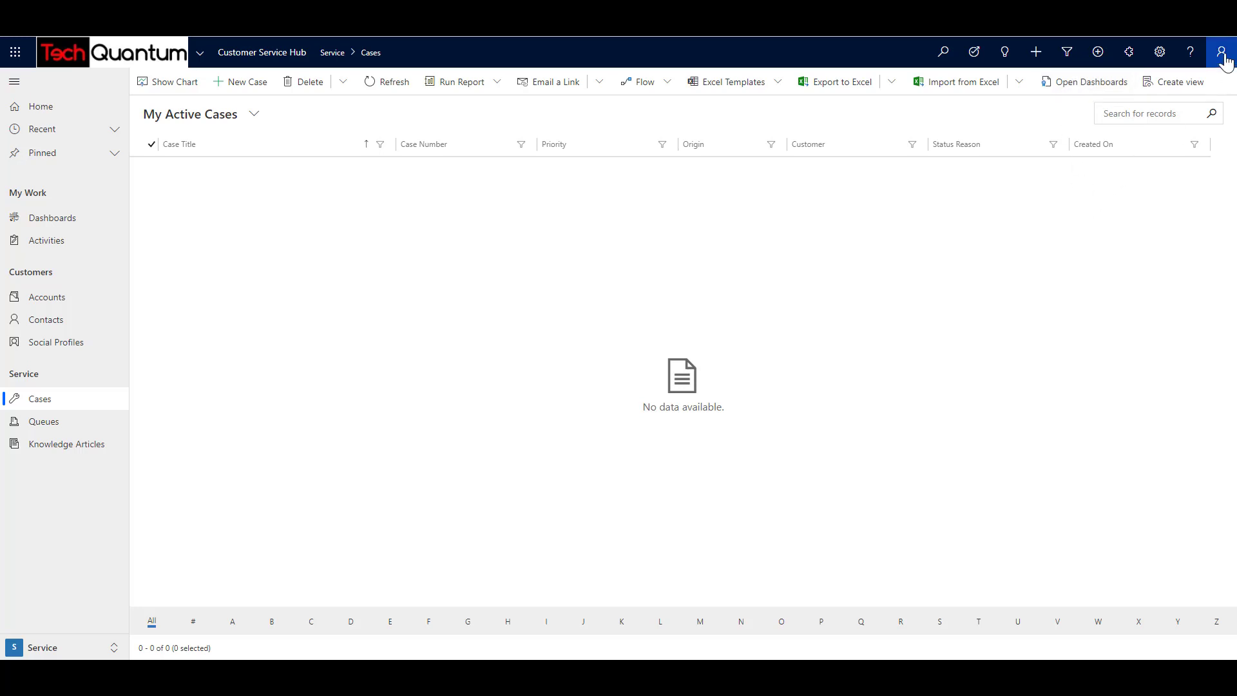
Check the signed-in account, refresh My Active Cases, and open the Leads case.
click(1221, 52)
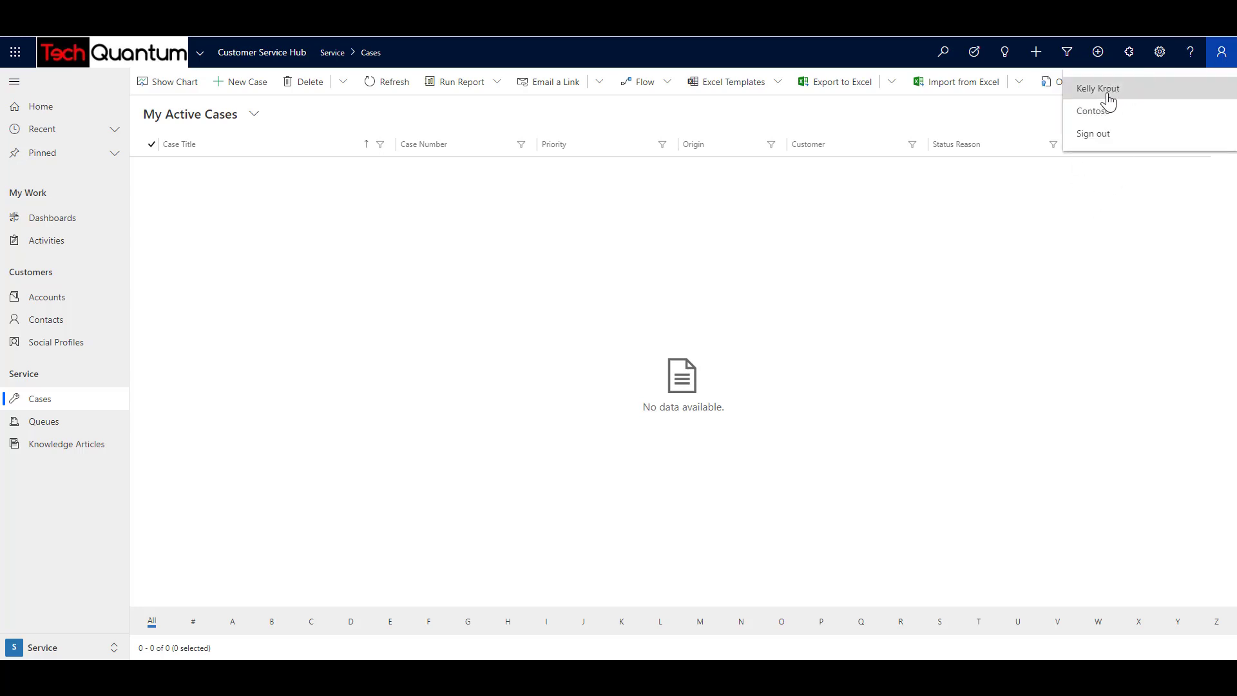
click(734, 231)
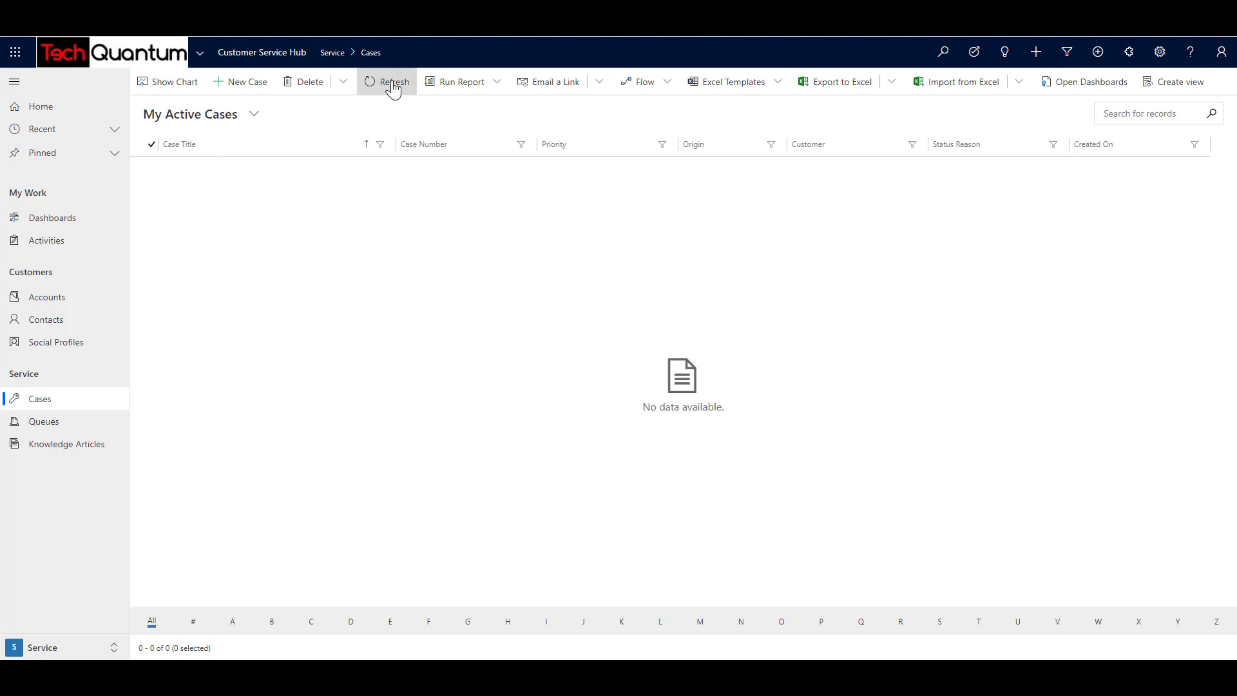
click(393, 81)
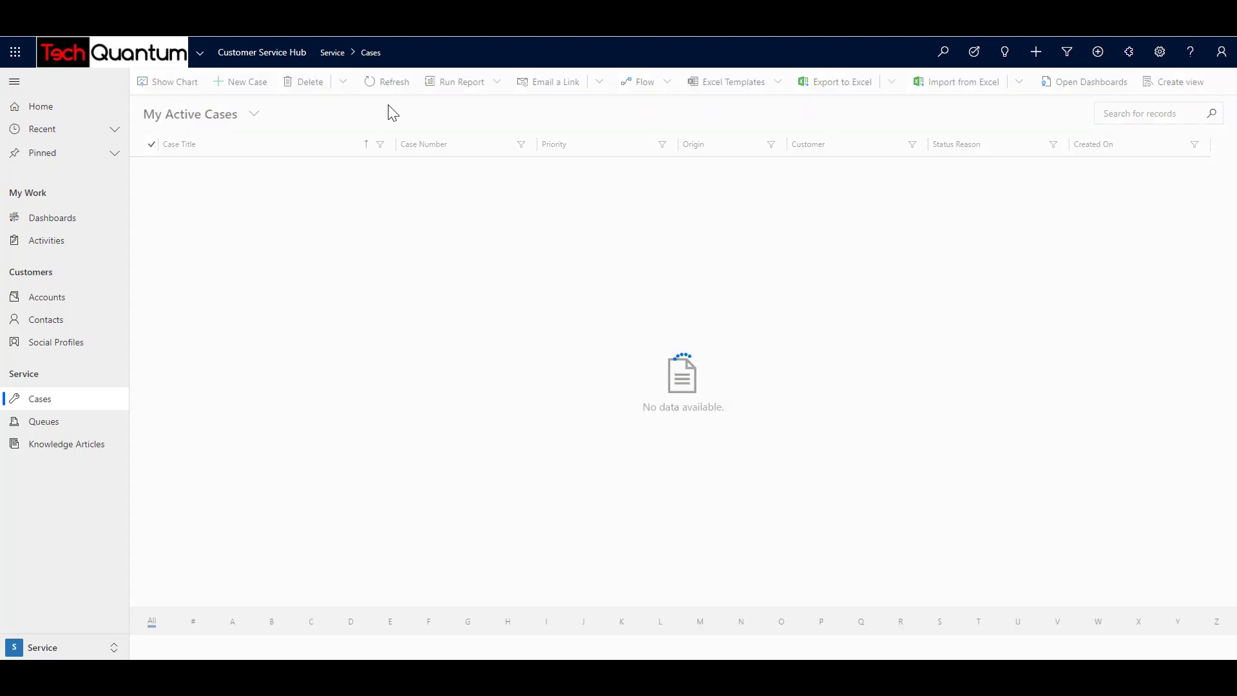
click(387, 82)
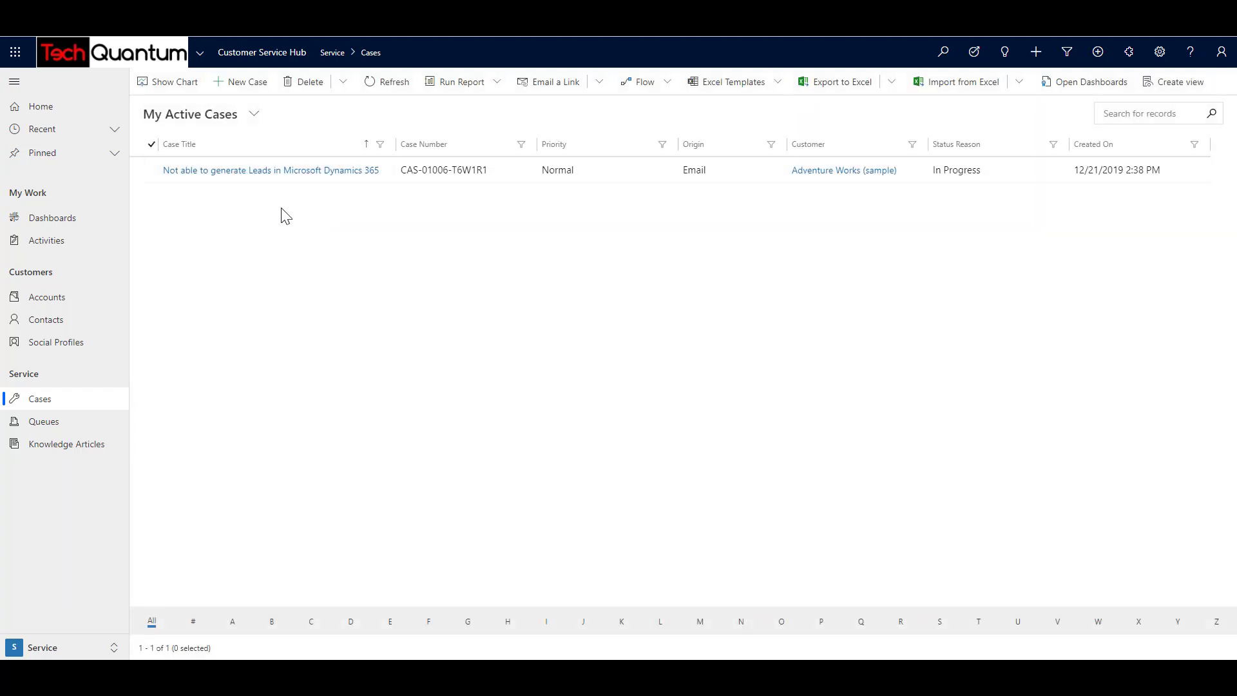
click(271, 169)
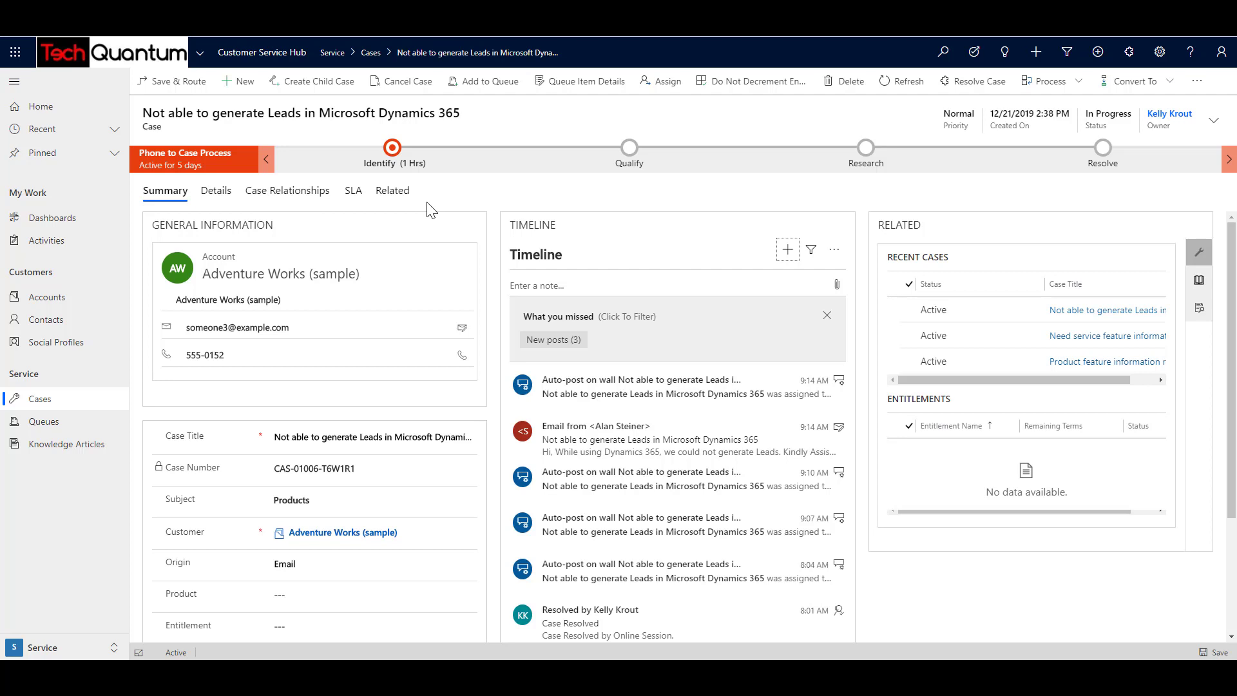
mouse_move(492, 216)
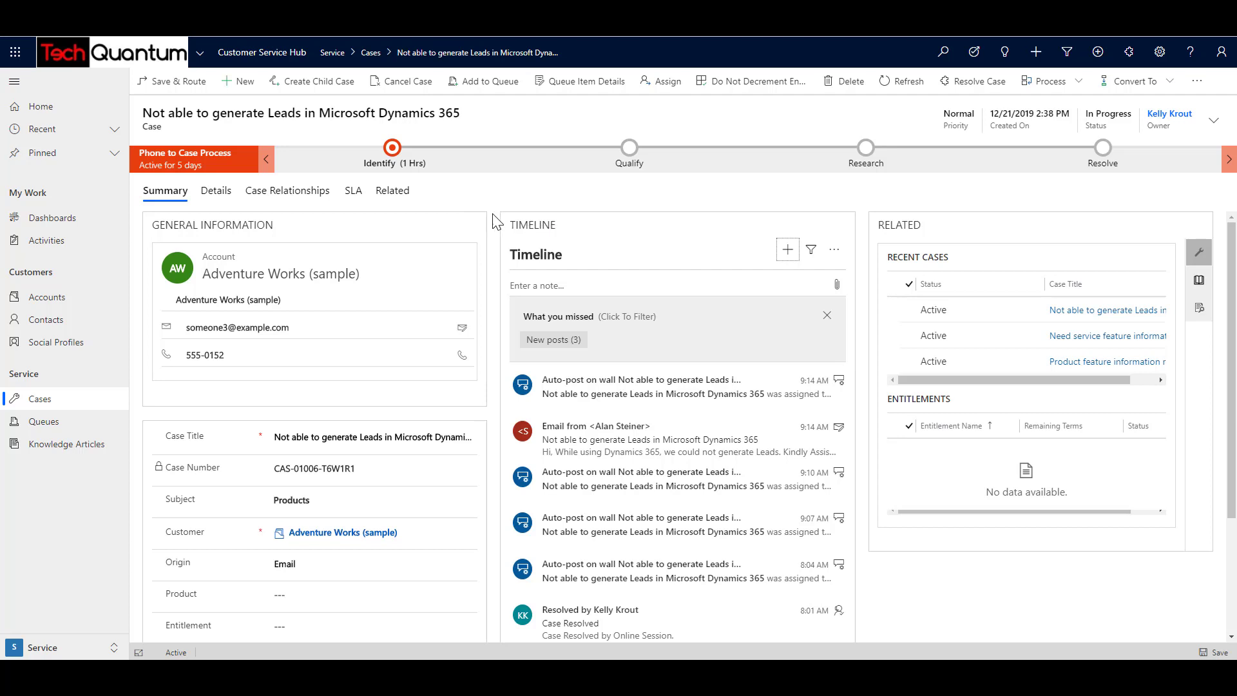
mouse_move(787, 250)
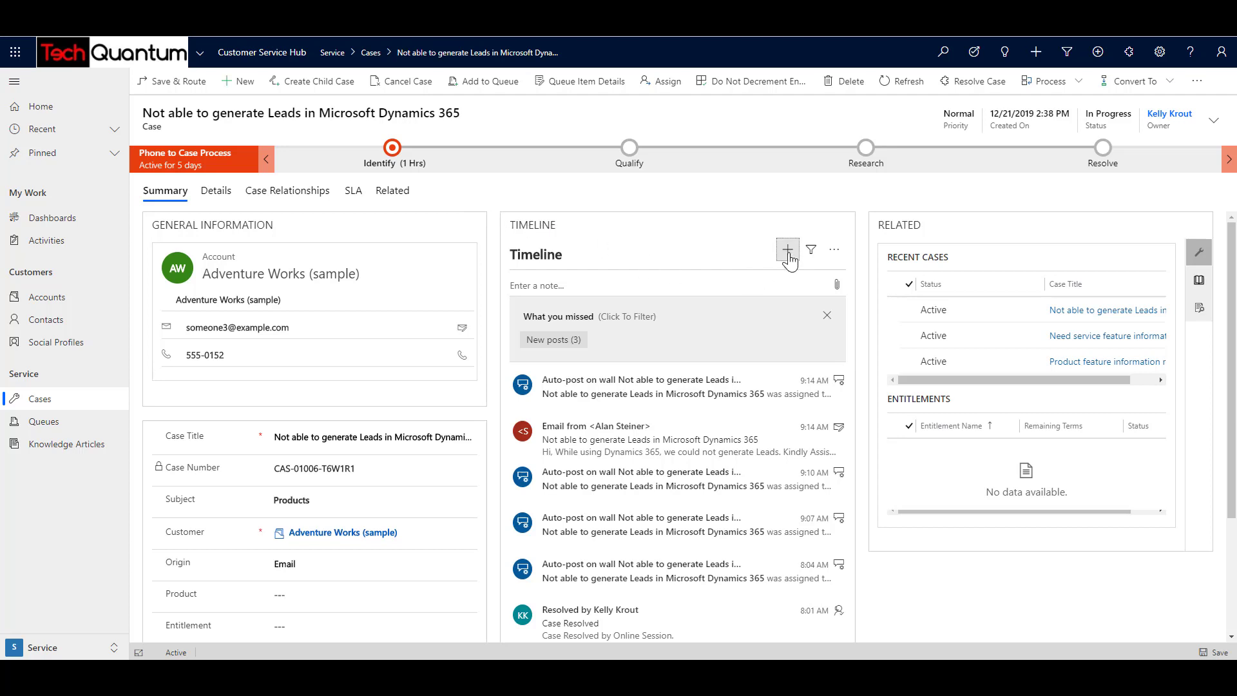
Start a new phone call activity with a subject and phone number 12233445.
click(787, 250)
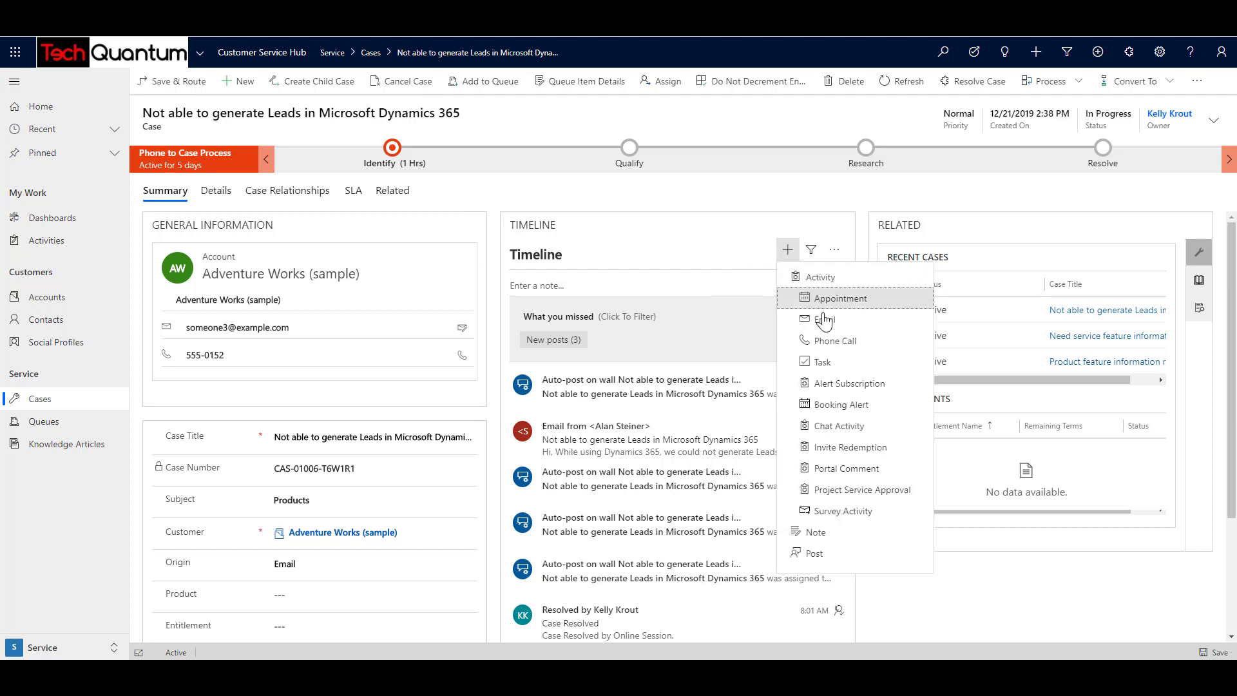
click(834, 340)
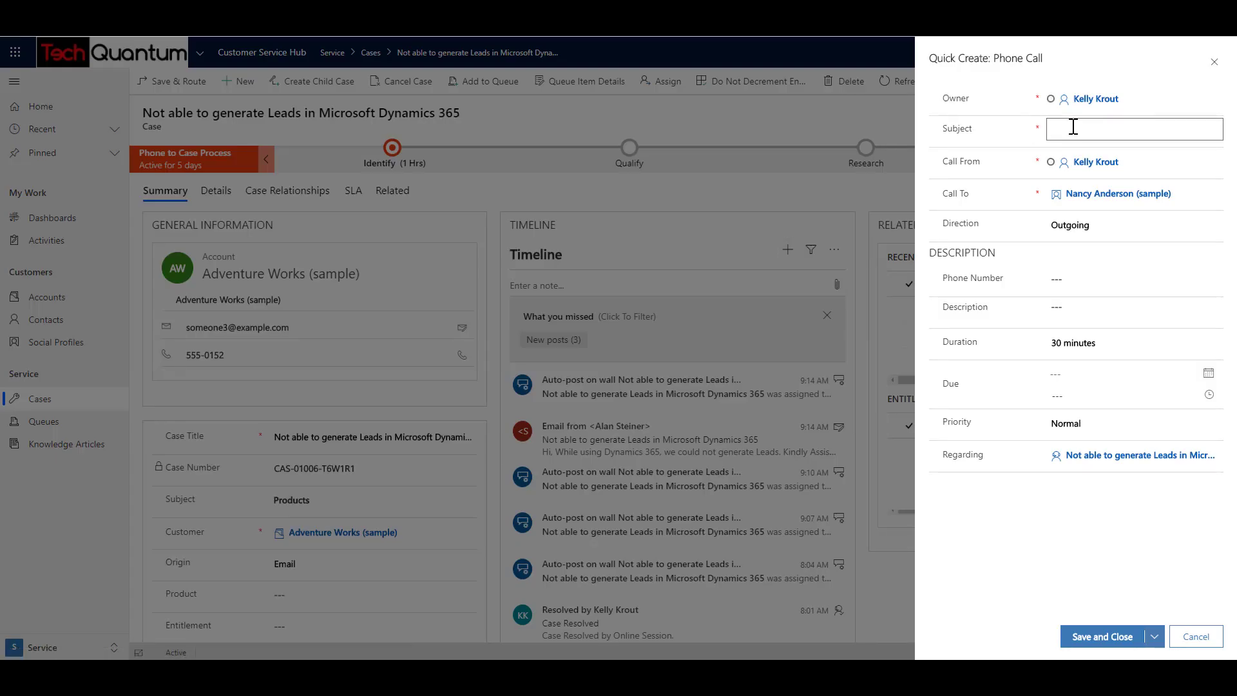
text(Phone Call with Custome)
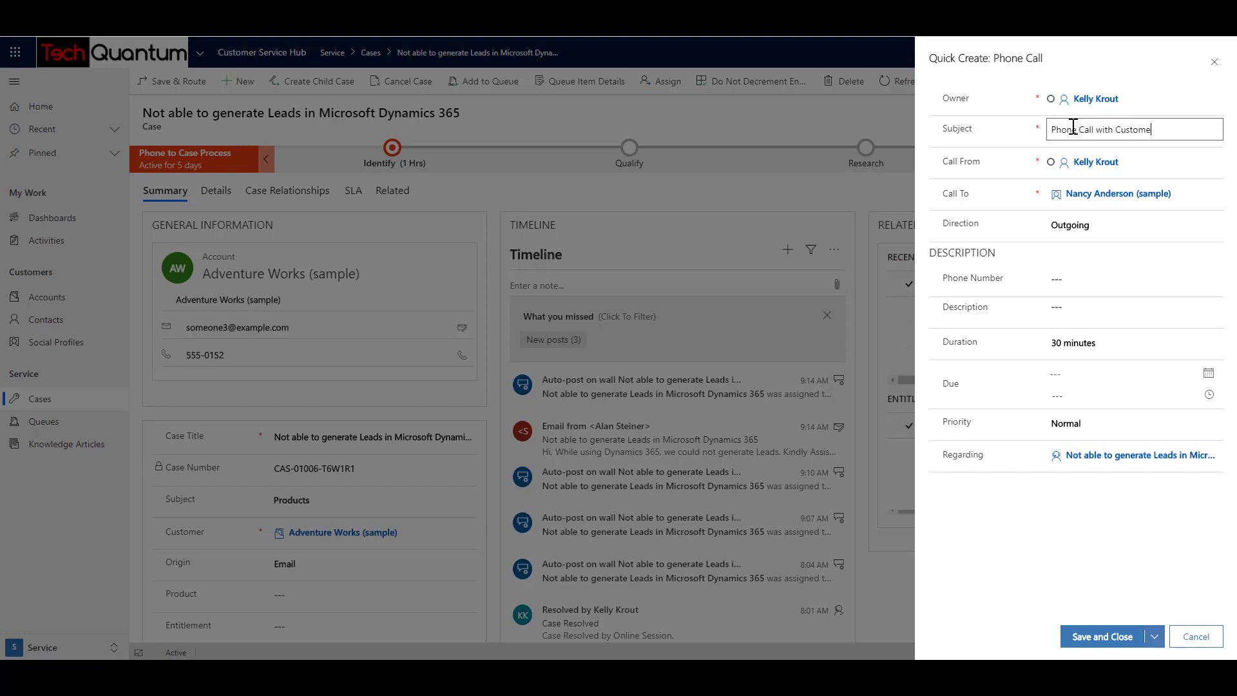
text(t)
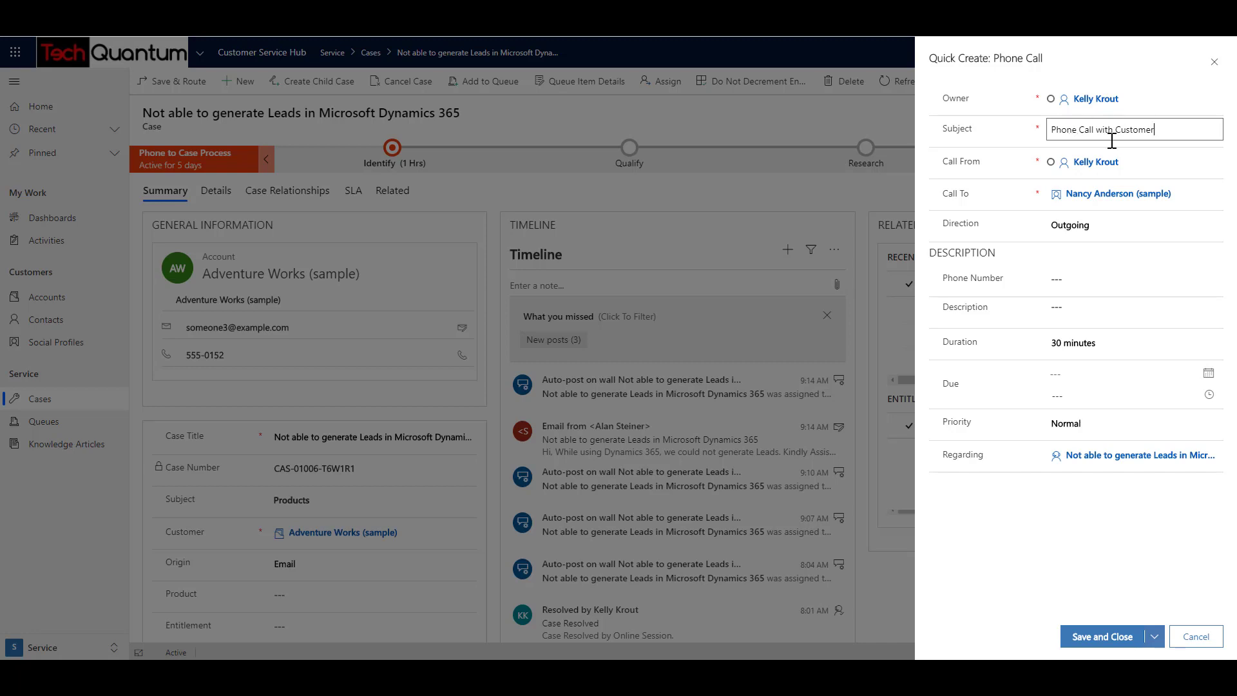
click(1105, 161)
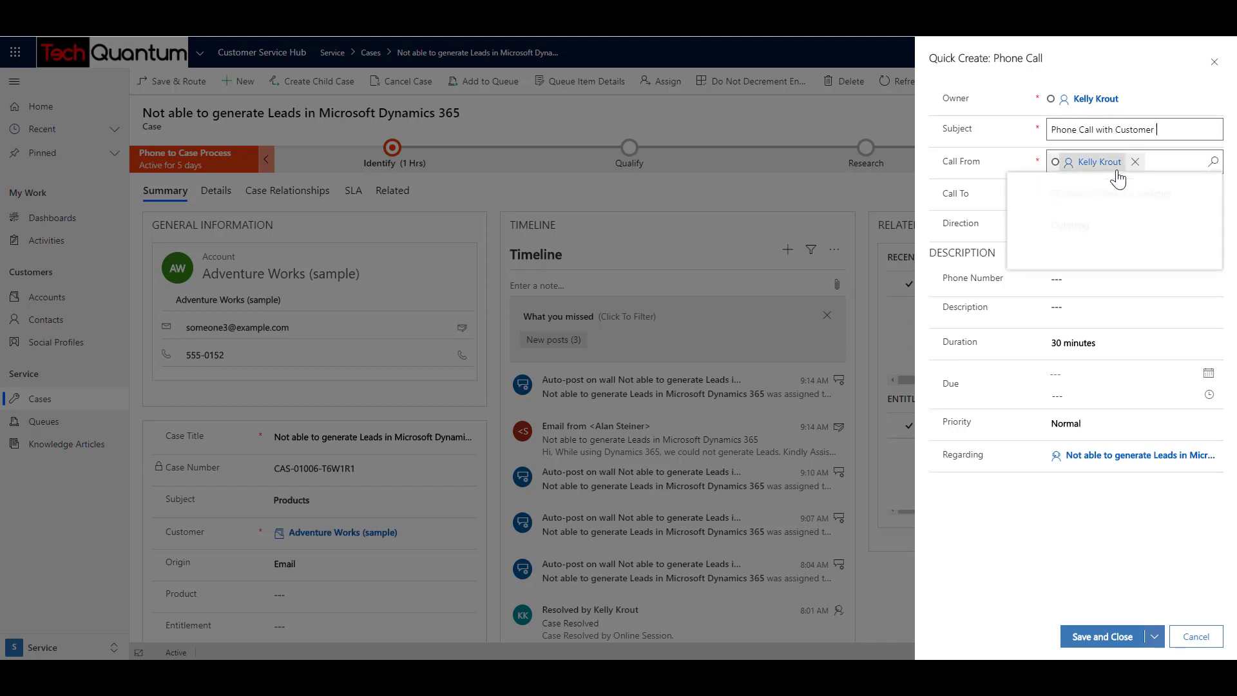
text(for more information)
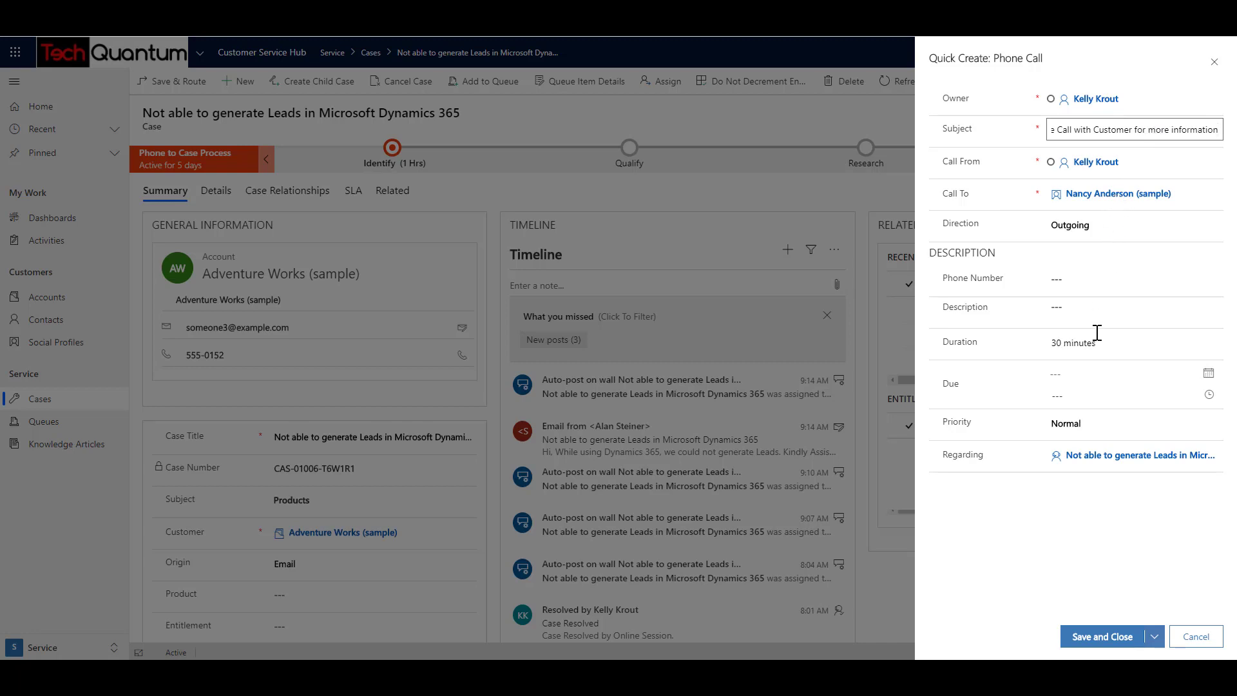
click(1134, 278)
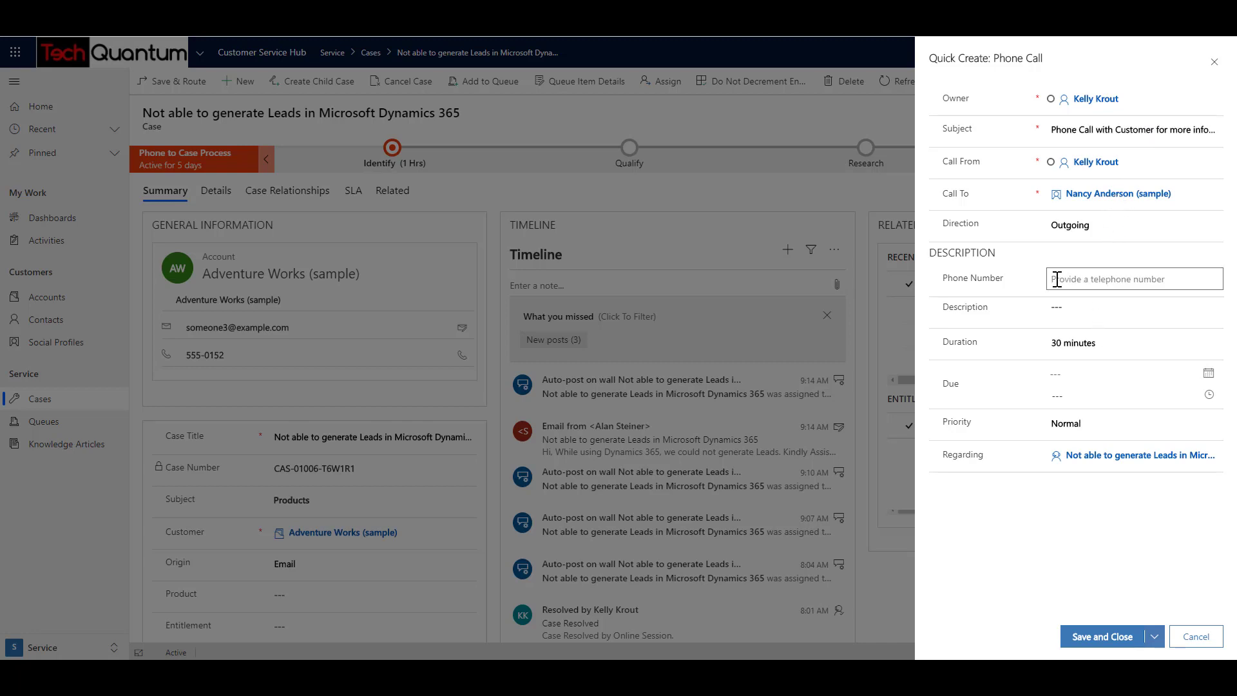
click(1134, 278)
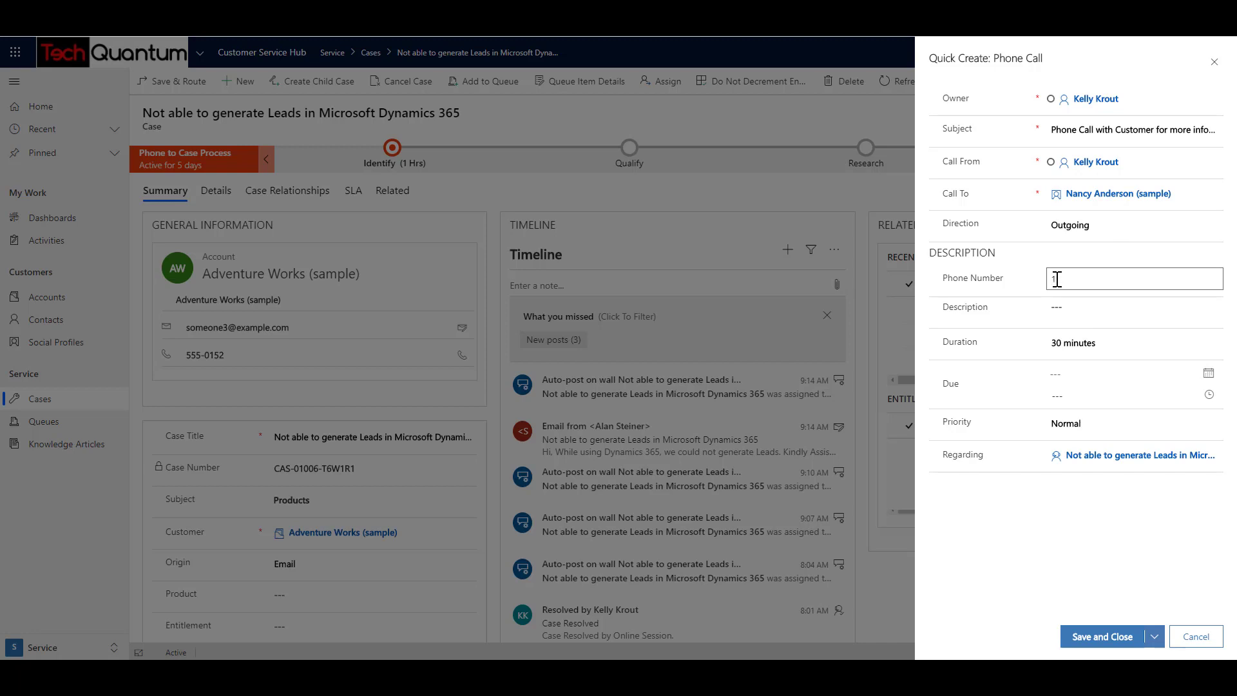
text(12233445)
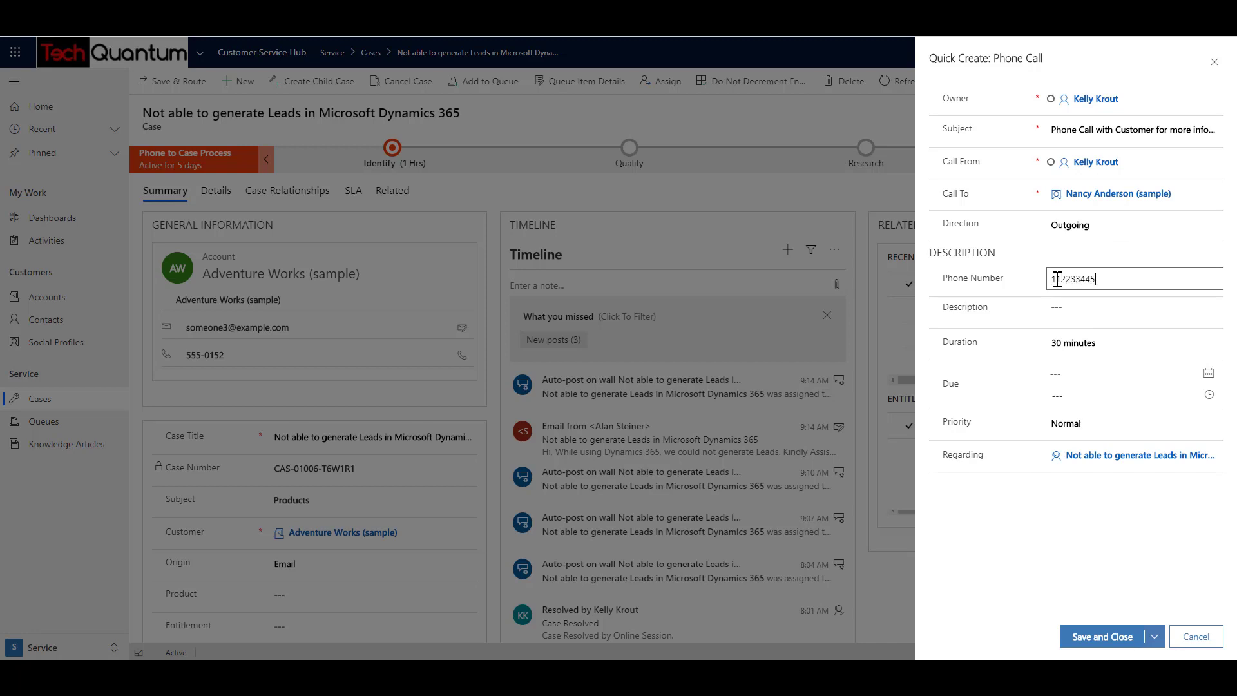
Describe that security roles are not applied correctly, then save the call.
click(1135, 310)
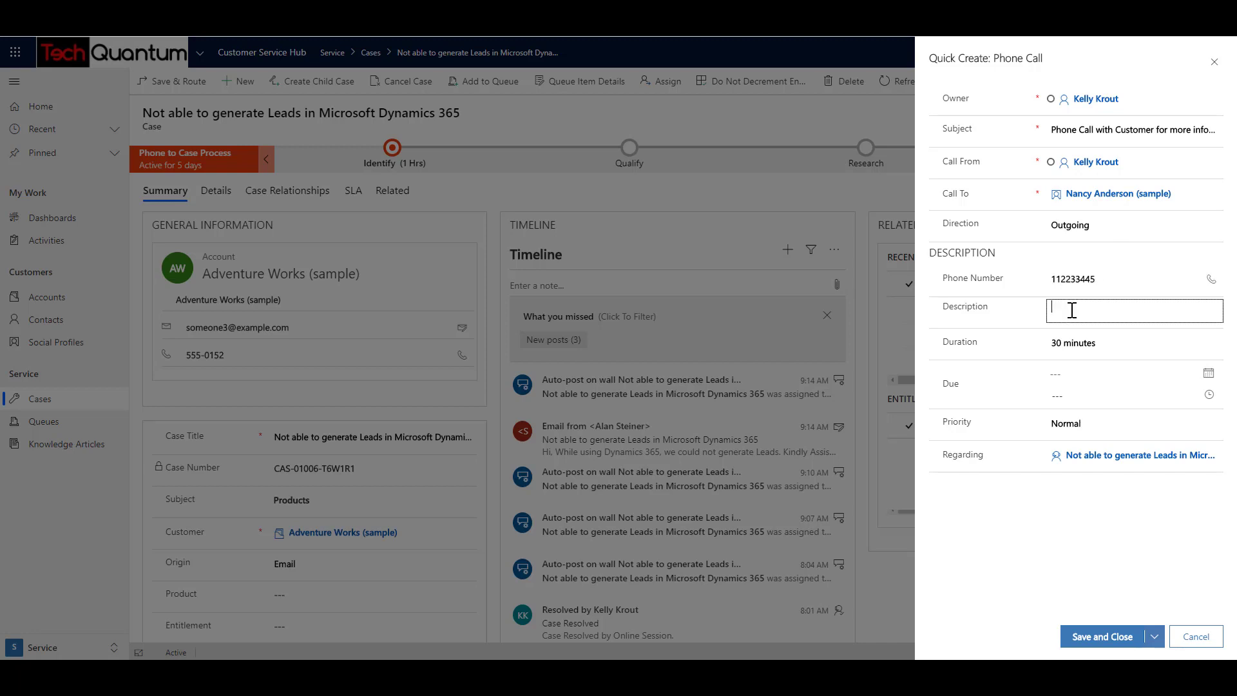
text(Underst)
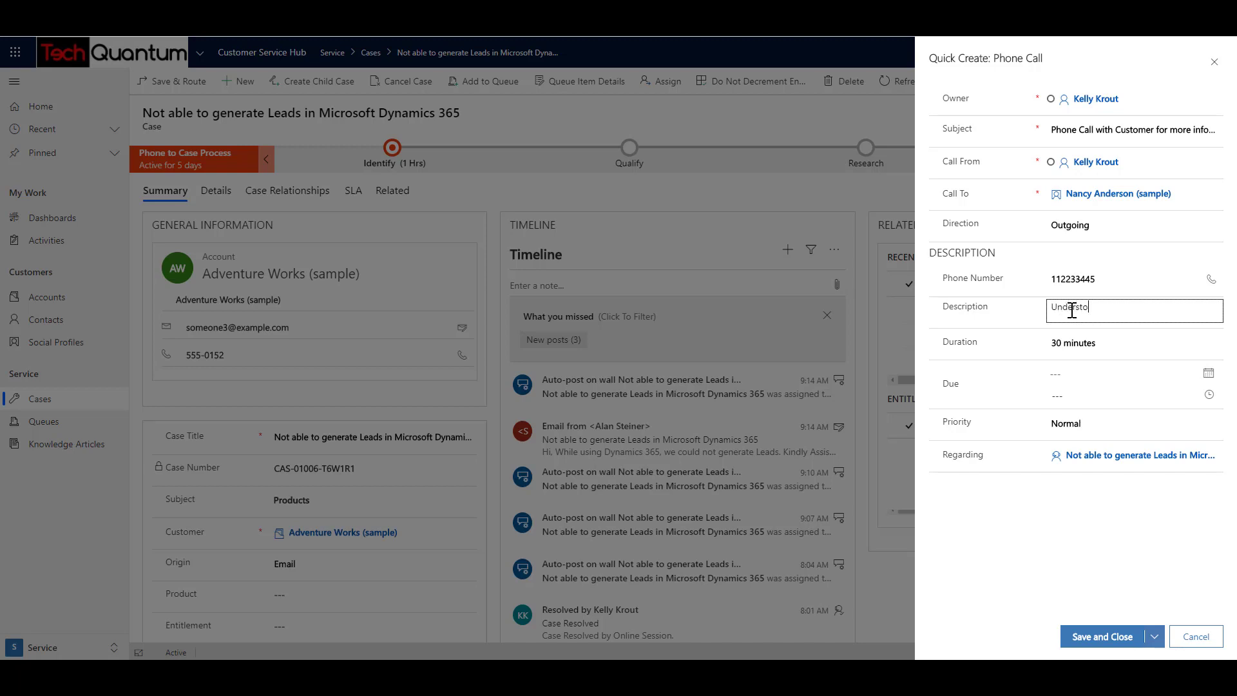
text(od the issue and the)
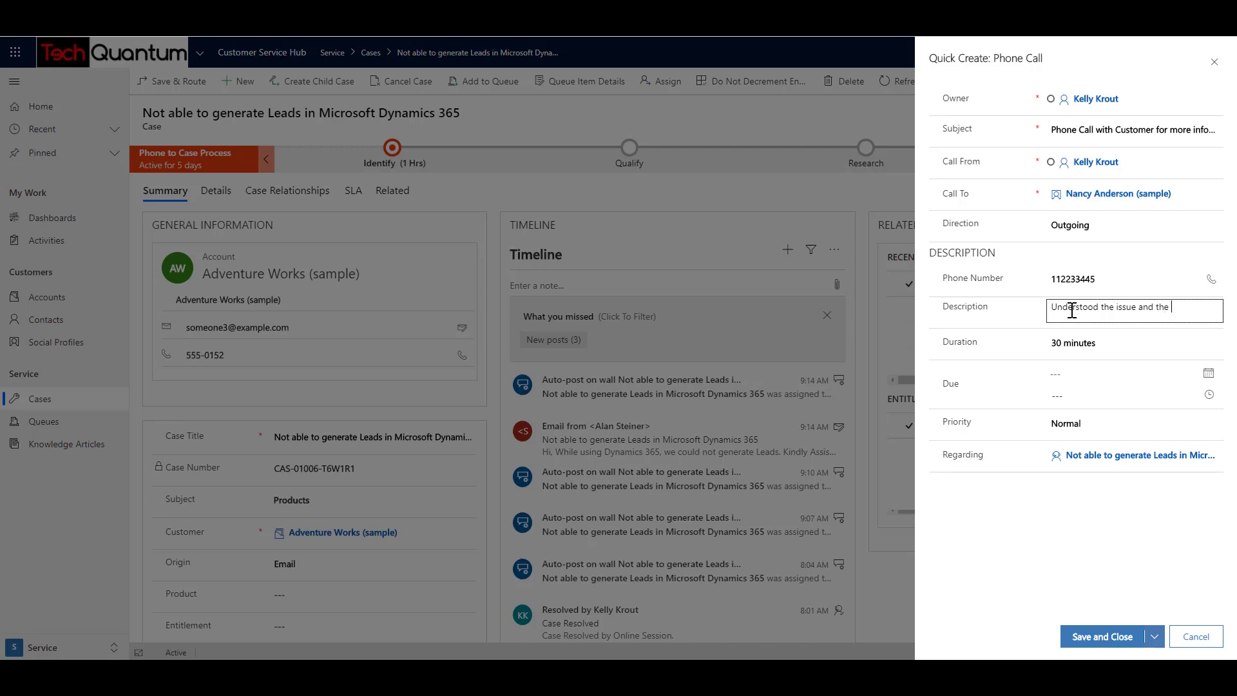
text(security)
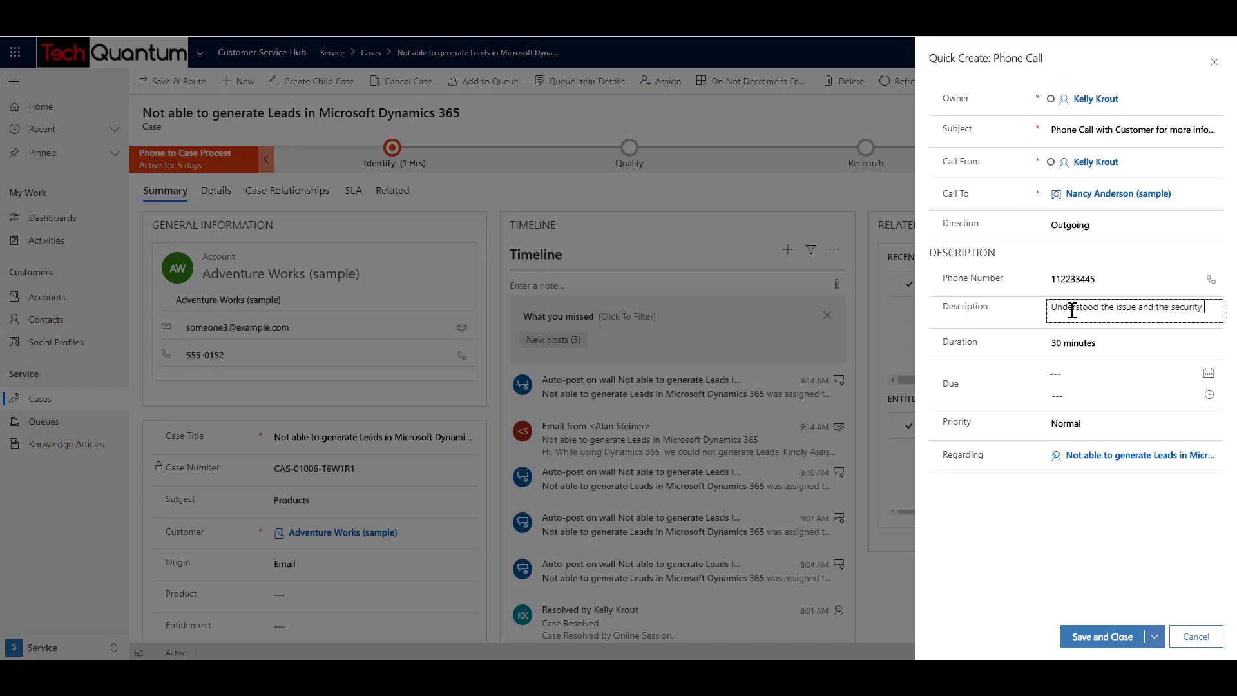
text(roles are n)
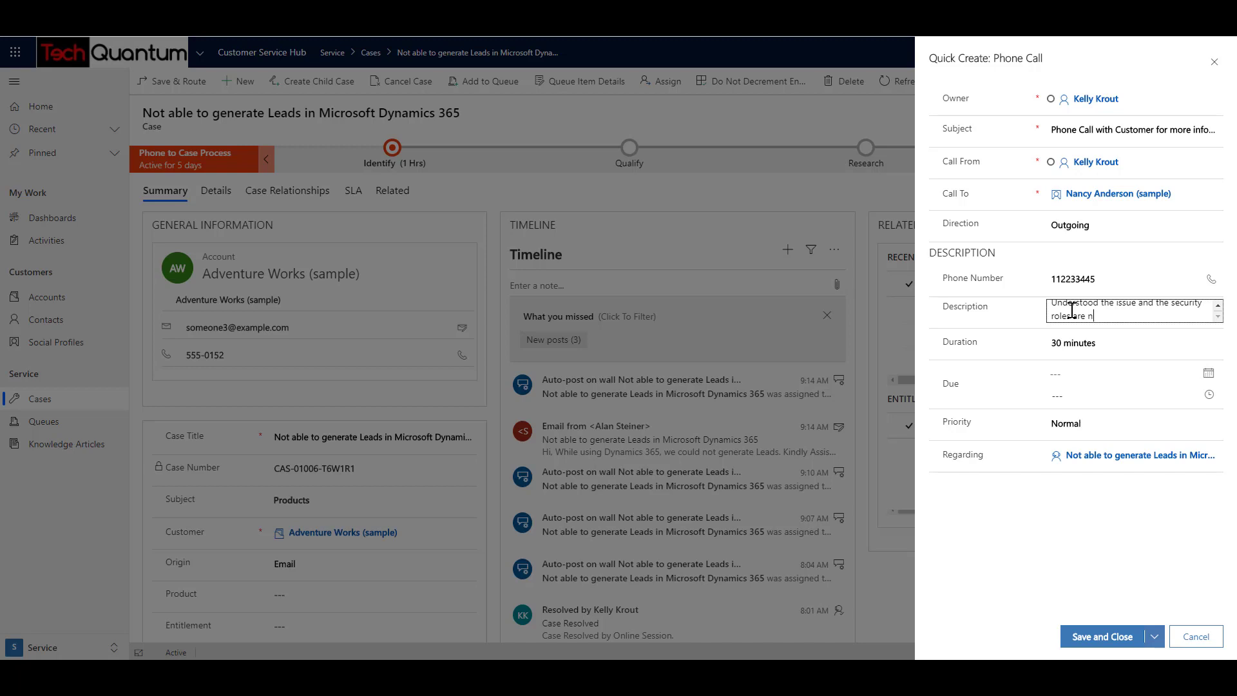
text(ot applied c)
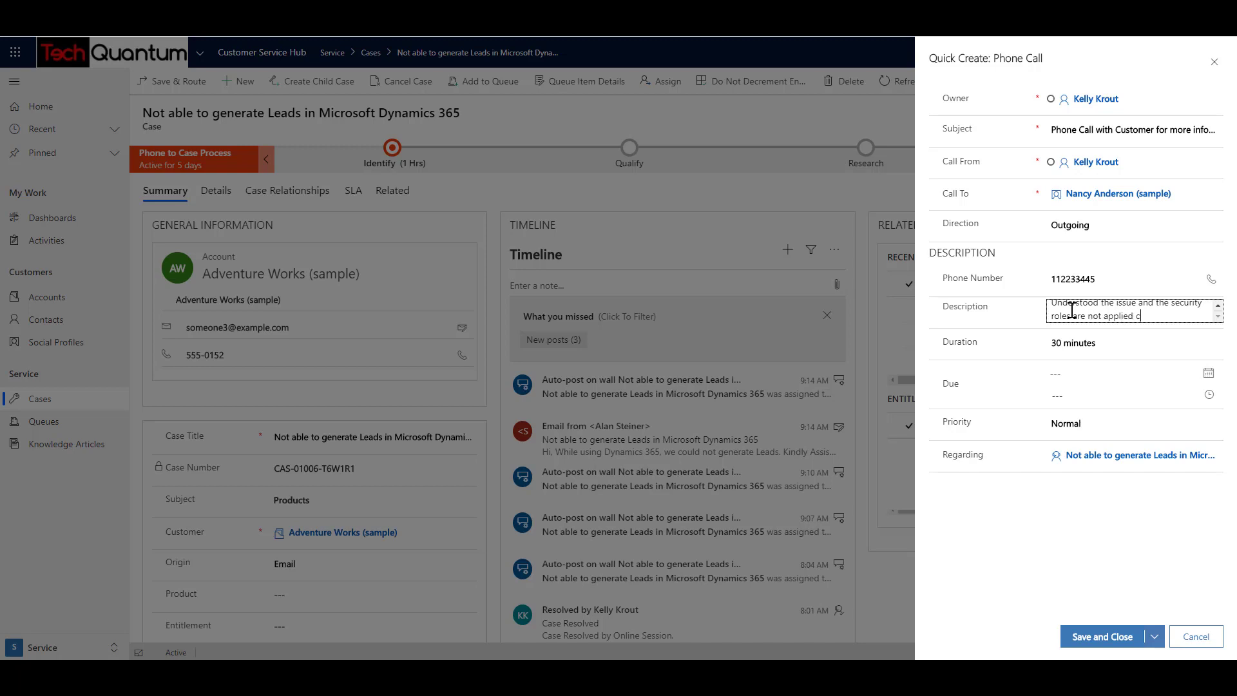
text(correctly.)
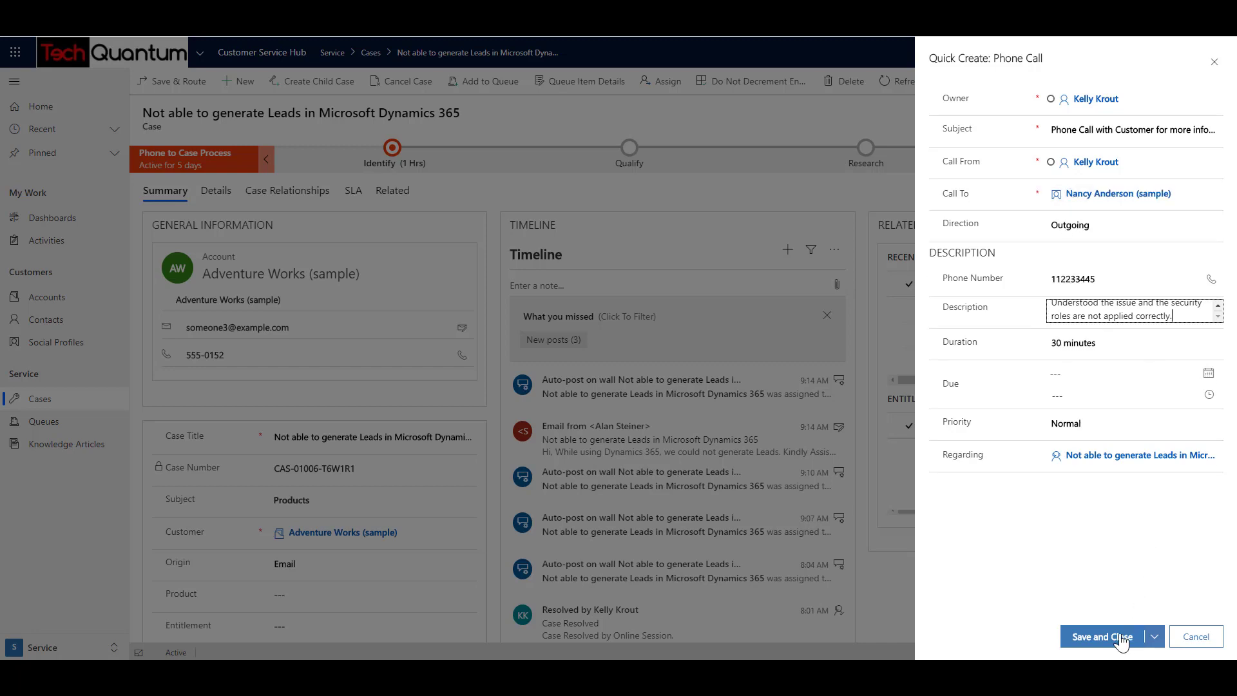
click(1102, 636)
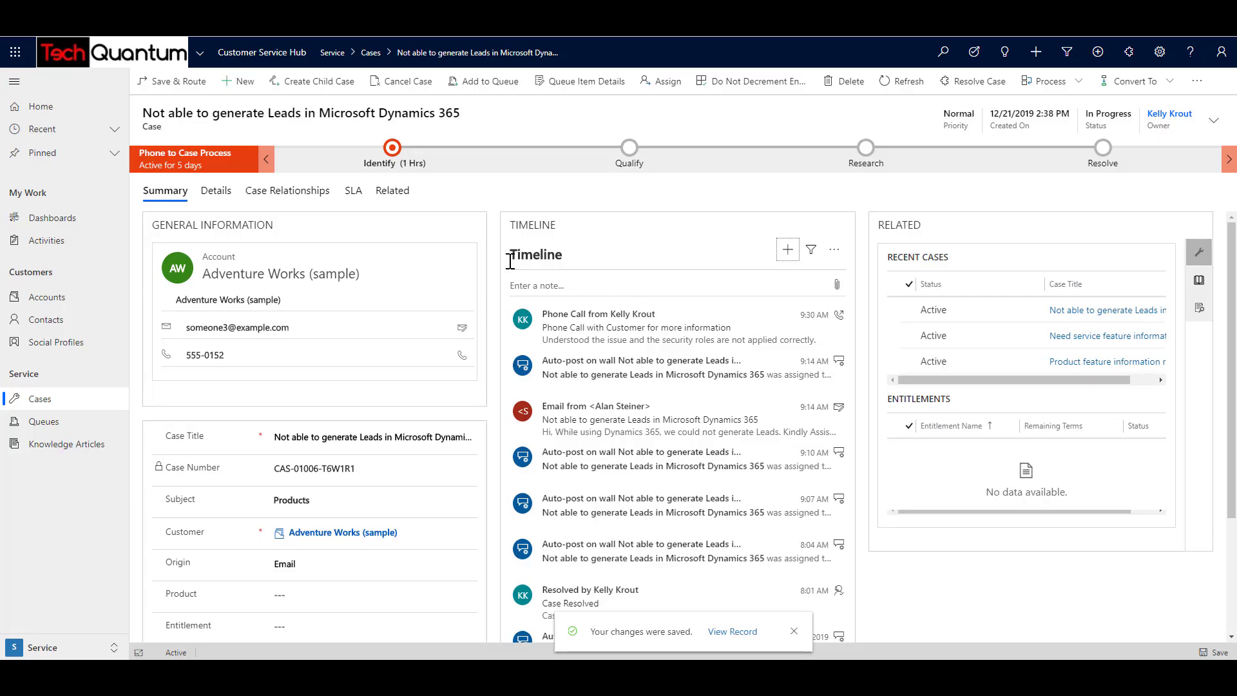
mouse_move(614, 326)
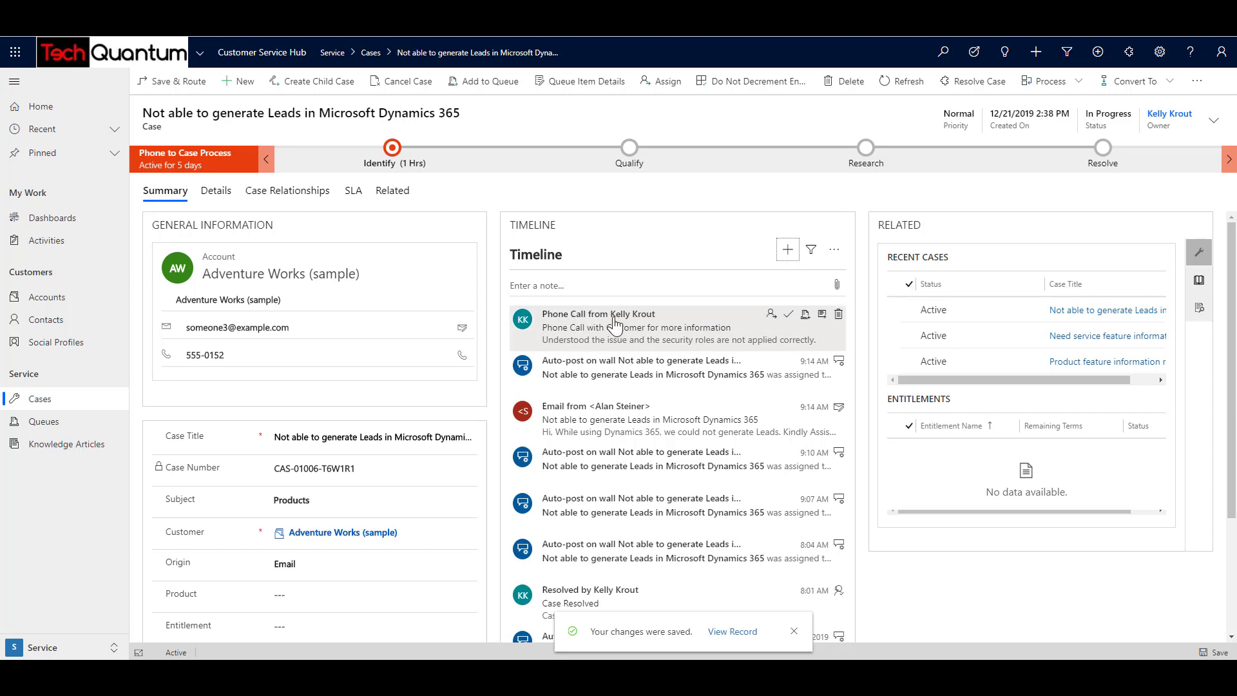
mouse_move(584, 327)
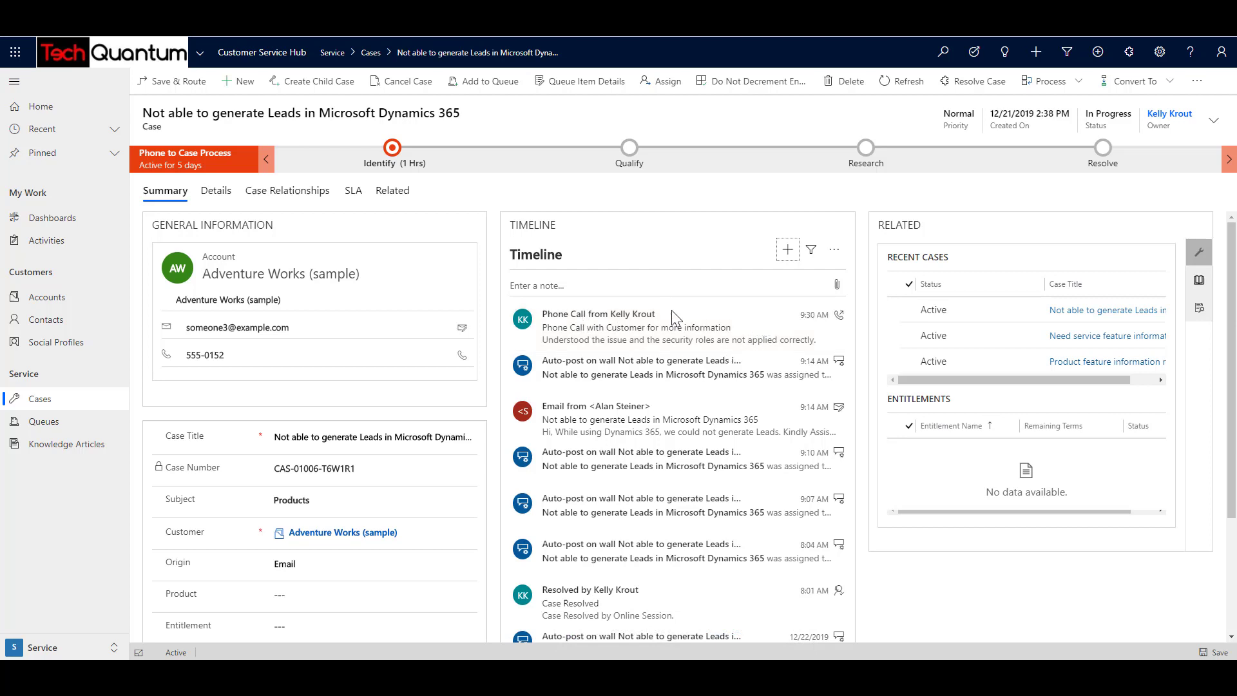
mouse_move(788, 323)
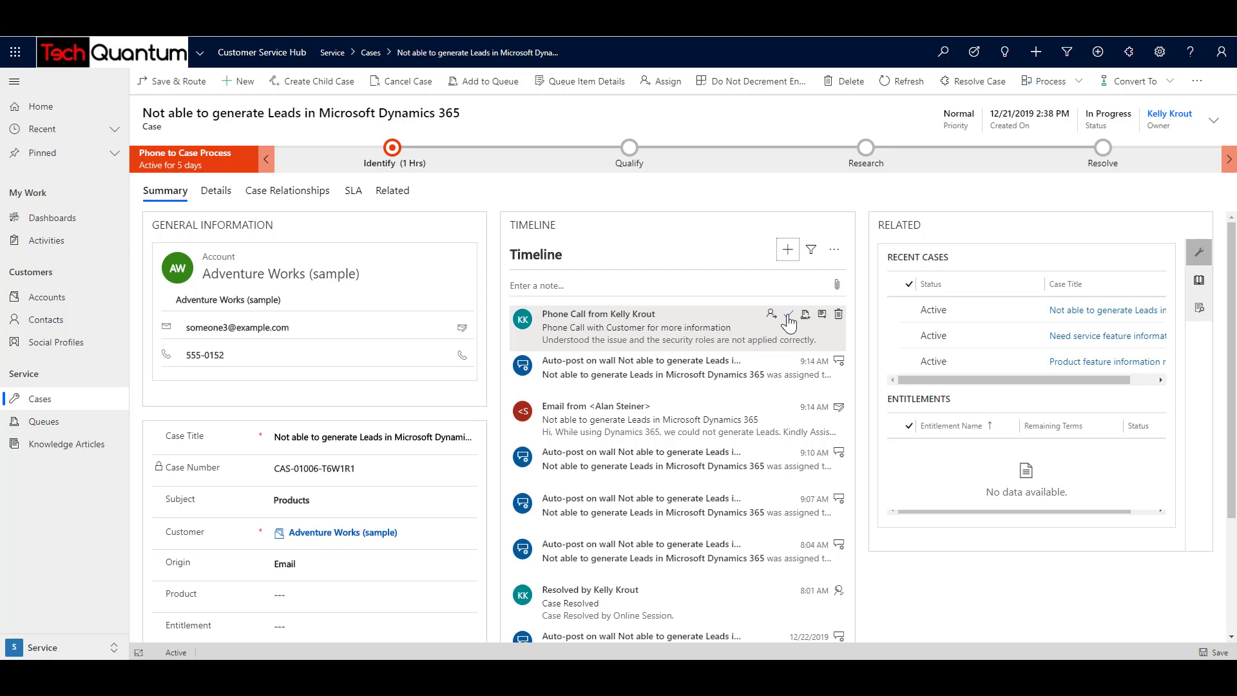
mouse_move(790, 314)
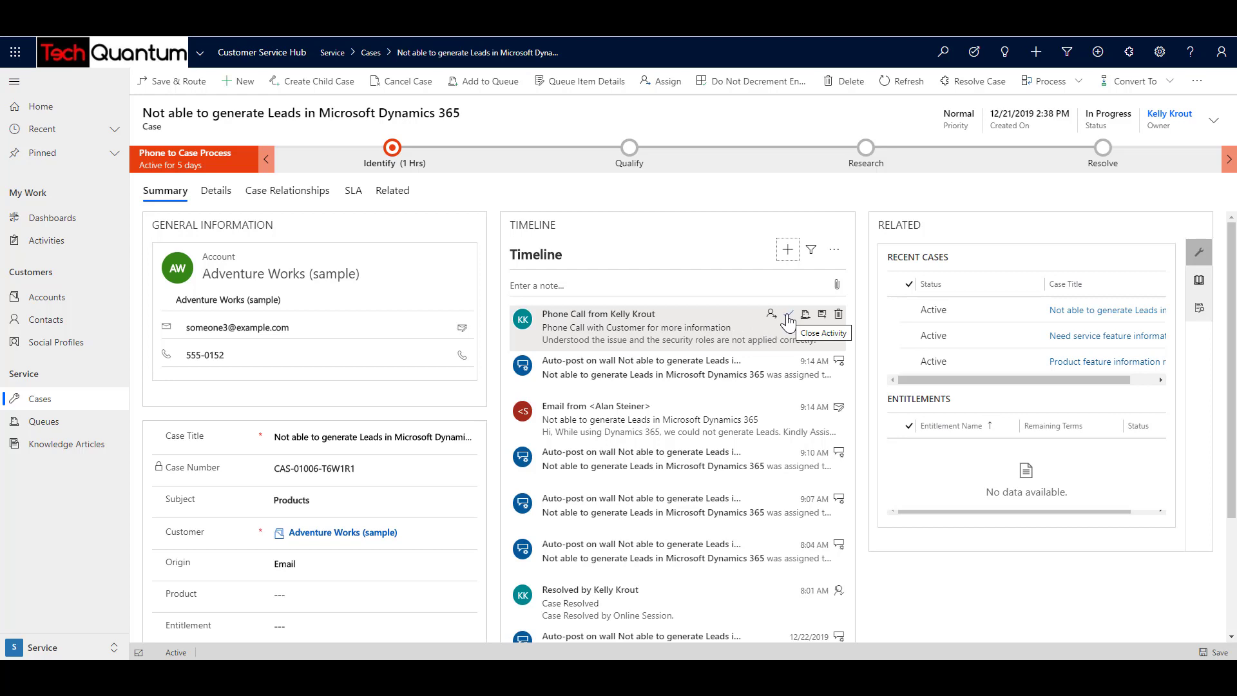
Close the phone call activity as Completed with status Made.
click(788, 315)
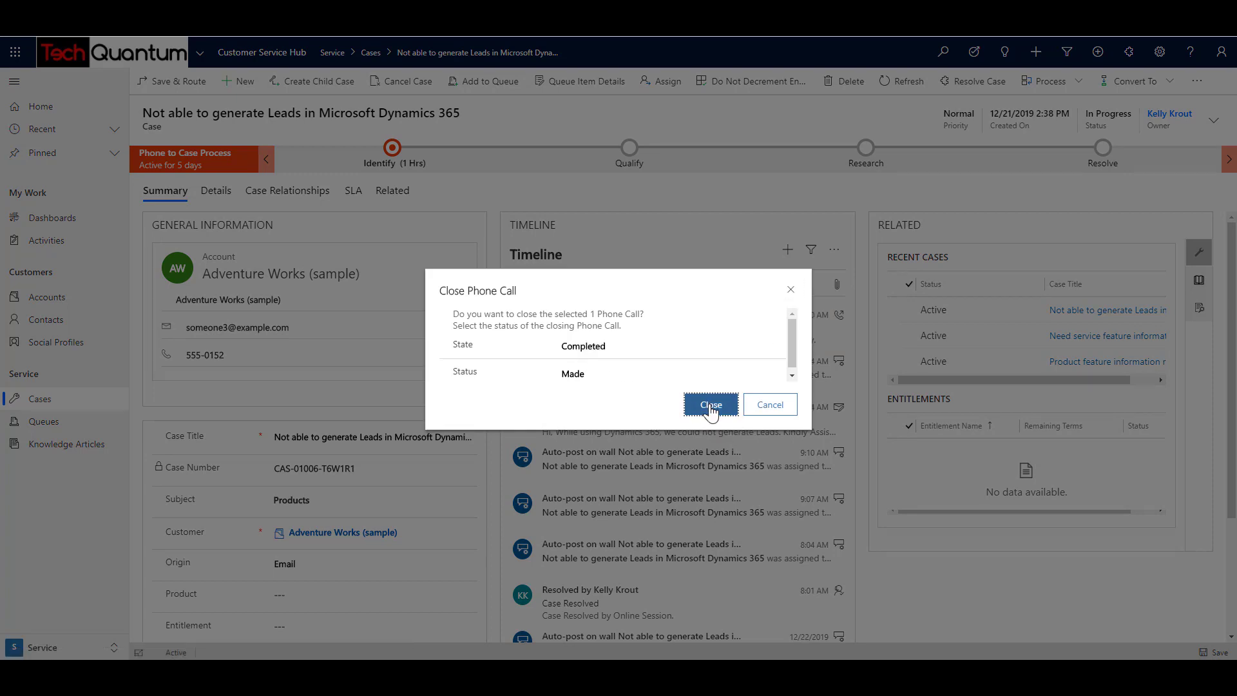
click(710, 404)
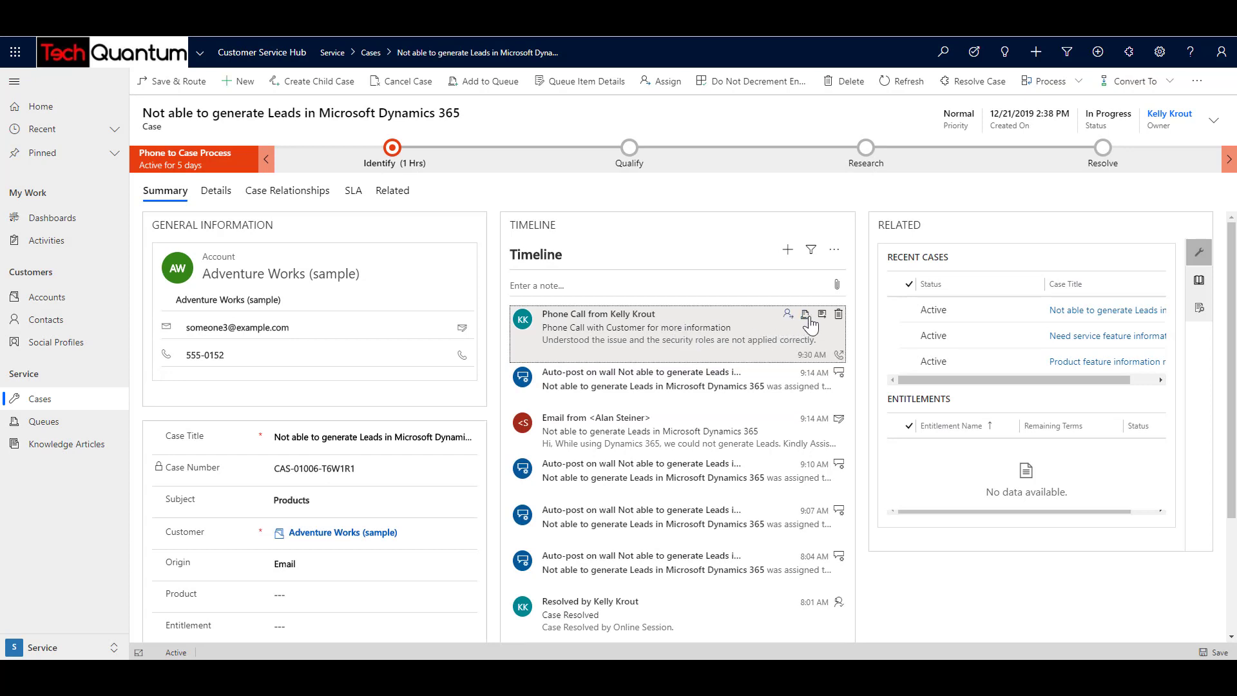
mouse_move(804, 314)
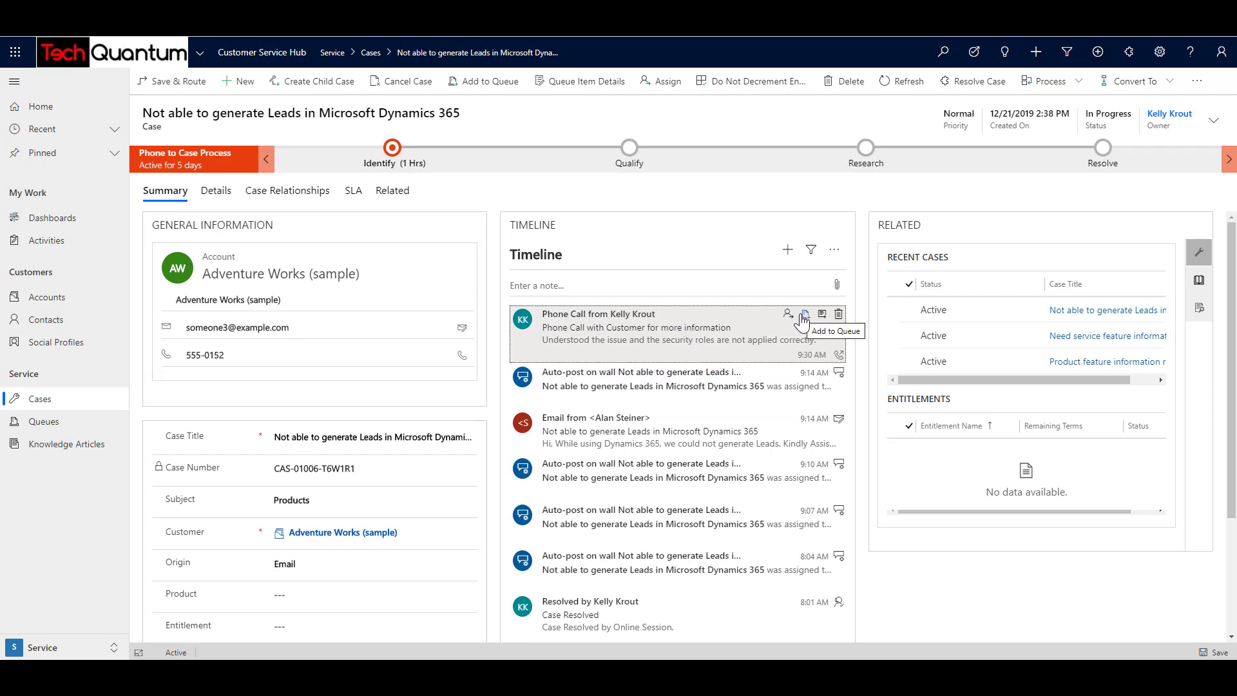
mouse_move(603, 315)
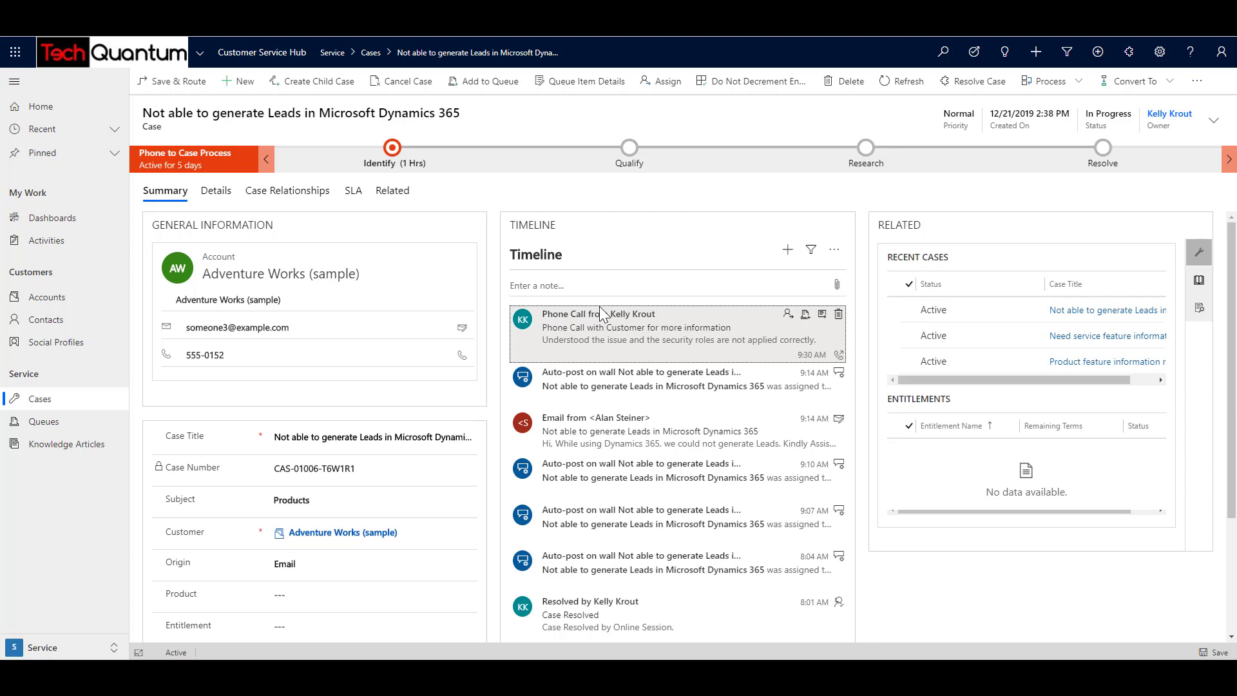
mouse_move(552, 322)
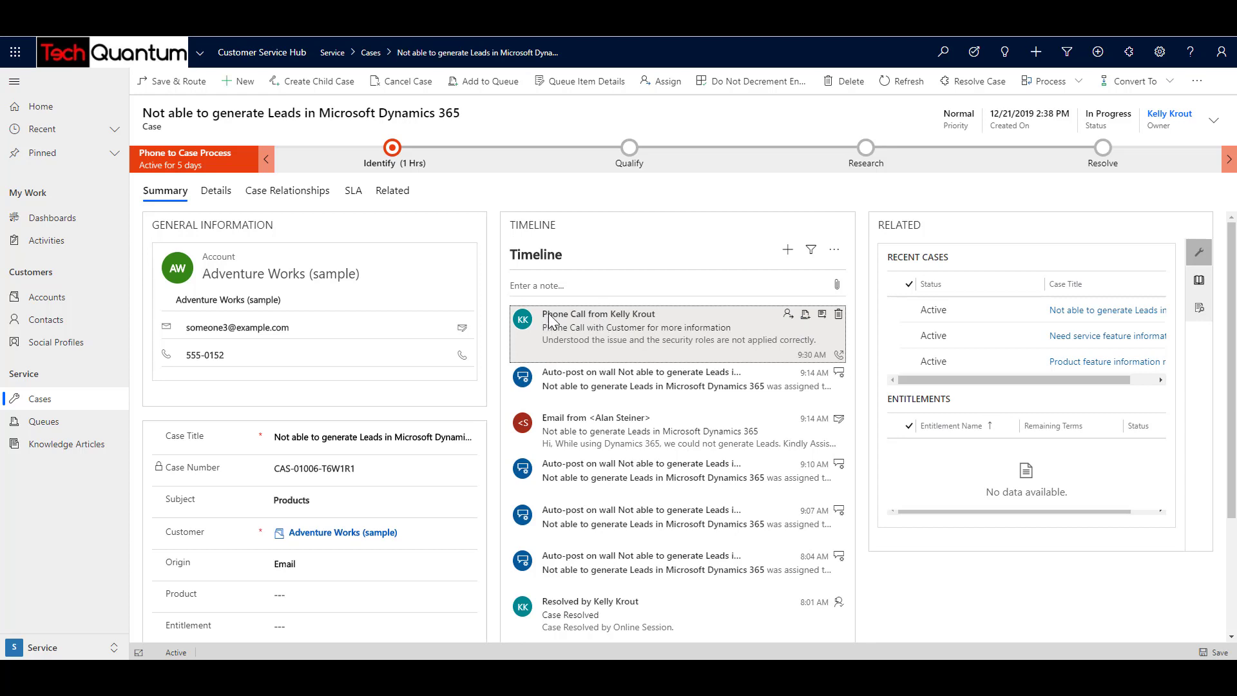
mouse_move(632, 314)
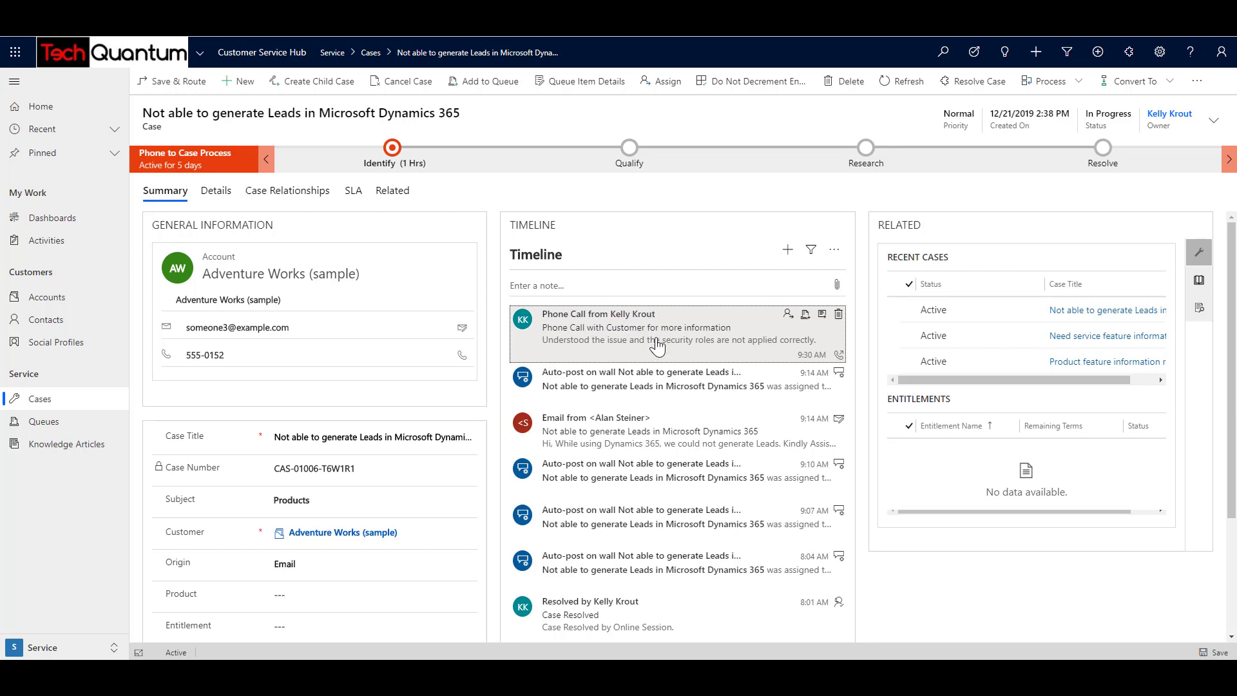
mouse_move(398, 207)
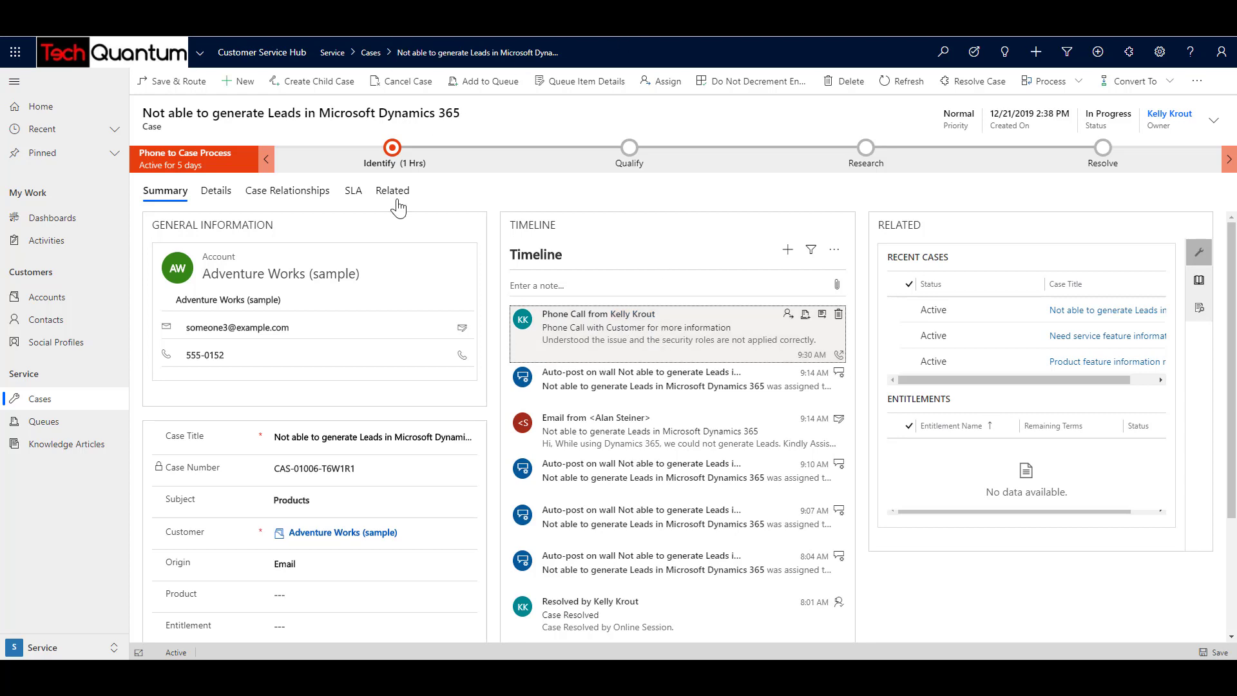
Move the case's process from Identify through Qualify to the Research stage.
click(393, 148)
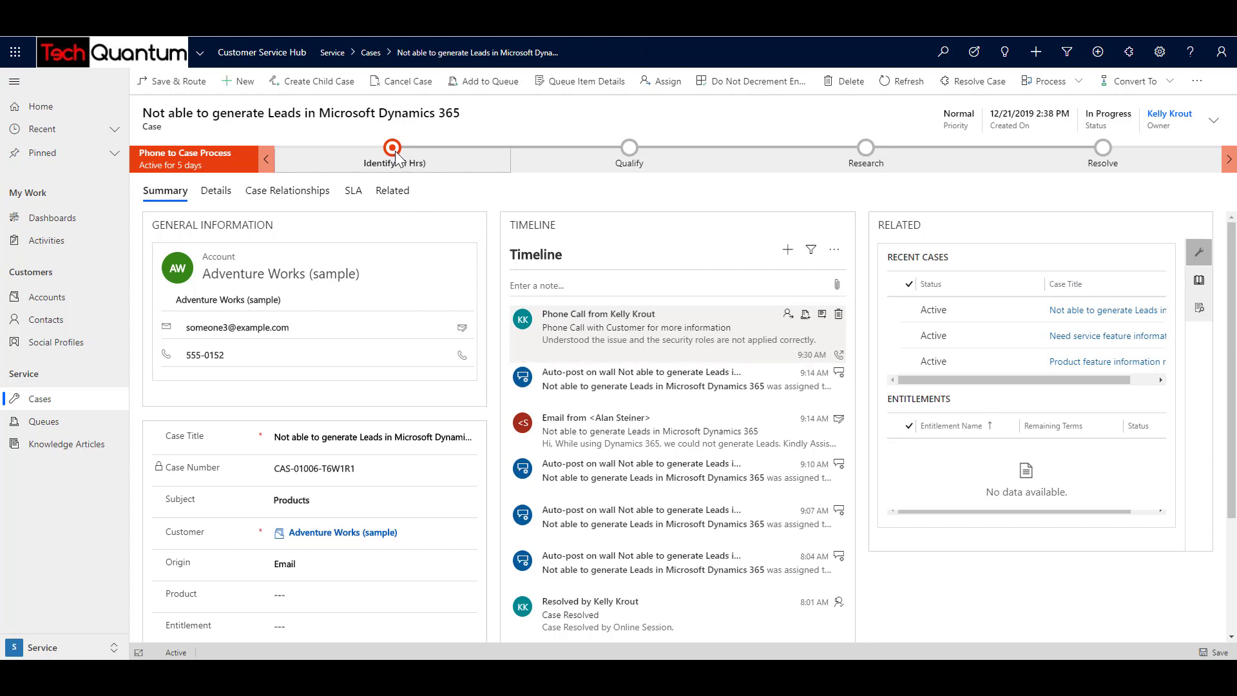
click(392, 148)
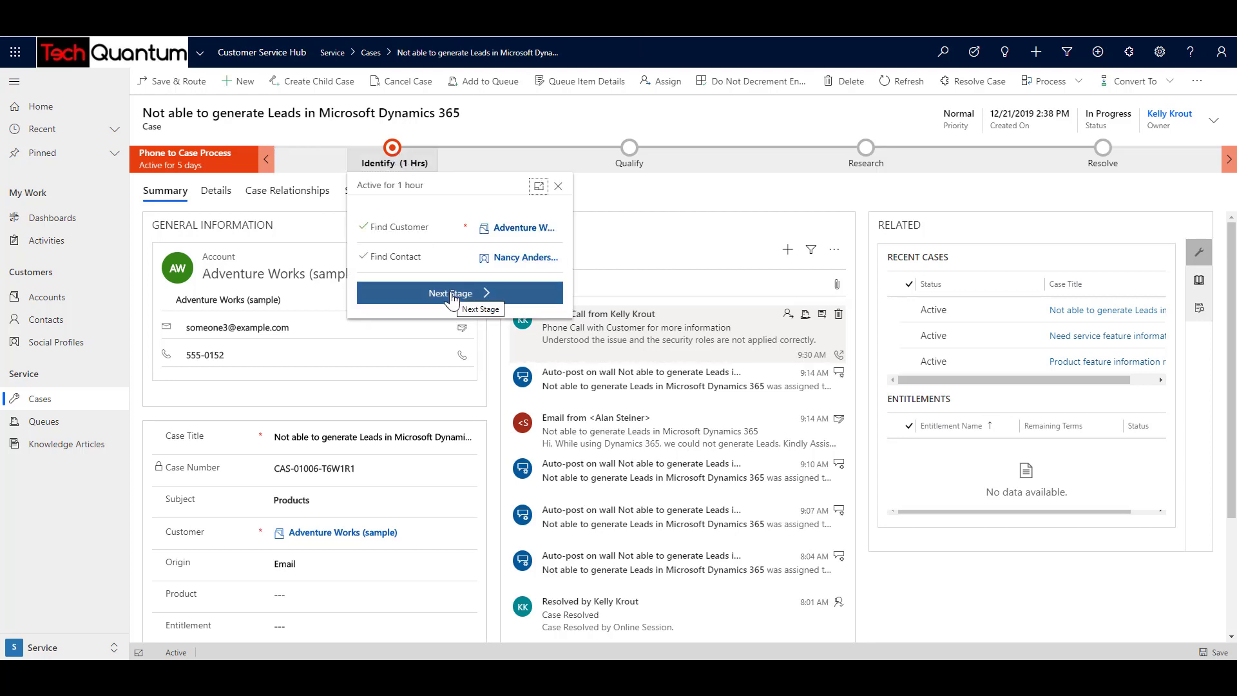
mouse_move(637, 176)
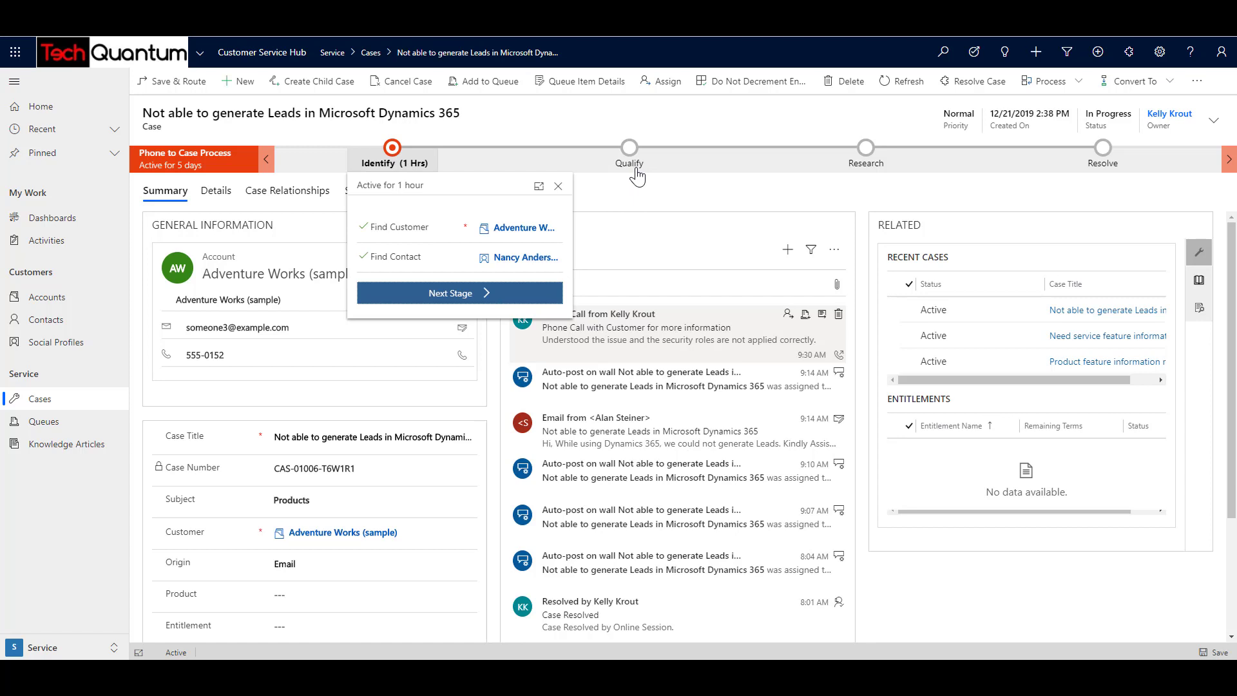
click(459, 293)
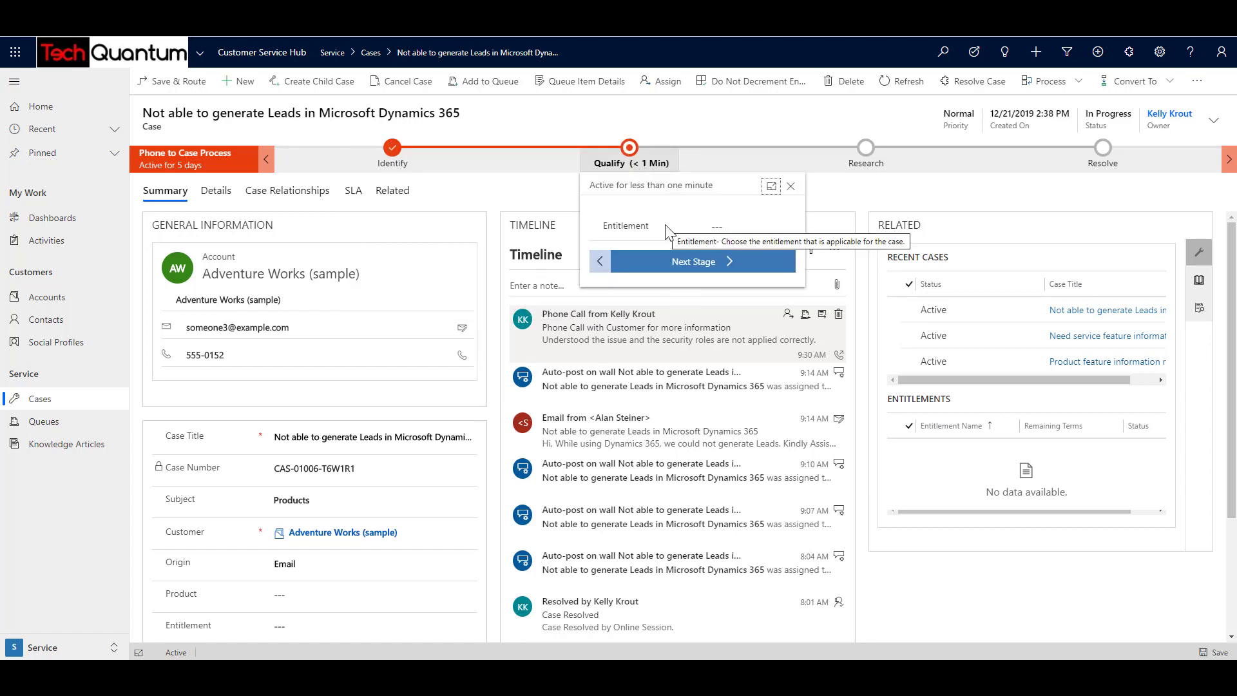
click(746, 225)
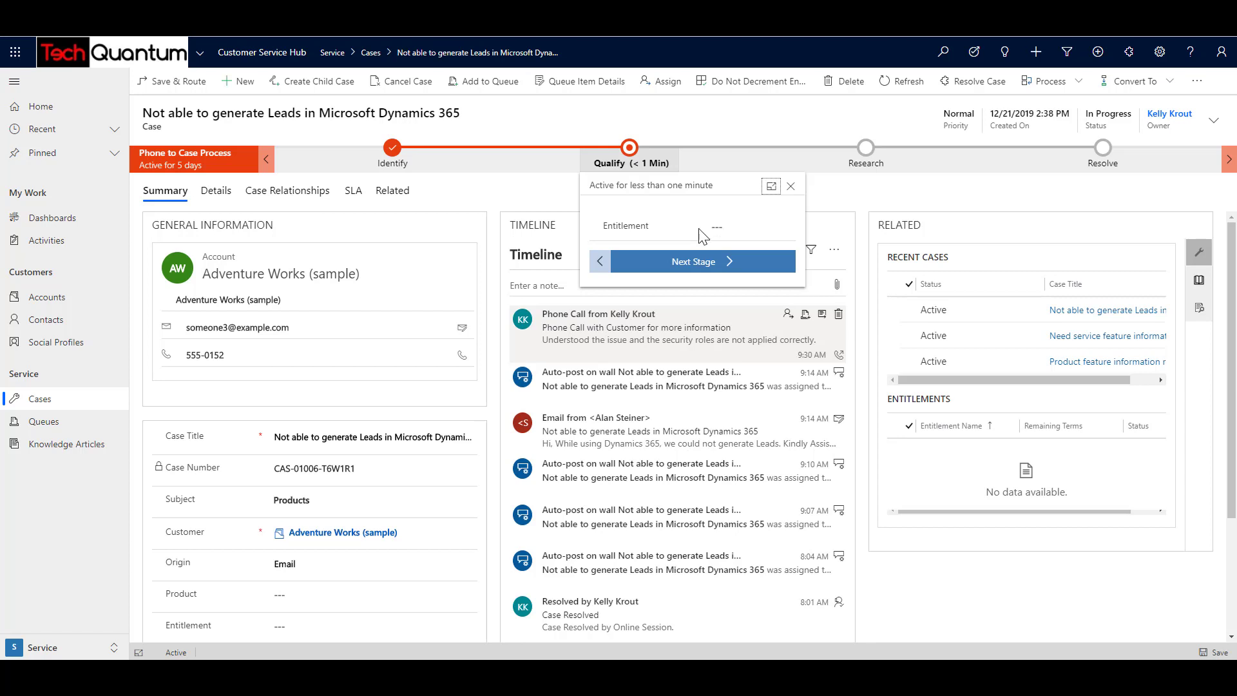
mouse_move(695, 261)
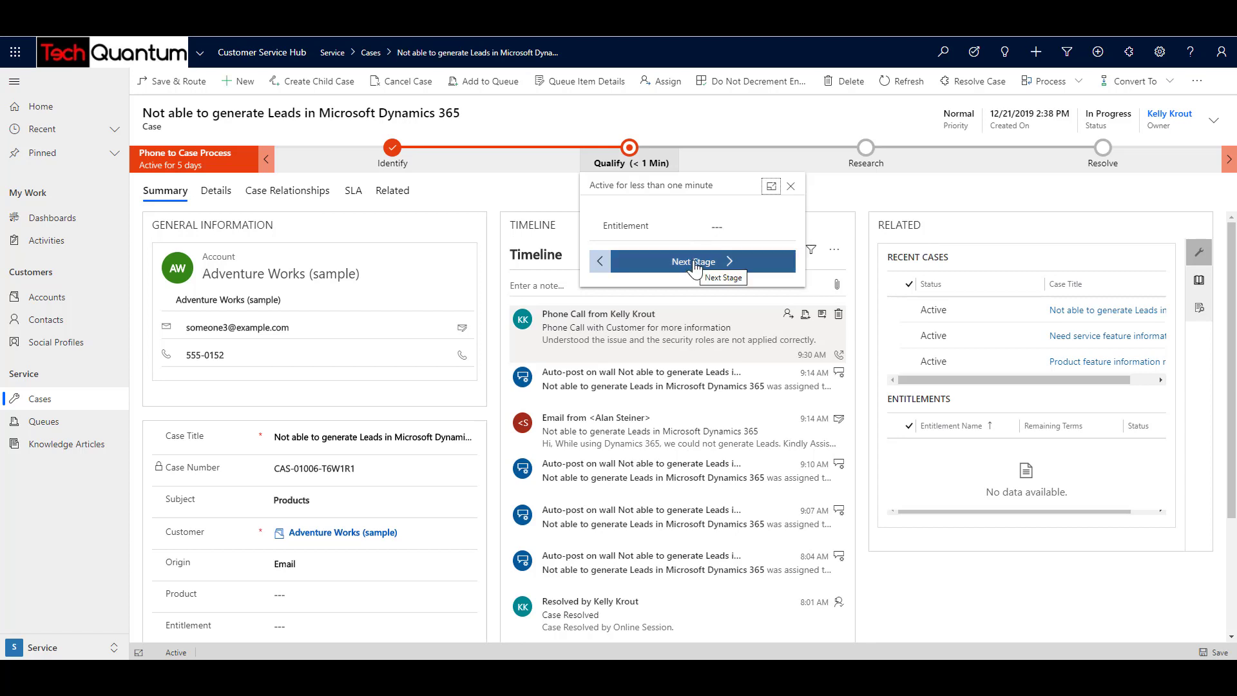
click(693, 261)
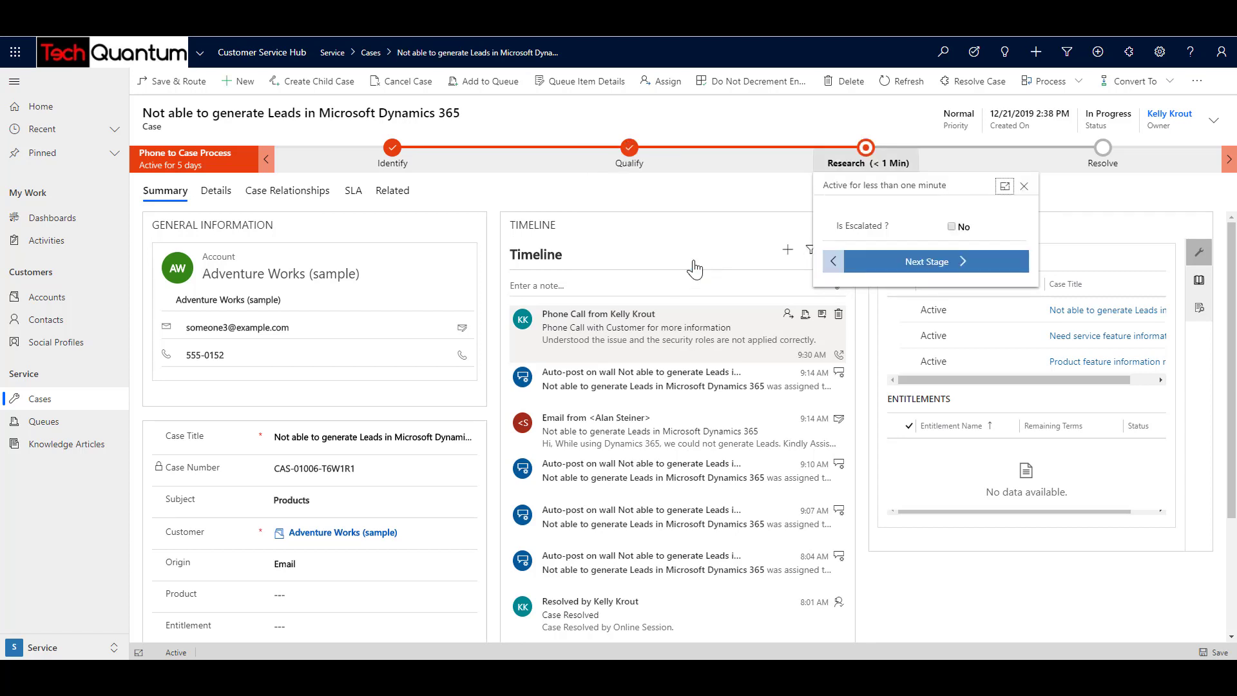
mouse_move(865, 172)
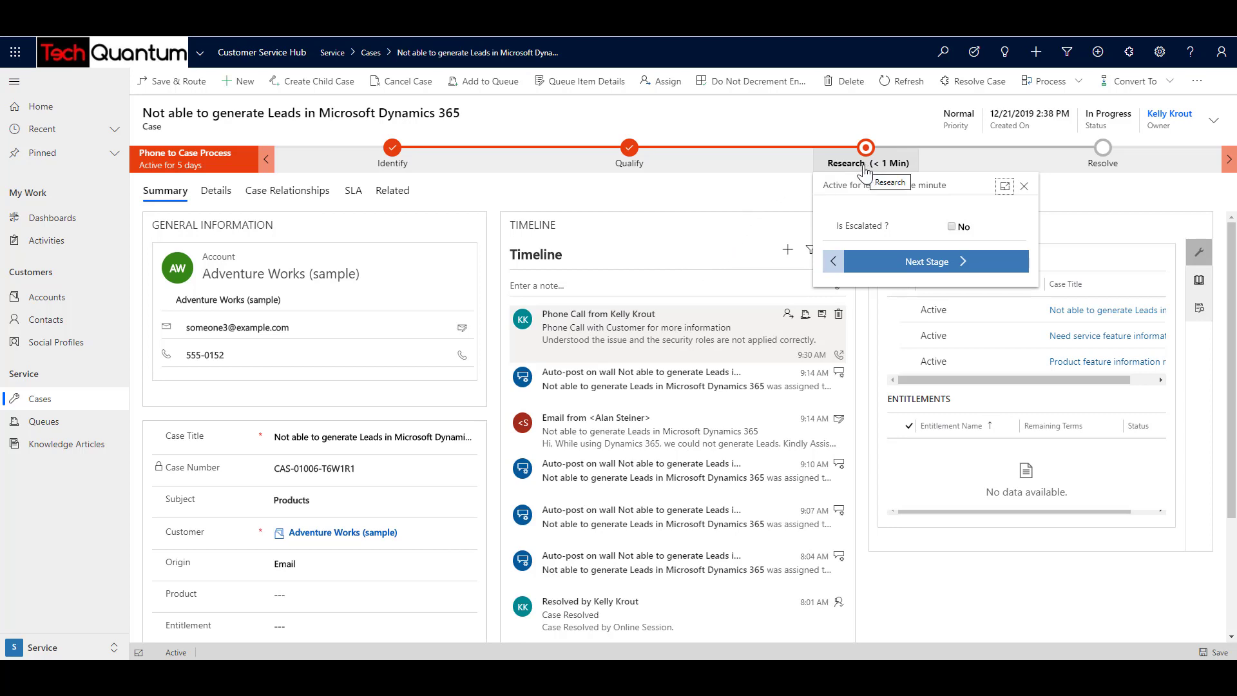
mouse_move(740, 264)
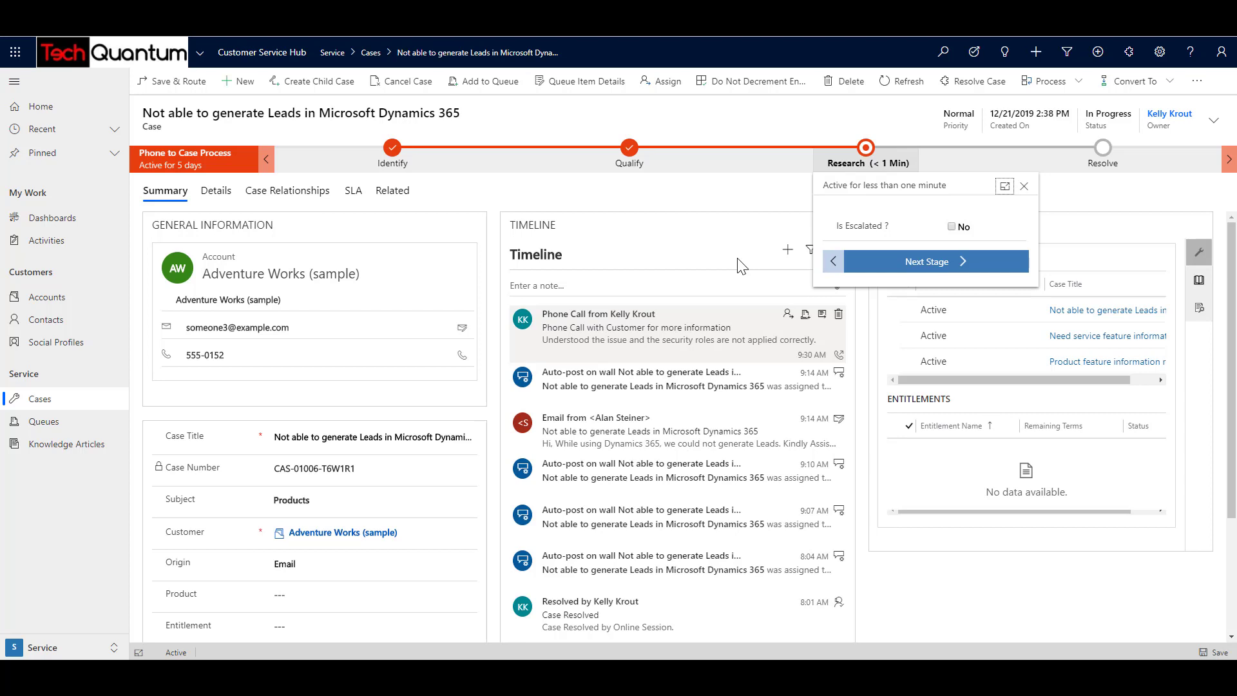
mouse_move(724, 262)
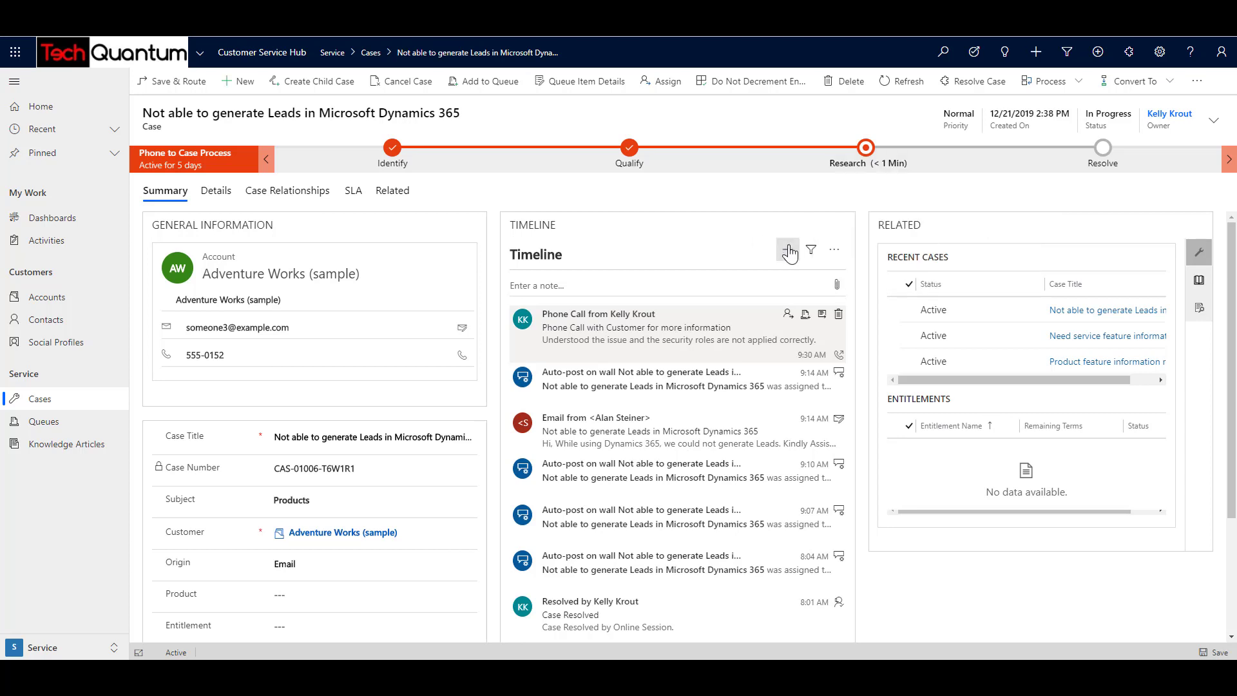
Create a task describing an Online Session explaining how to apply Security Roles.
click(787, 250)
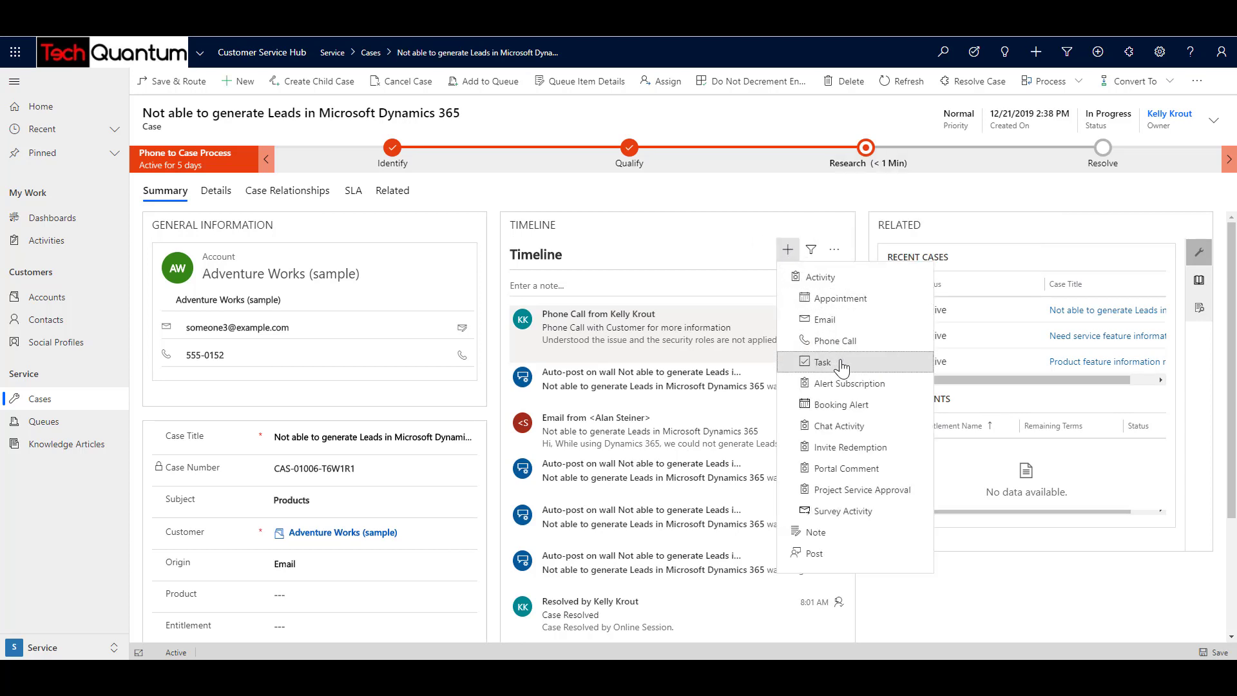
click(823, 362)
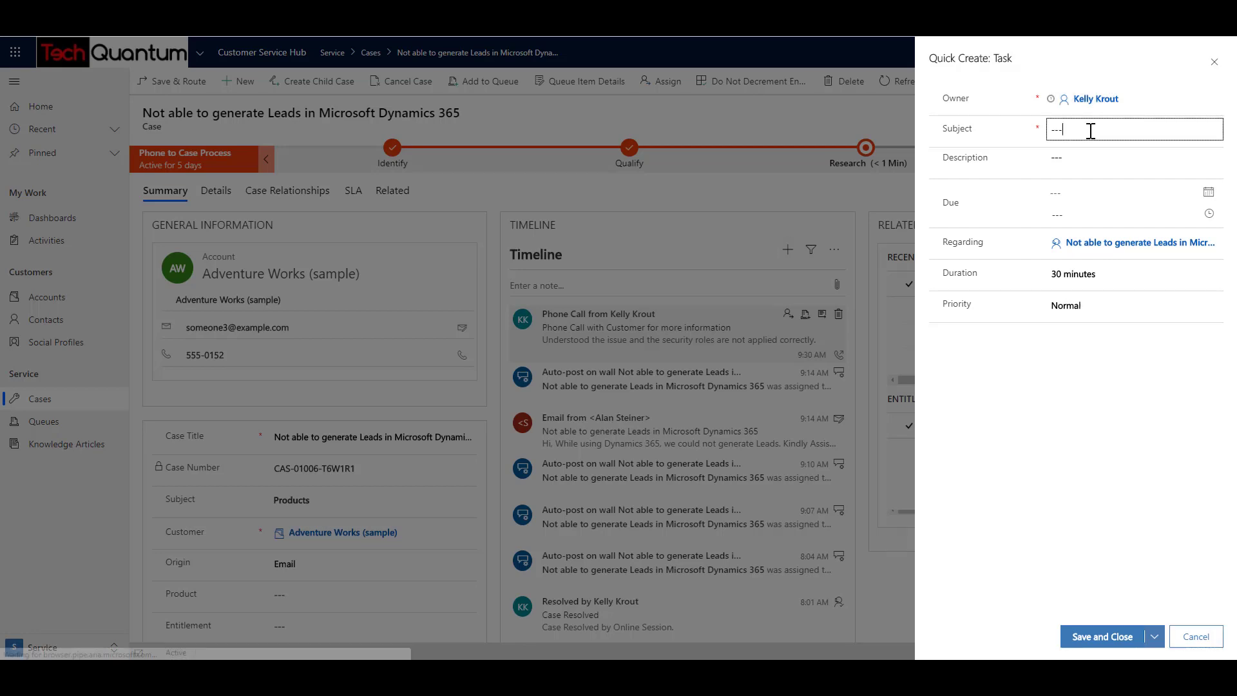
text(Online Session)
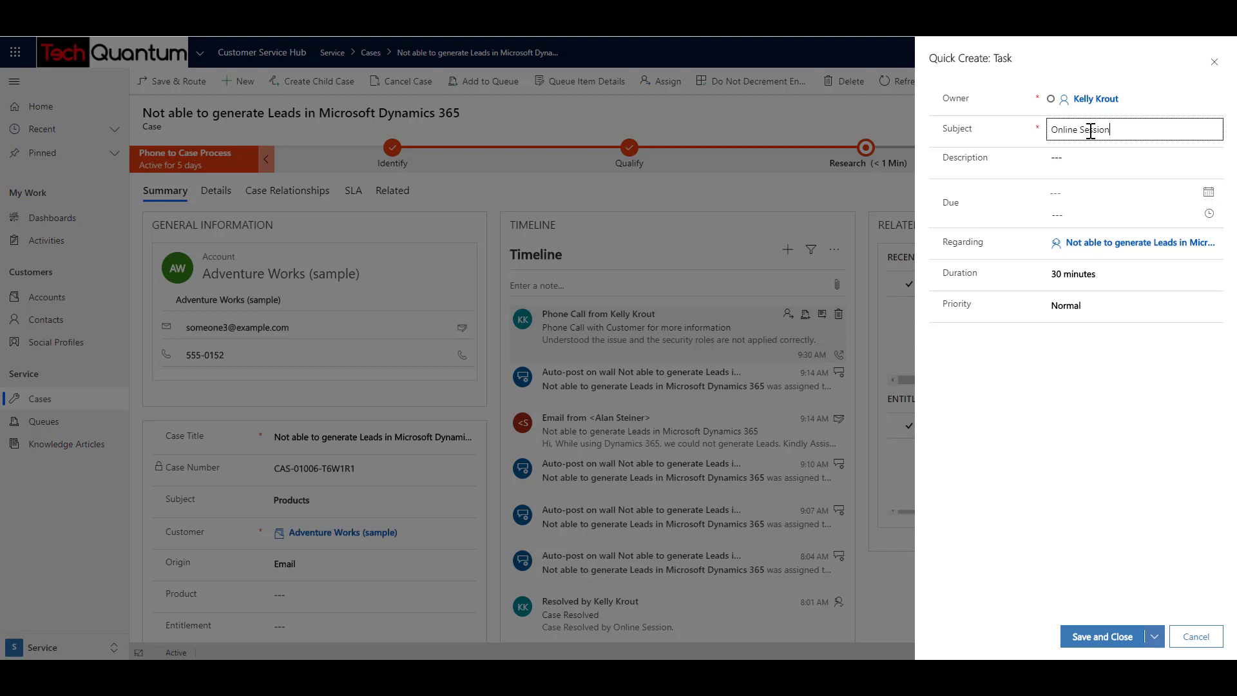
click(1134, 161)
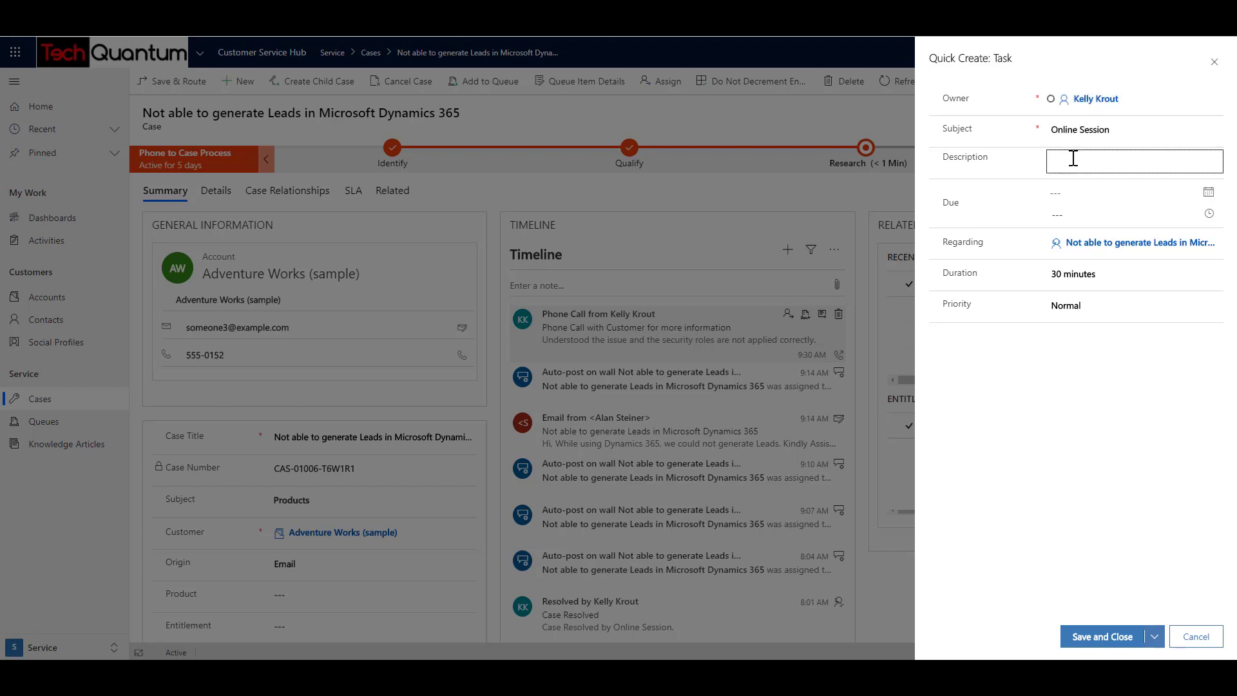
text(On)
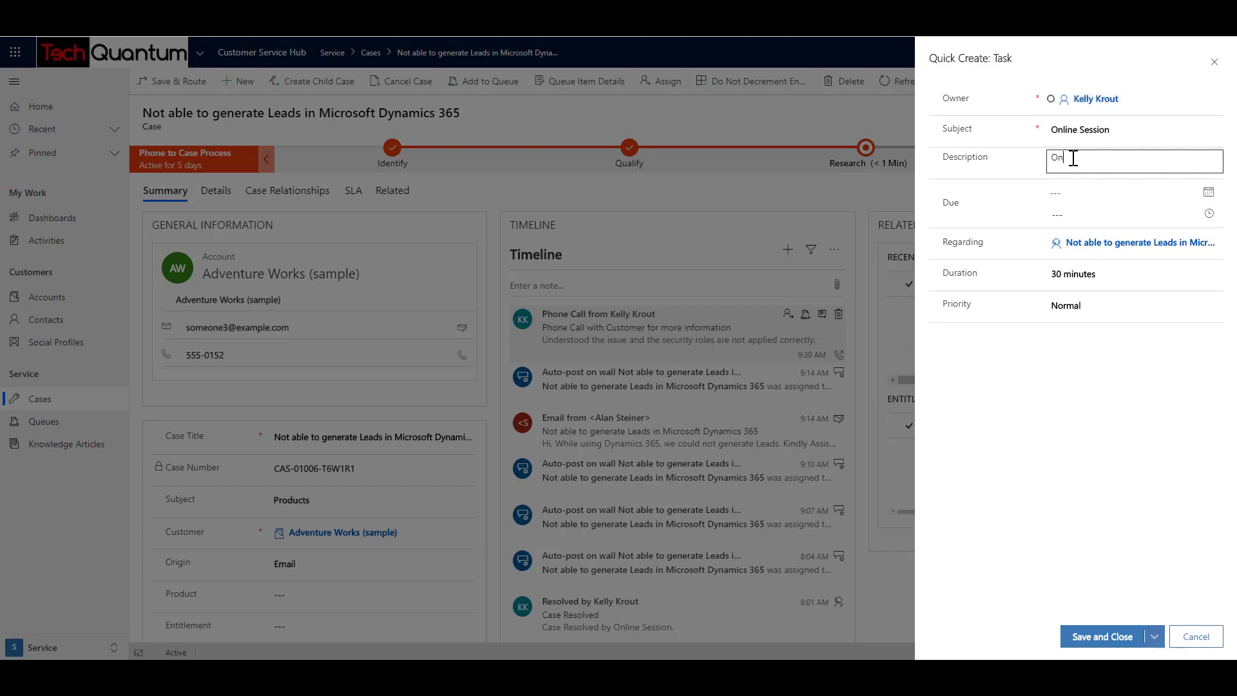
text(Online Session)
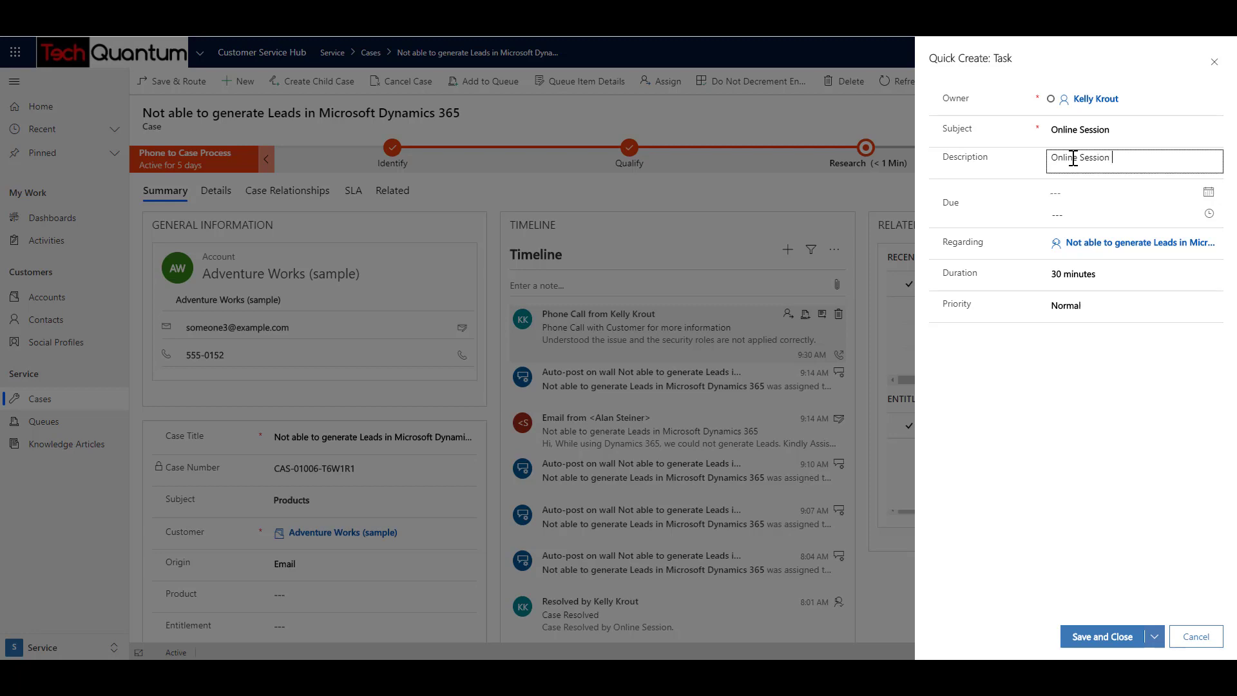
text(to resp)
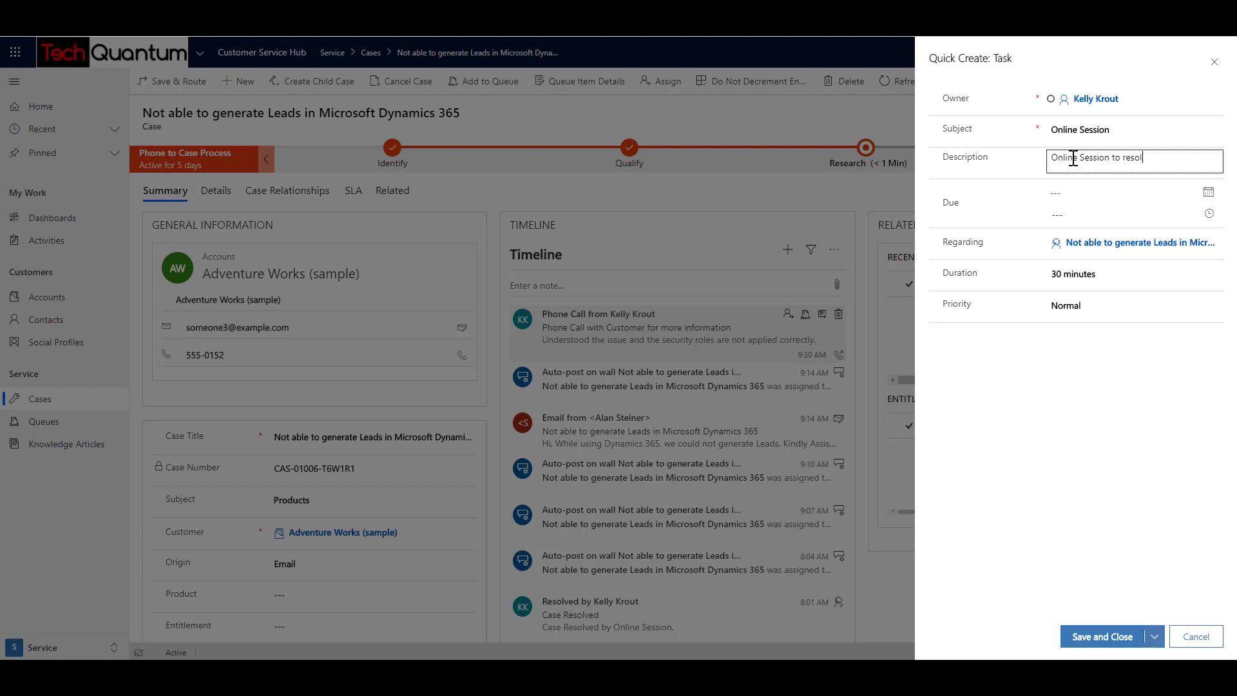
text(ve the case)
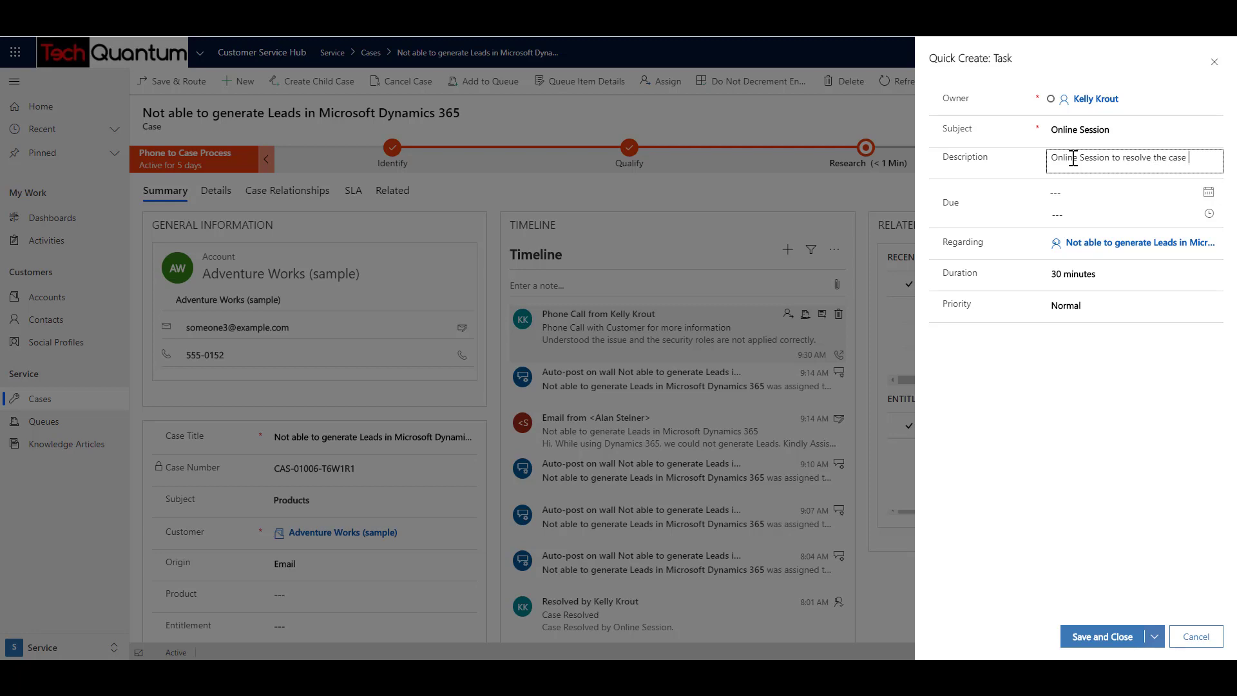
text(by explainin)
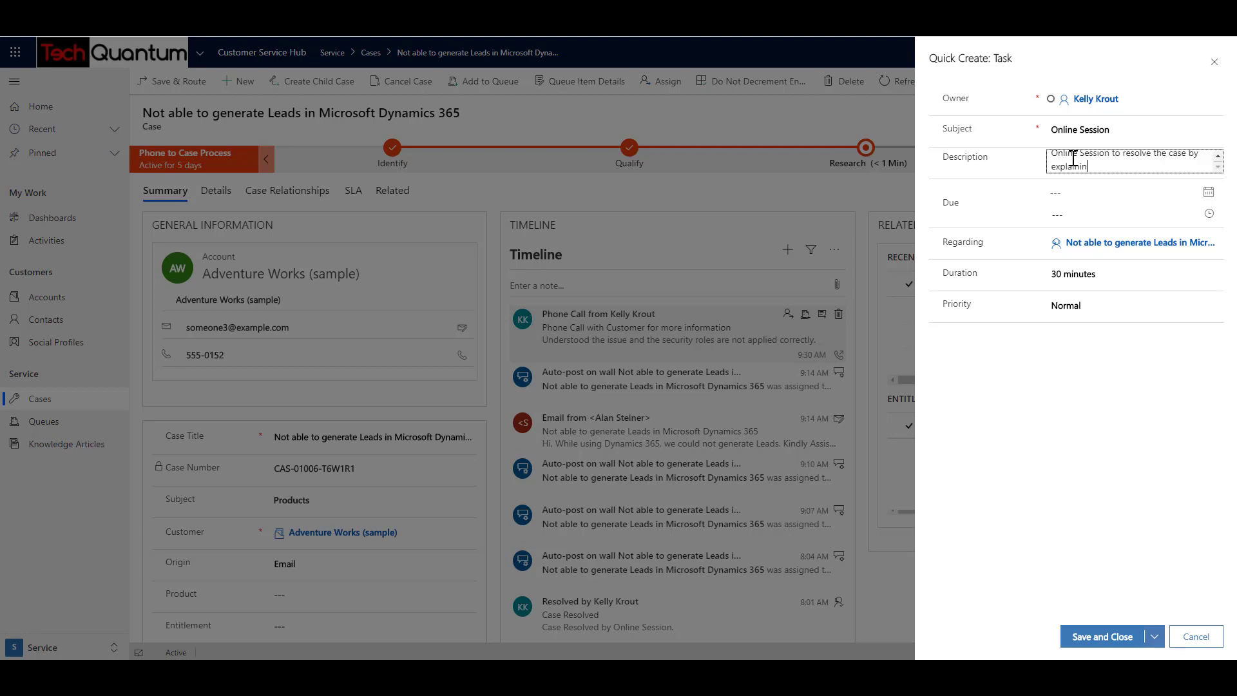
text(how to)
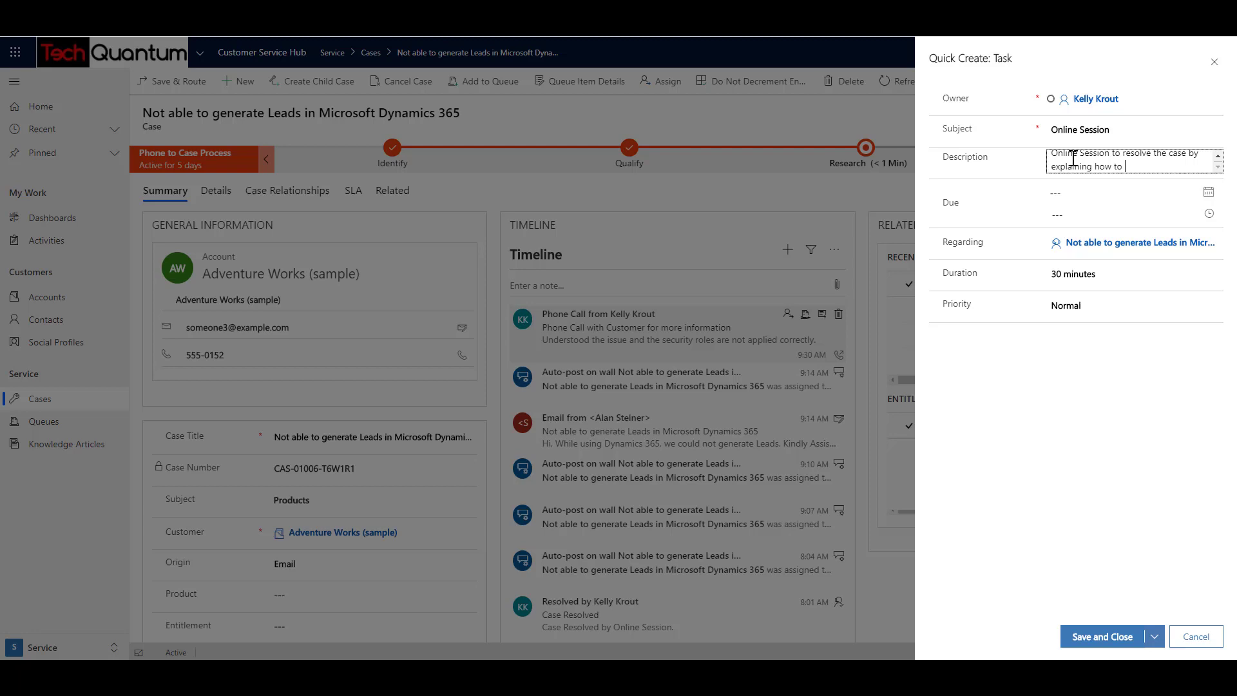
text(apply Sec)
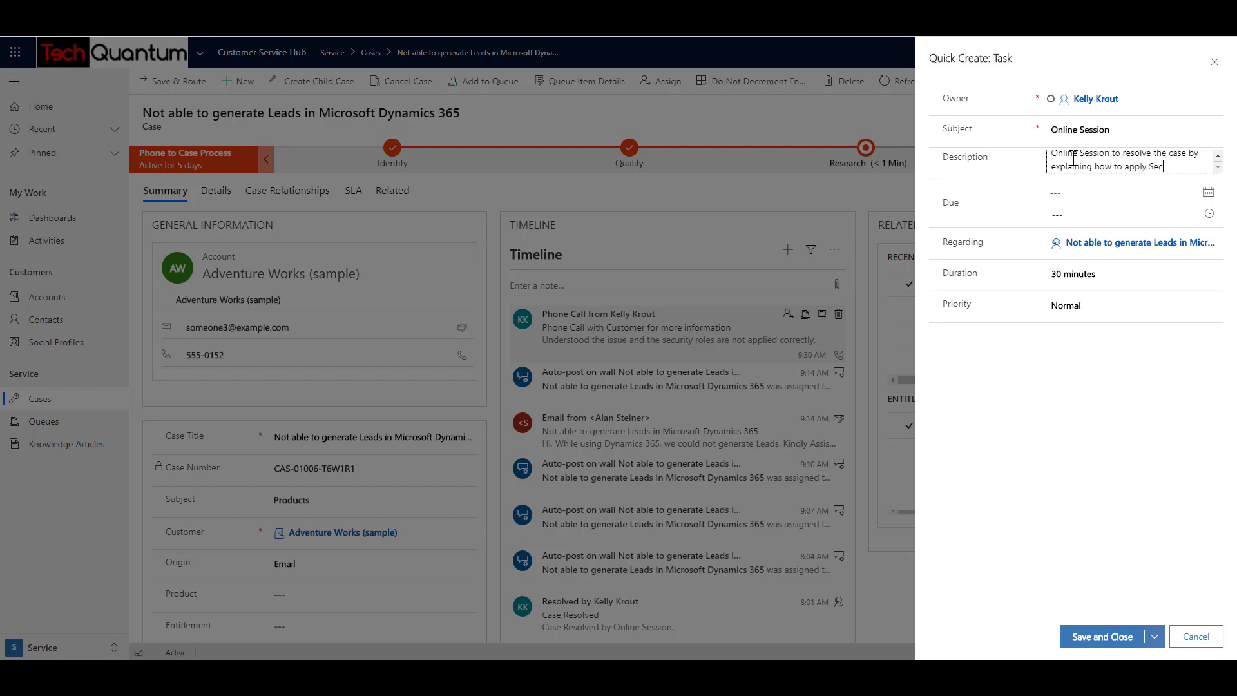
text(urity Roles.)
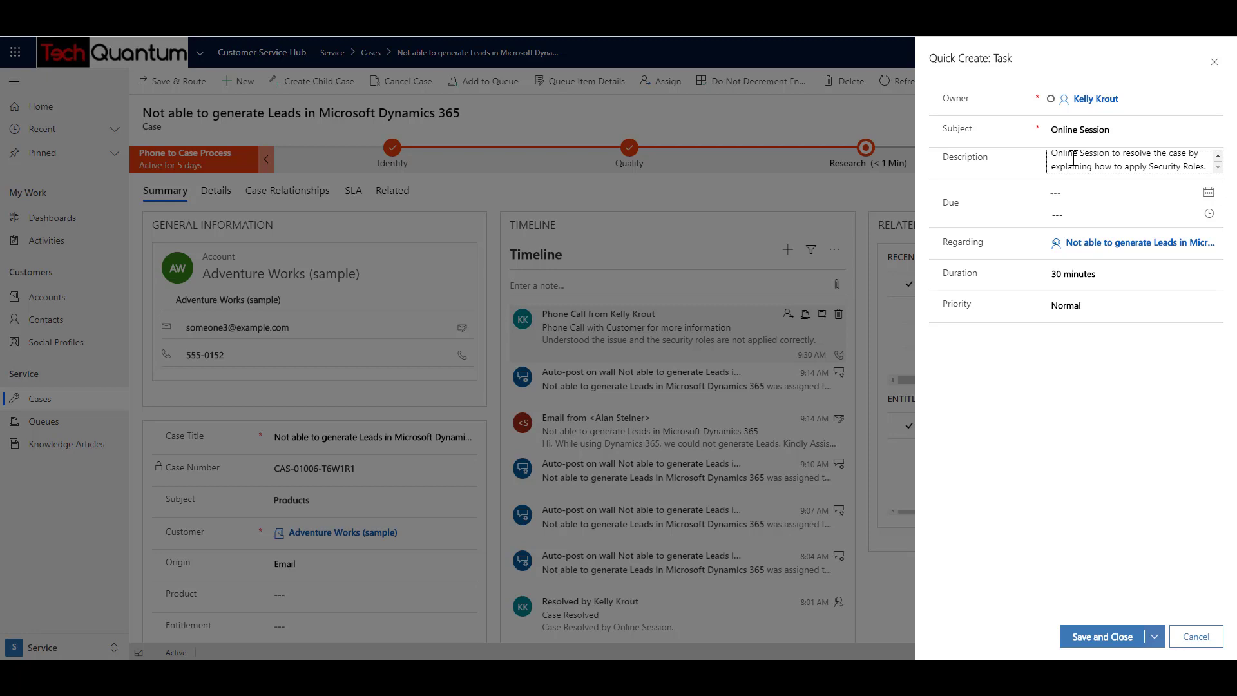
Leave the due date unset, set duration to 1 hour, and save the task.
click(1125, 192)
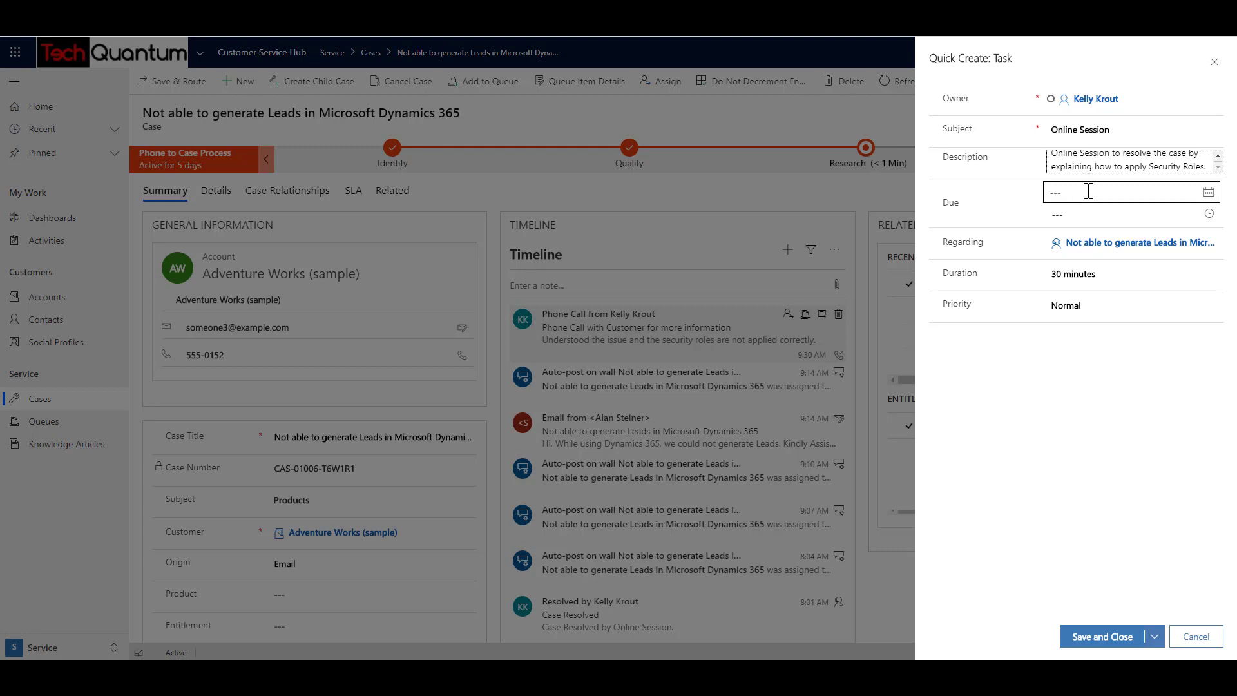
click(1208, 191)
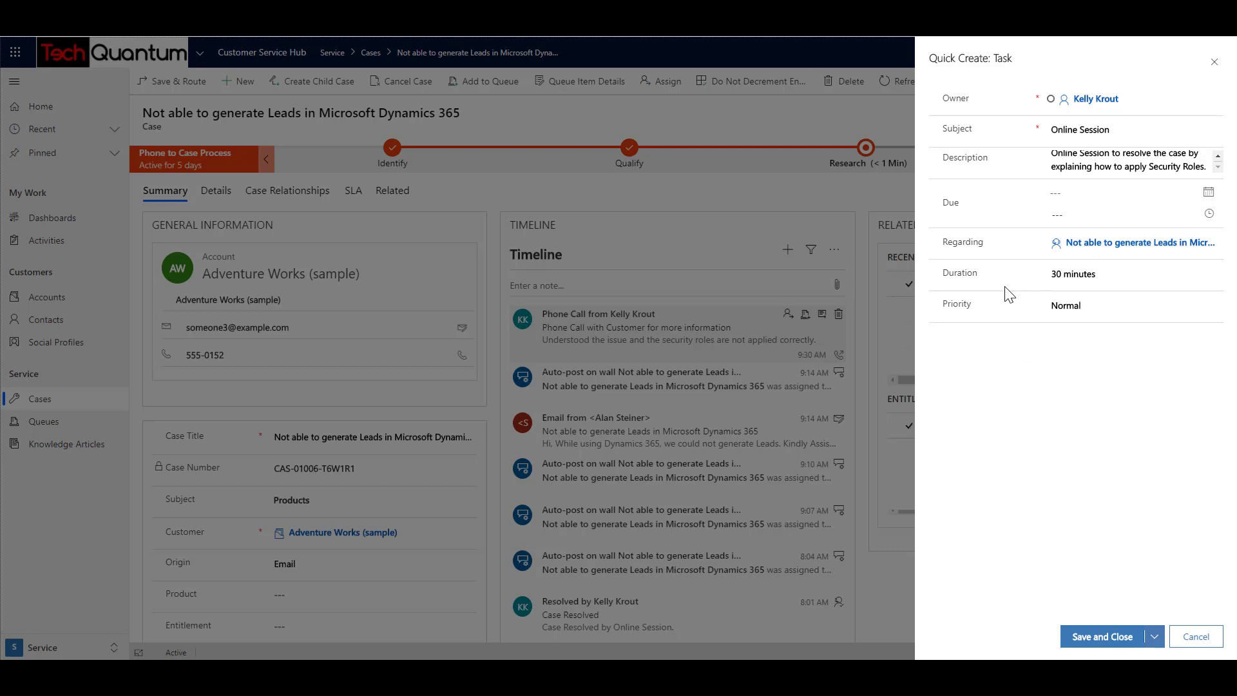
click(1132, 274)
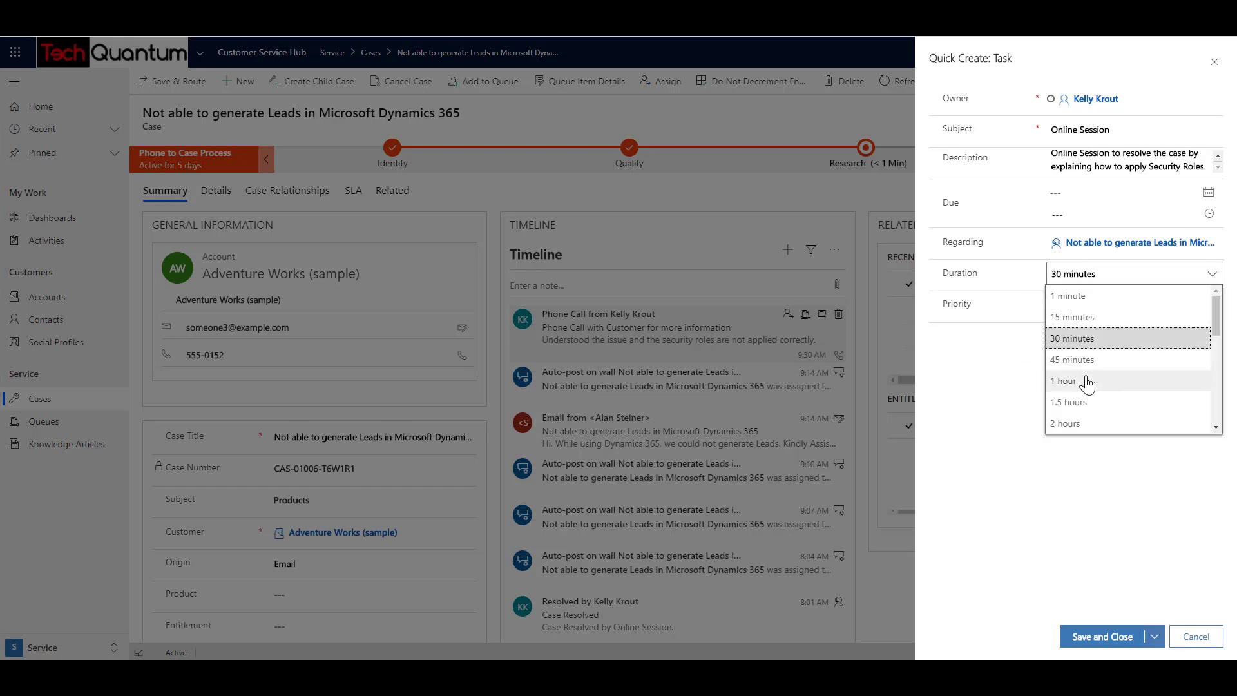
click(1065, 381)
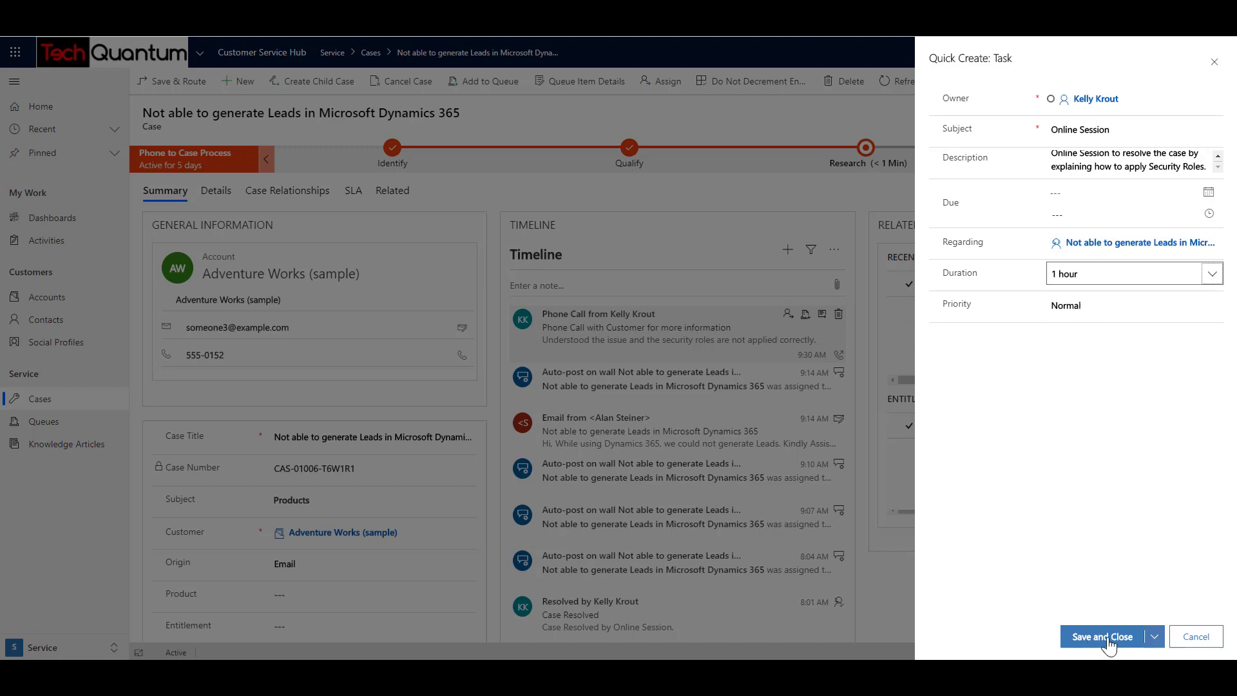
click(1104, 636)
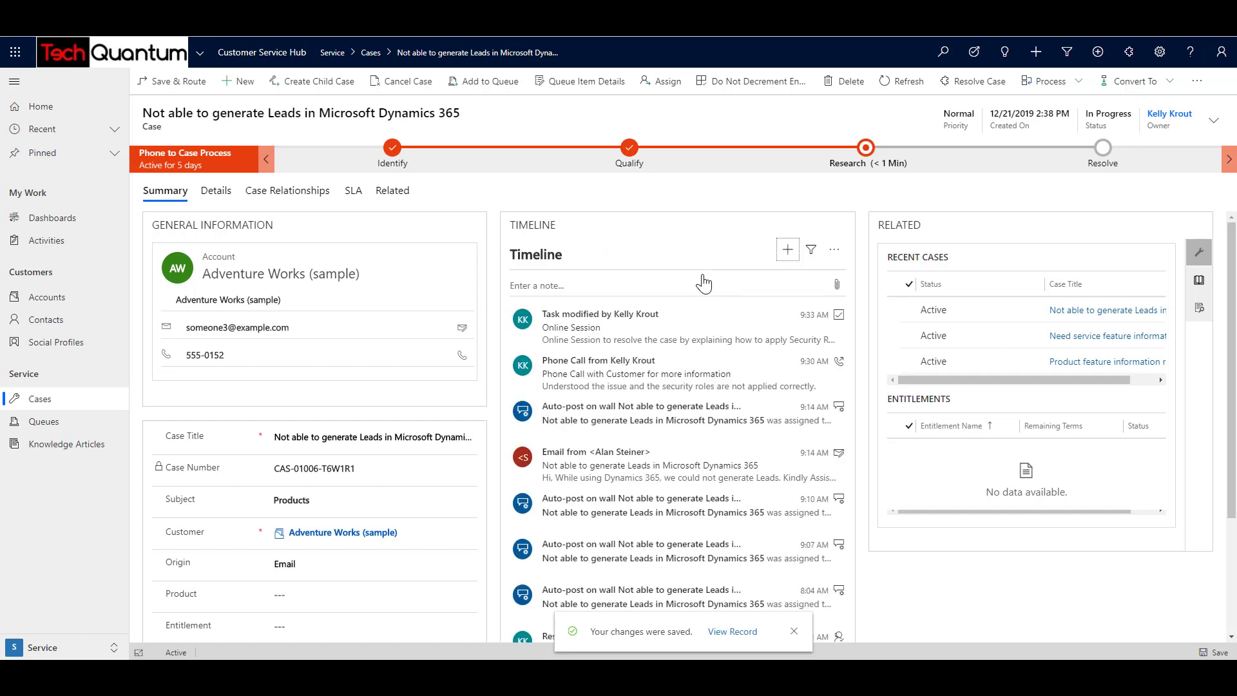
mouse_move(611, 323)
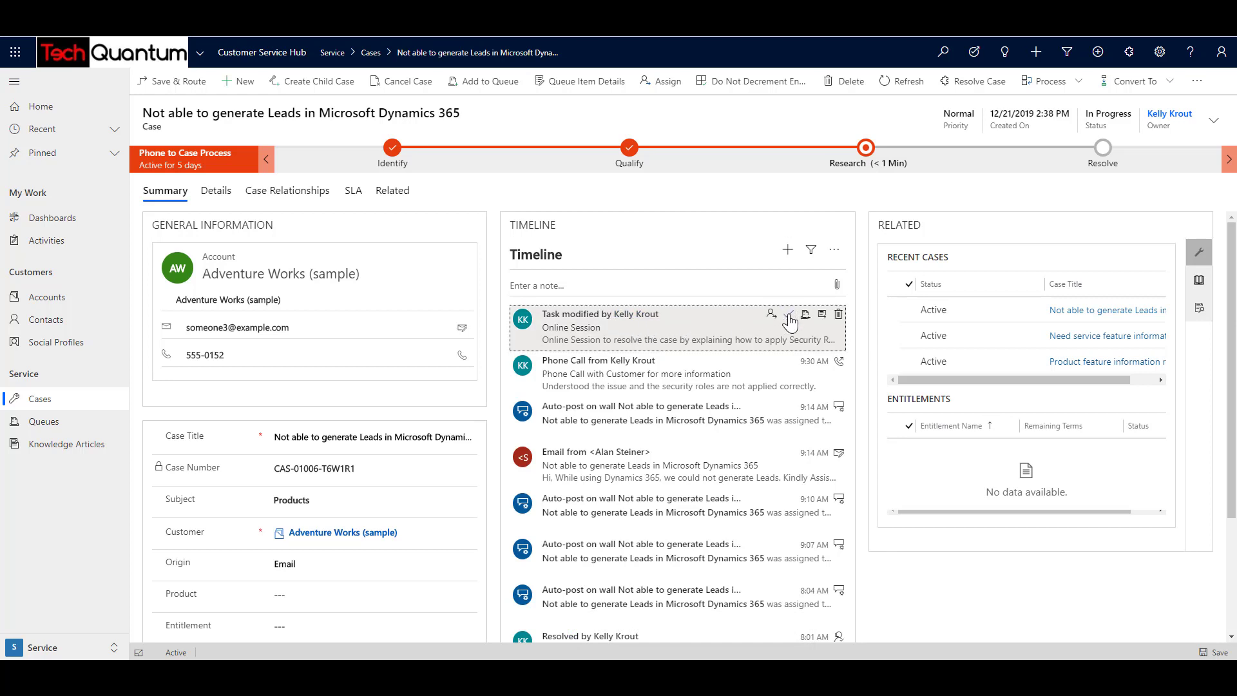
Close the Online Session task with state Completed.
click(790, 315)
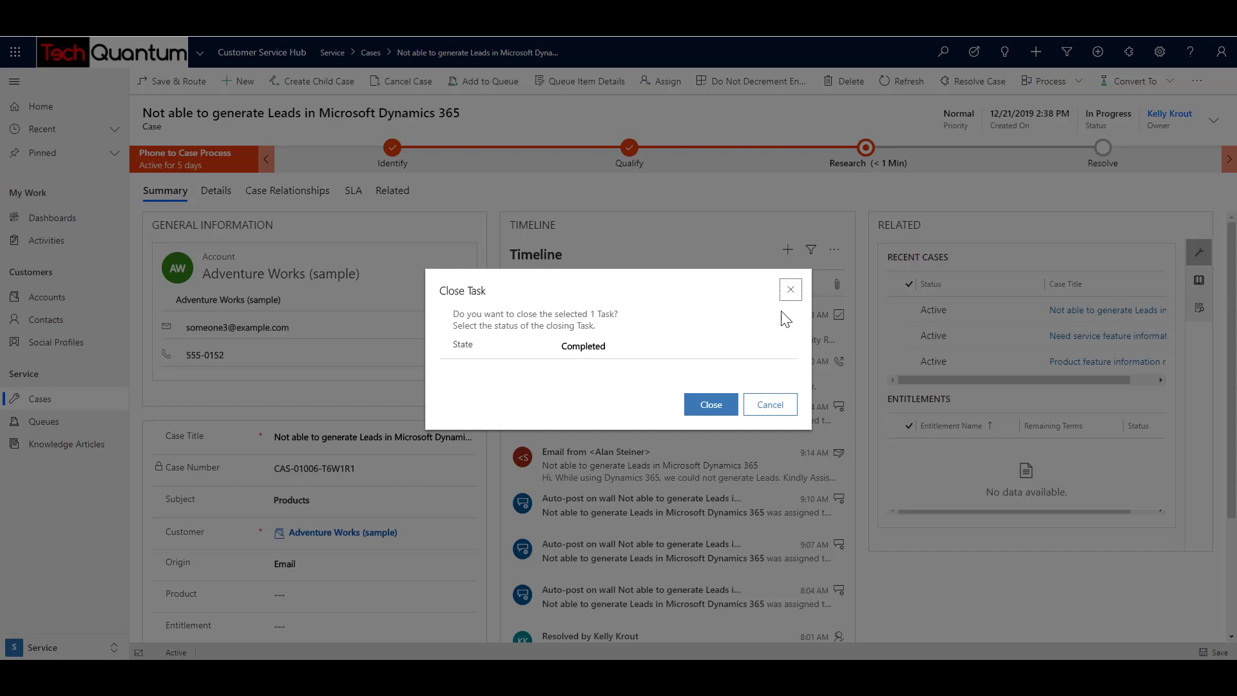
click(709, 404)
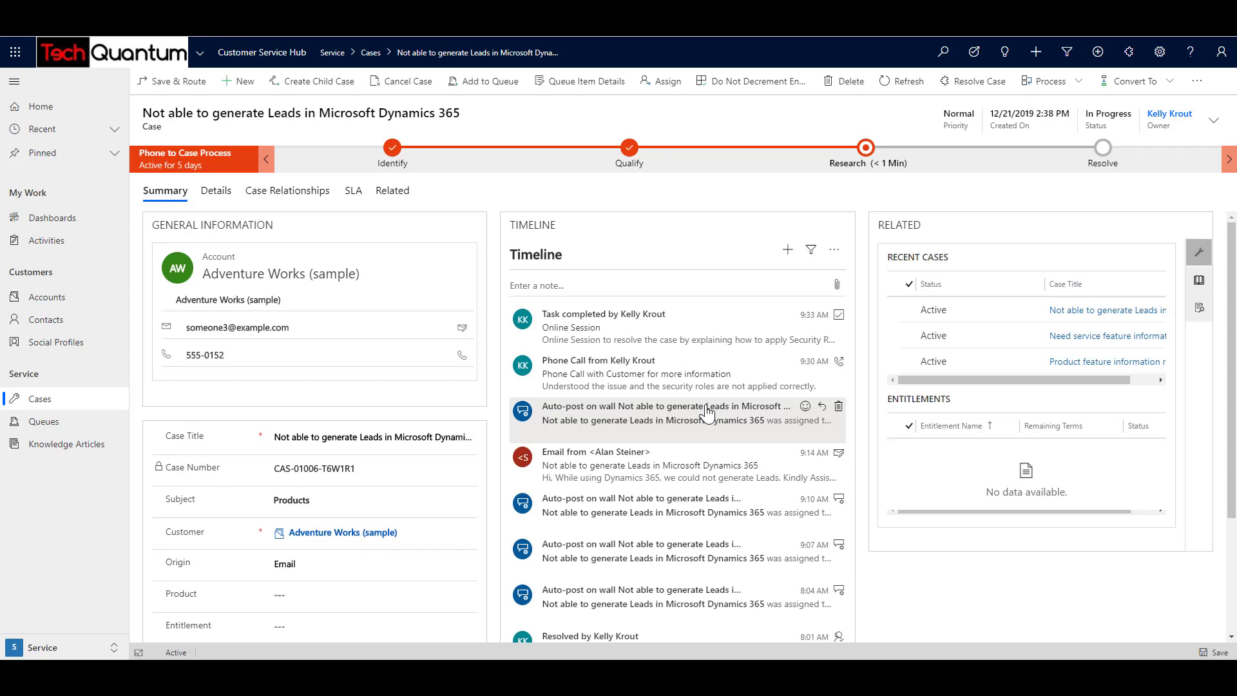
mouse_move(733, 395)
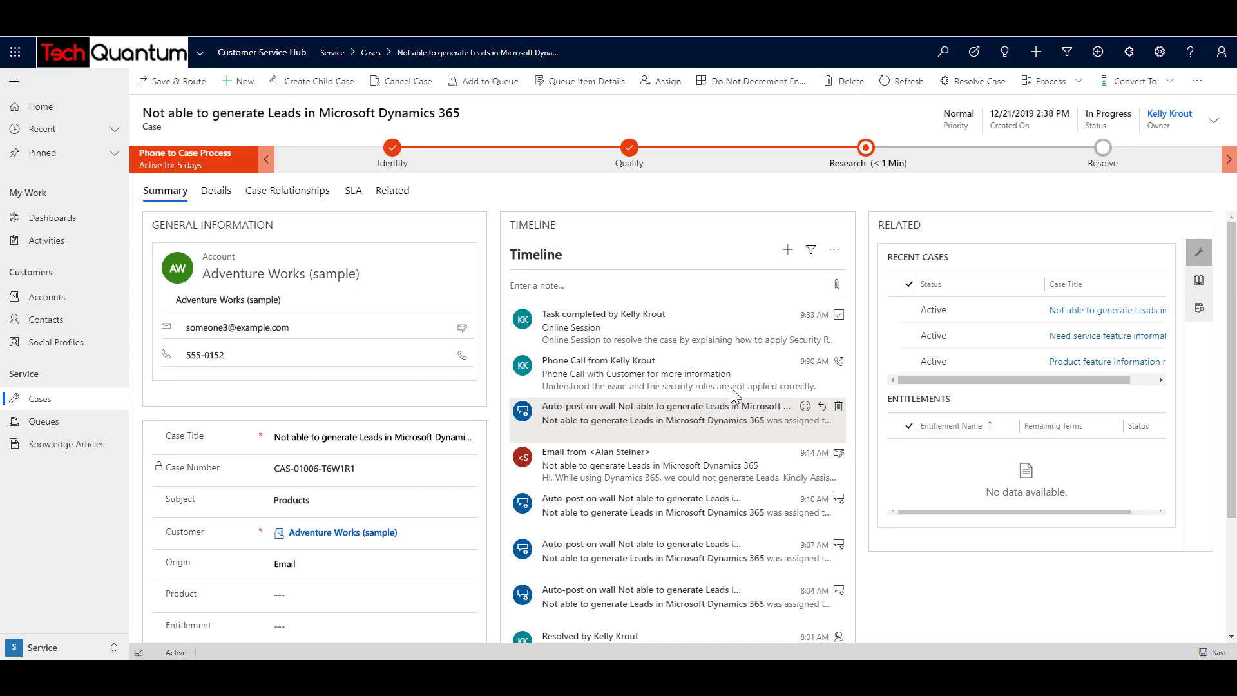
mouse_move(865, 148)
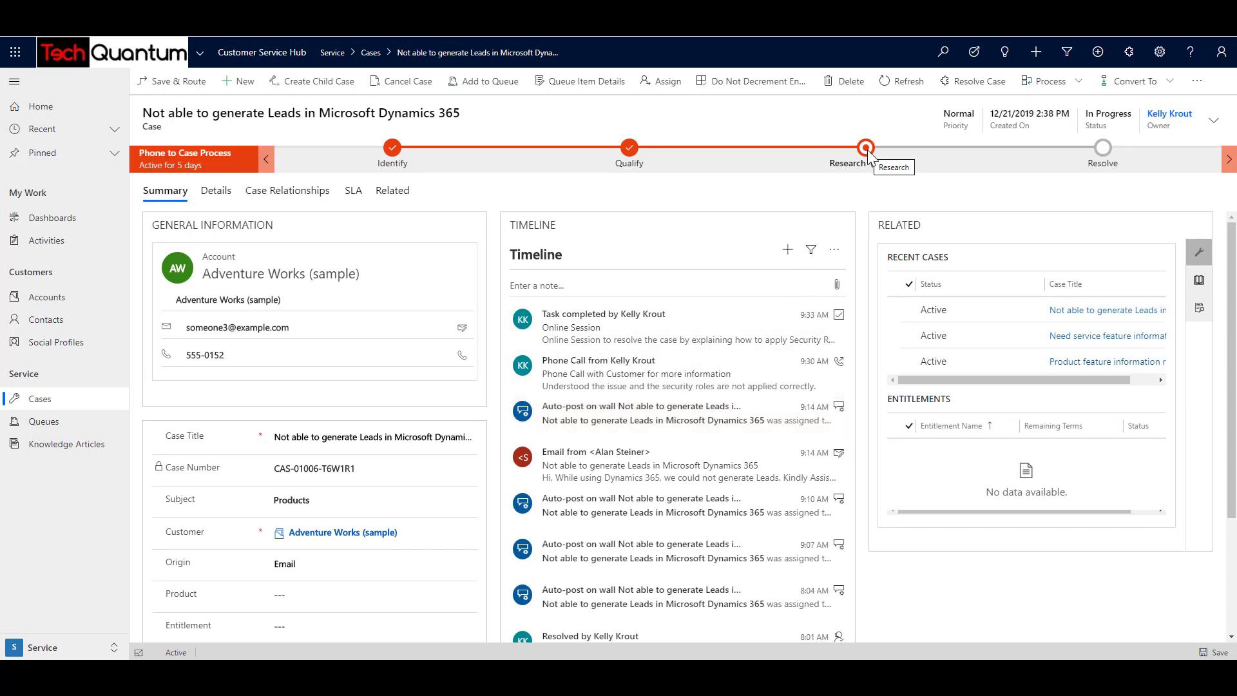
Advance the case from Research to Resolve and click Finish on the process.
click(866, 147)
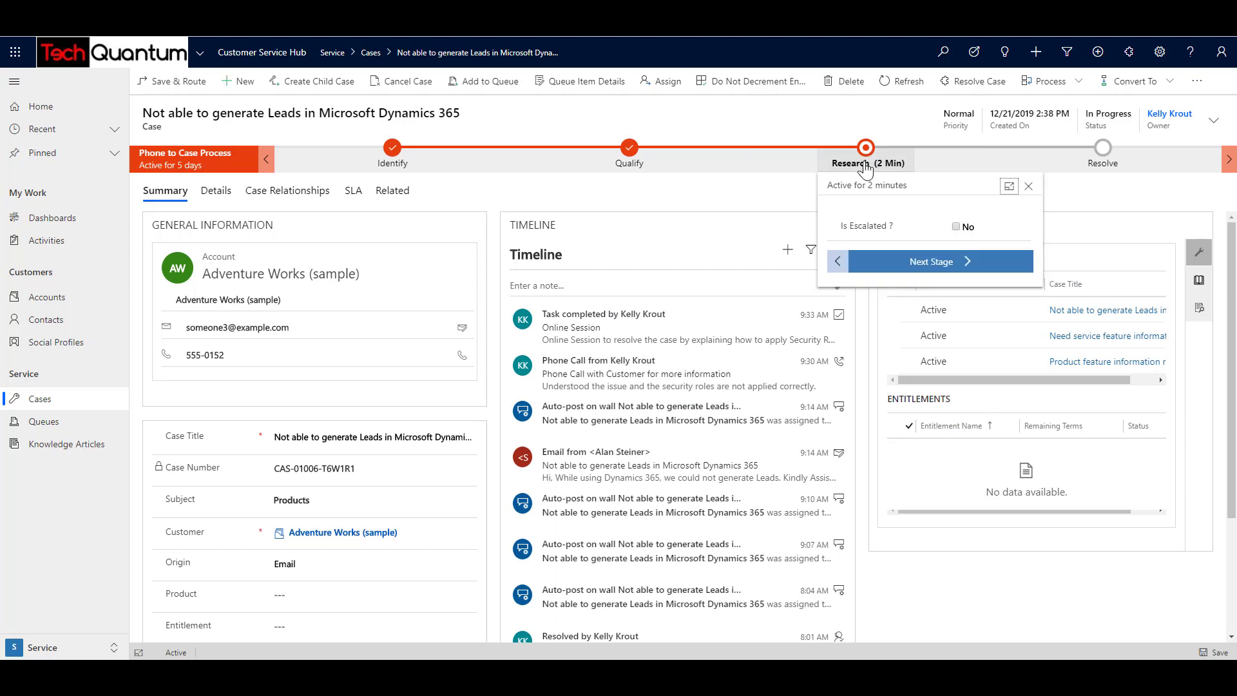
mouse_move(919, 267)
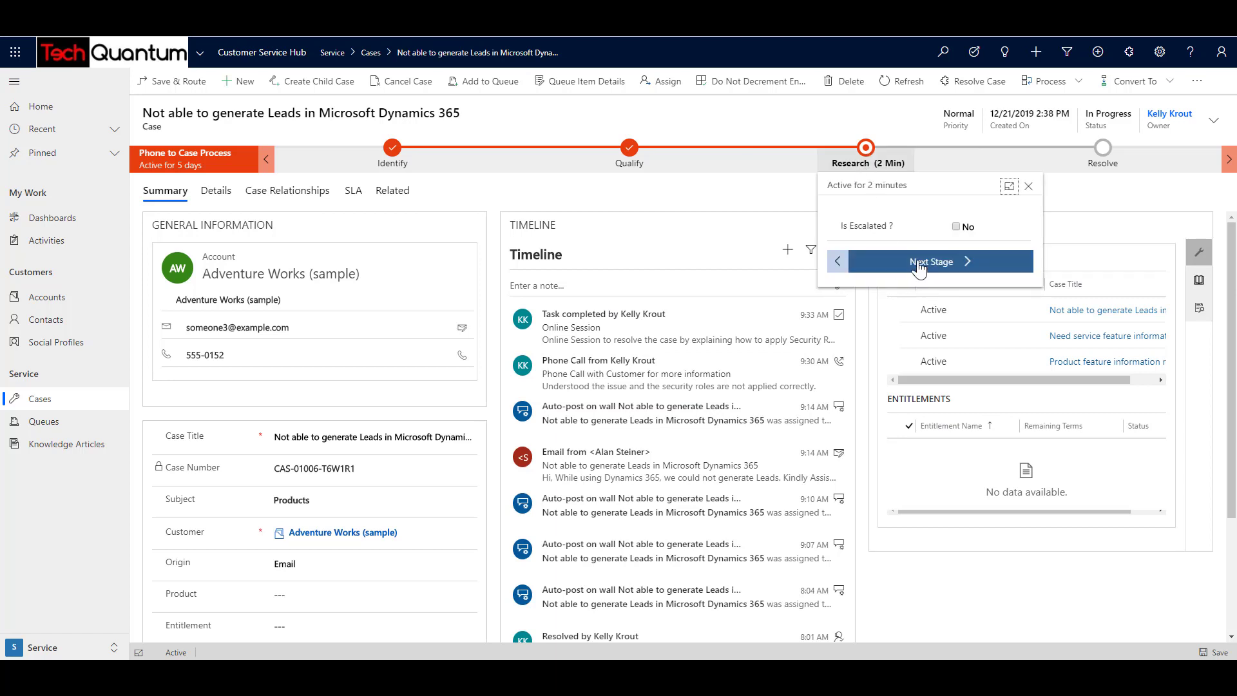
click(929, 261)
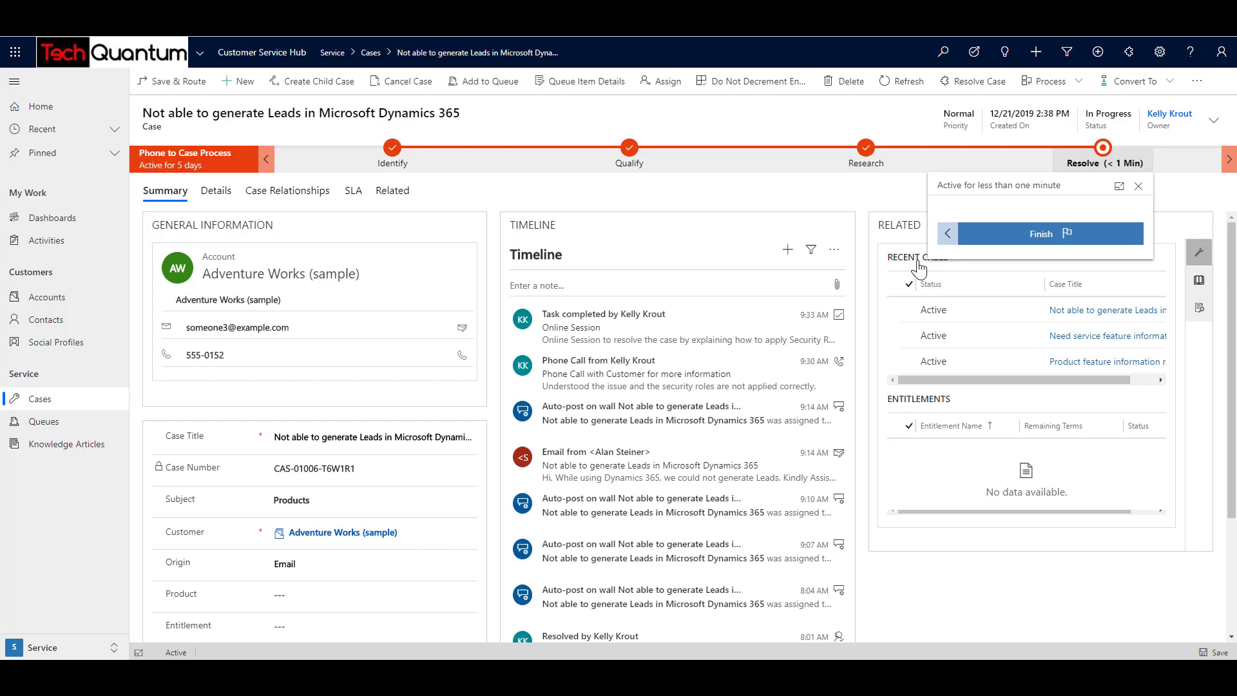
mouse_move(1041, 236)
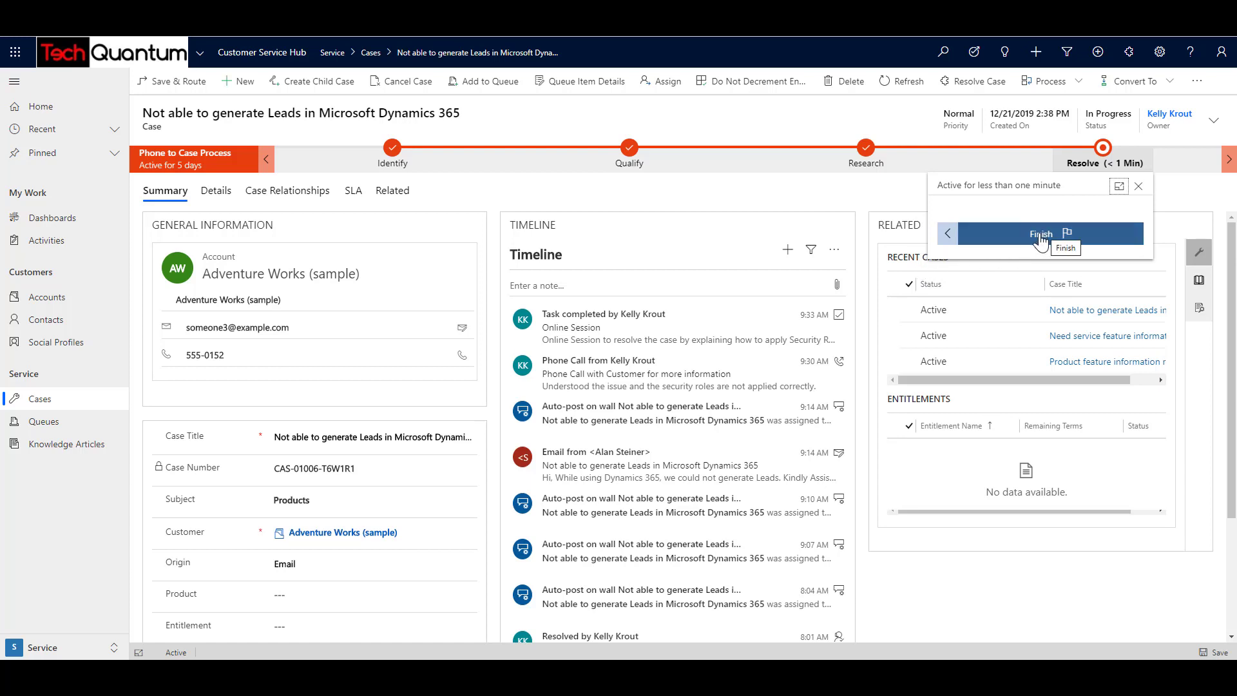
click(1041, 233)
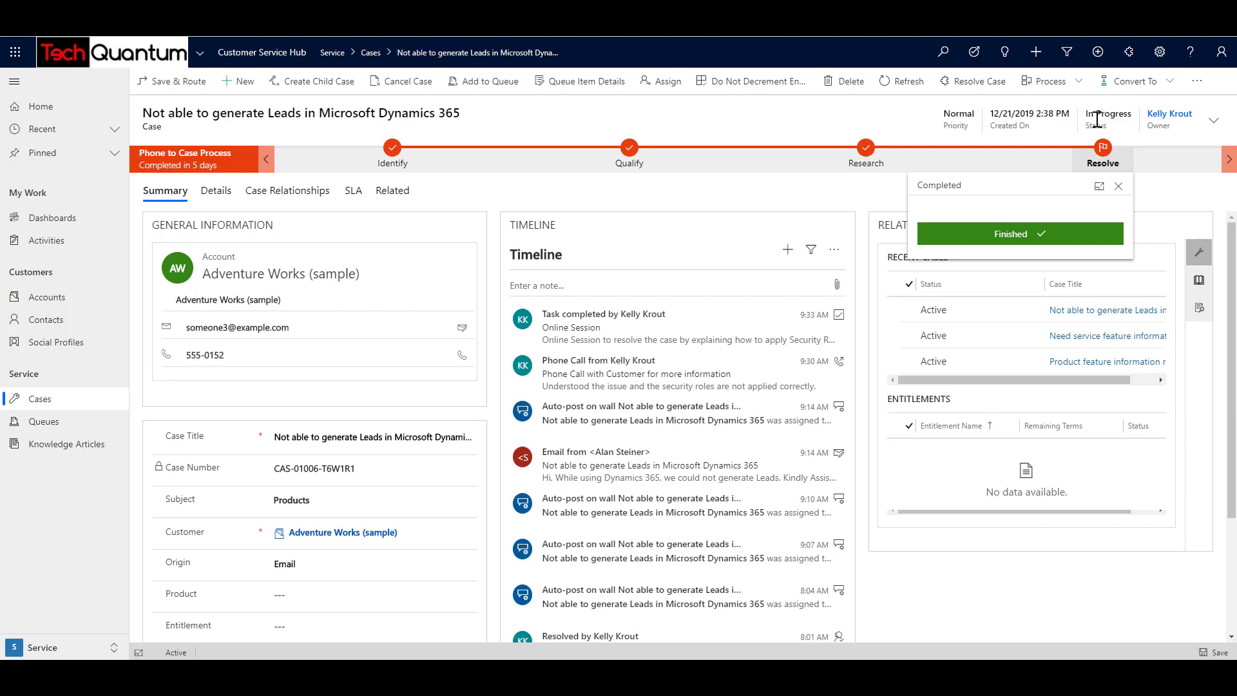
mouse_move(975, 81)
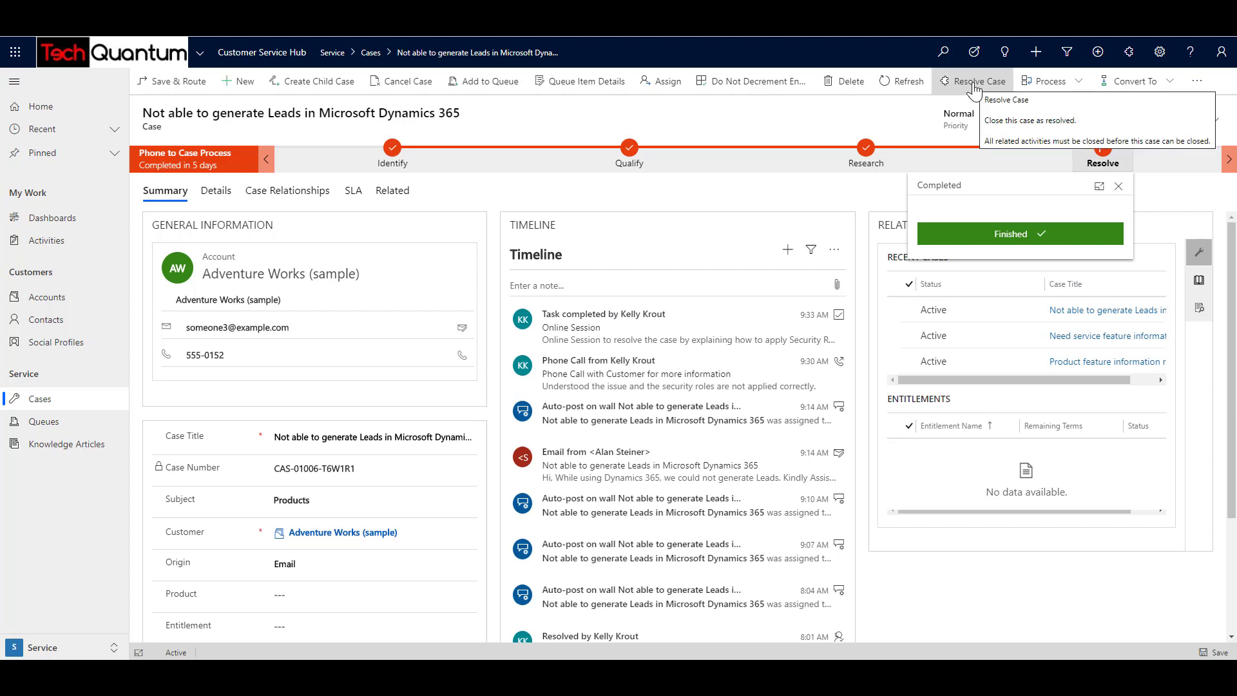
Start resolving the case and describe the resolution as the security roles online session.
click(978, 81)
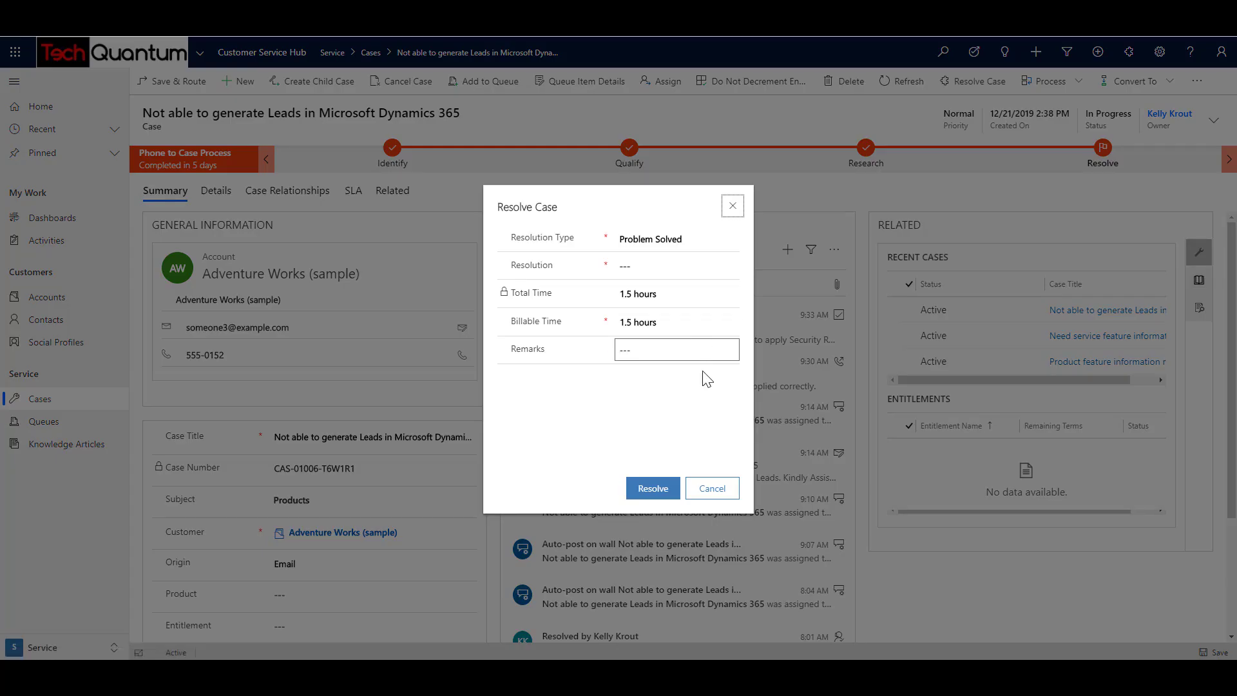
mouse_move(587, 255)
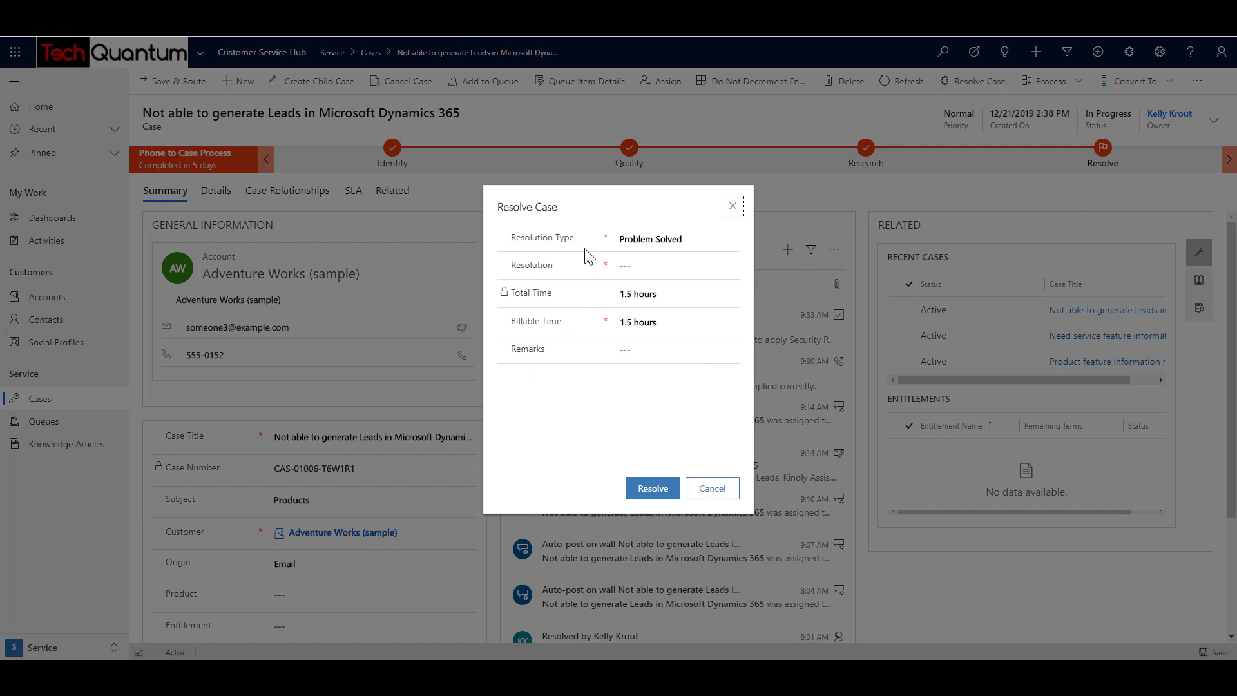
click(676, 265)
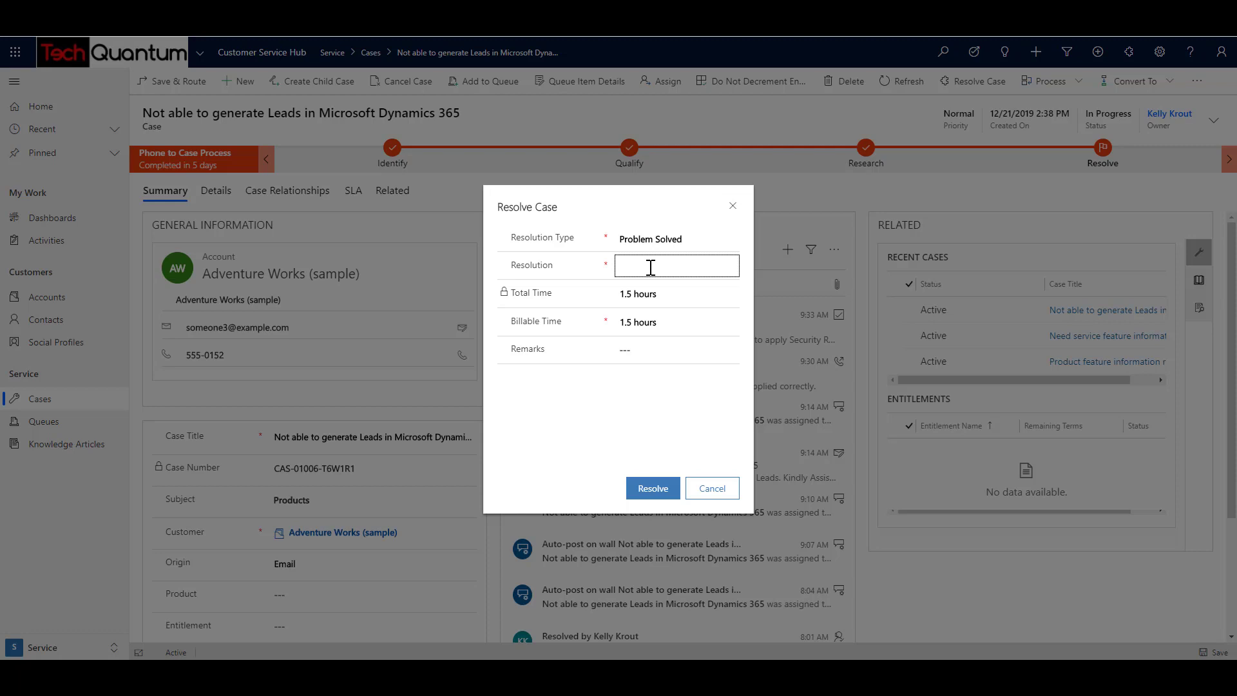
text(Online)
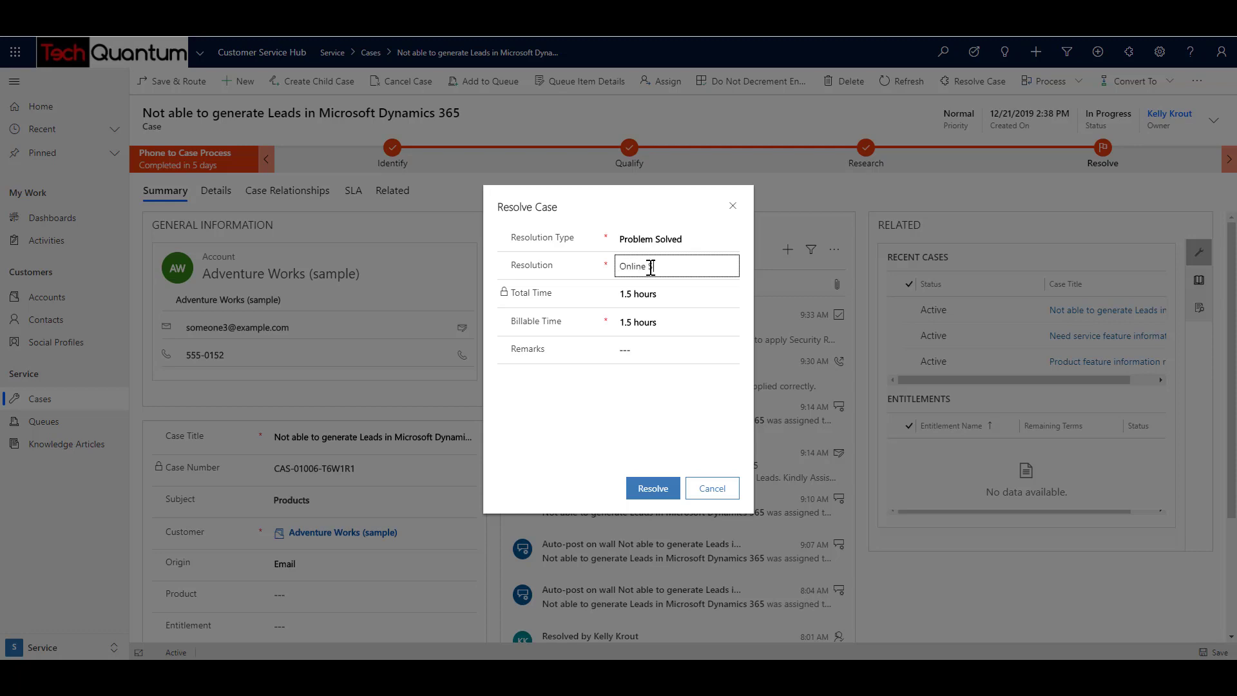
text(session wit)
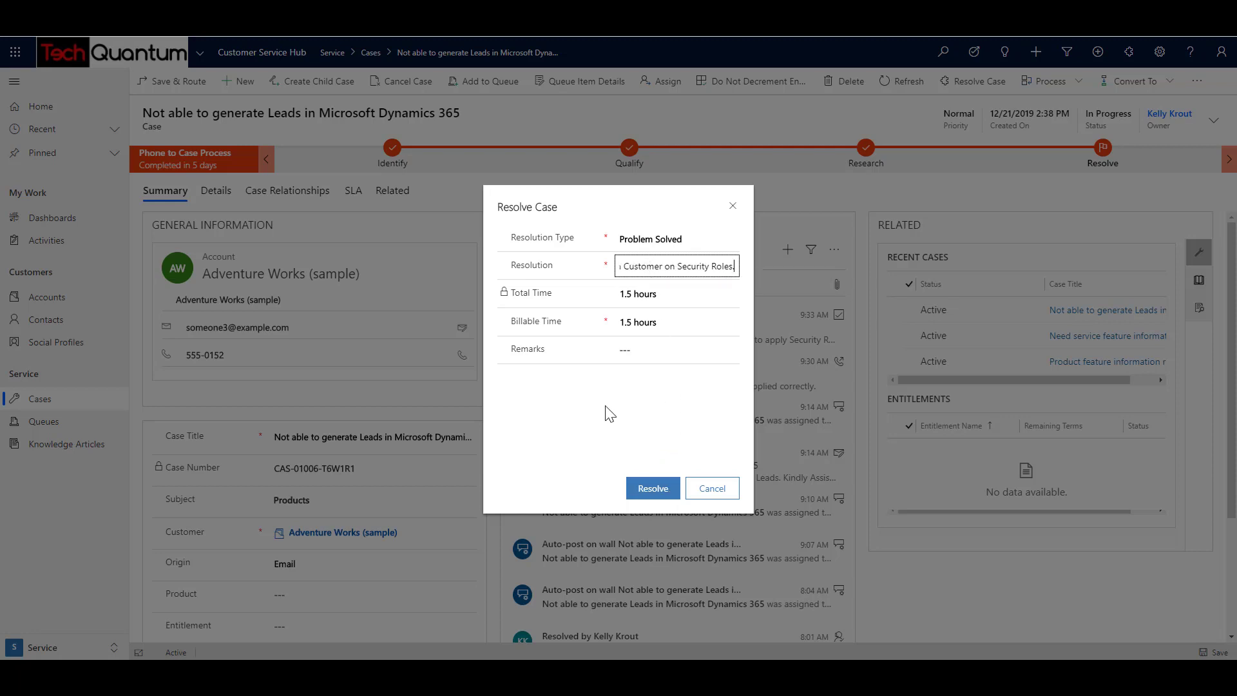
click(676, 293)
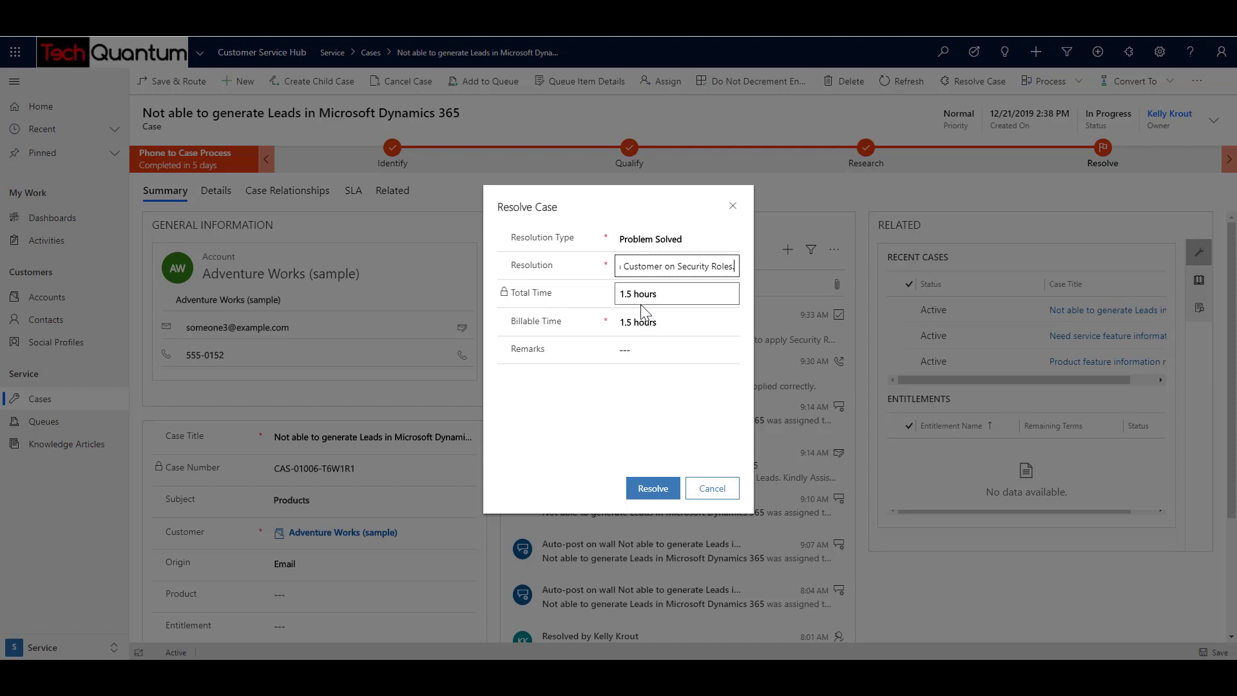
mouse_move(625, 390)
text(.)
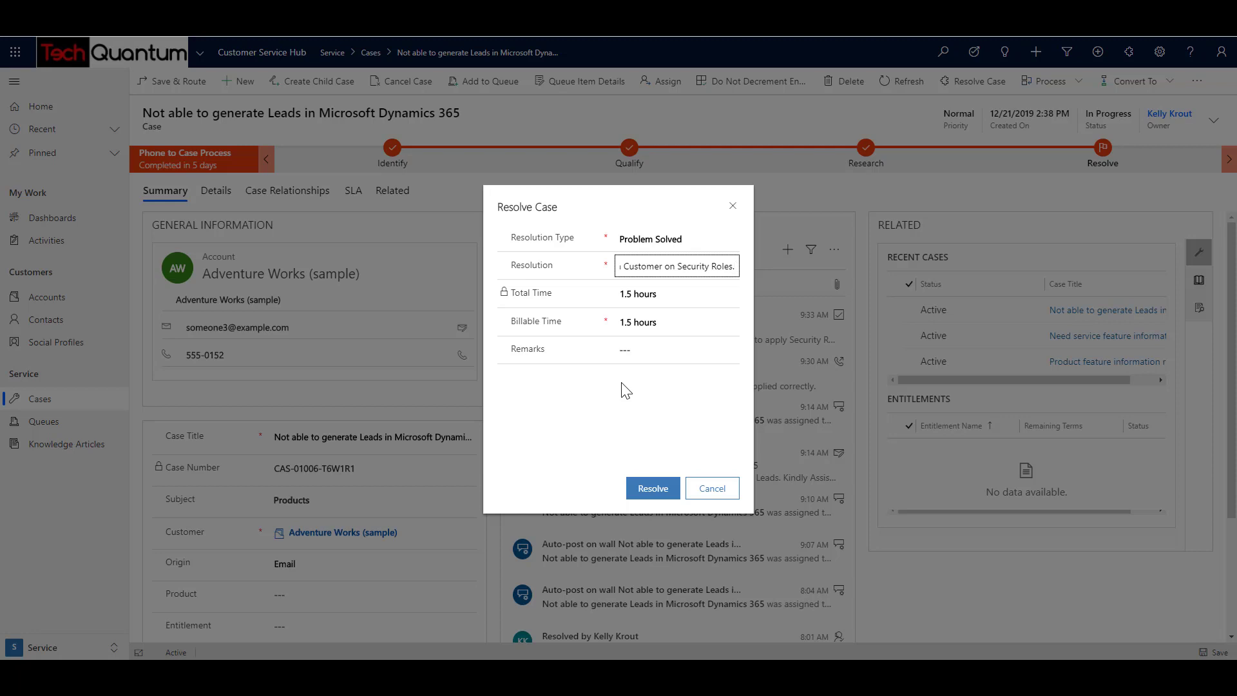
mouse_move(569, 306)
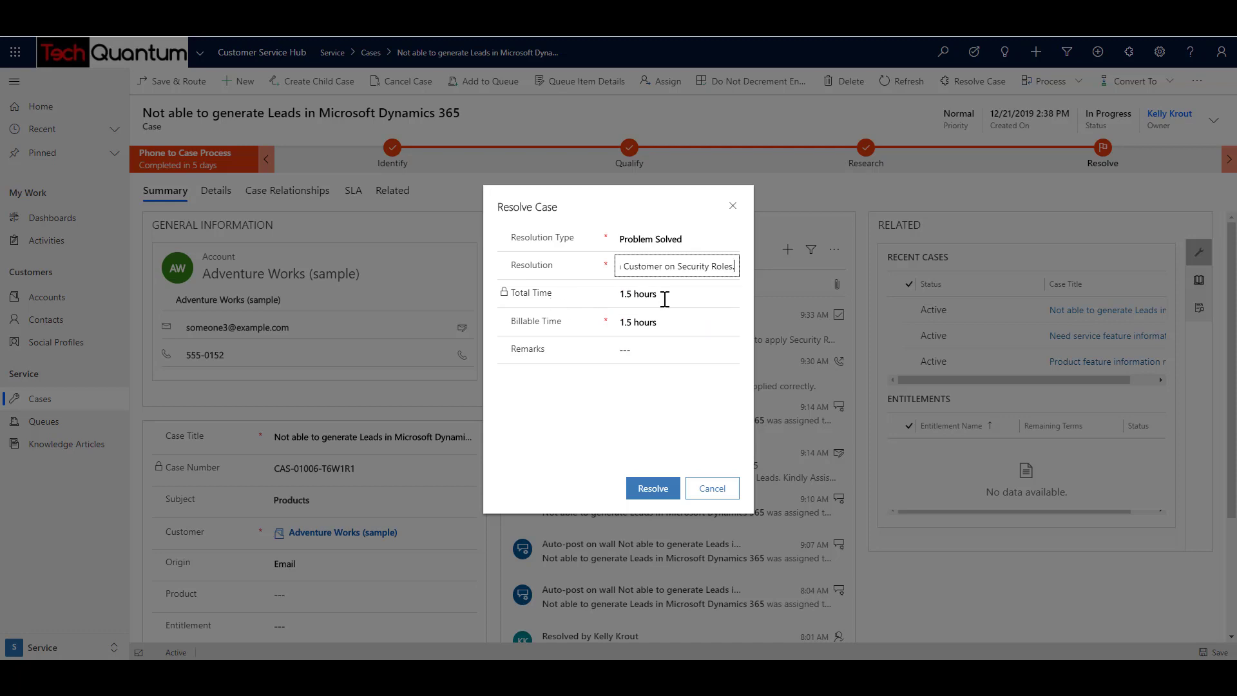
click(676, 293)
text(.)
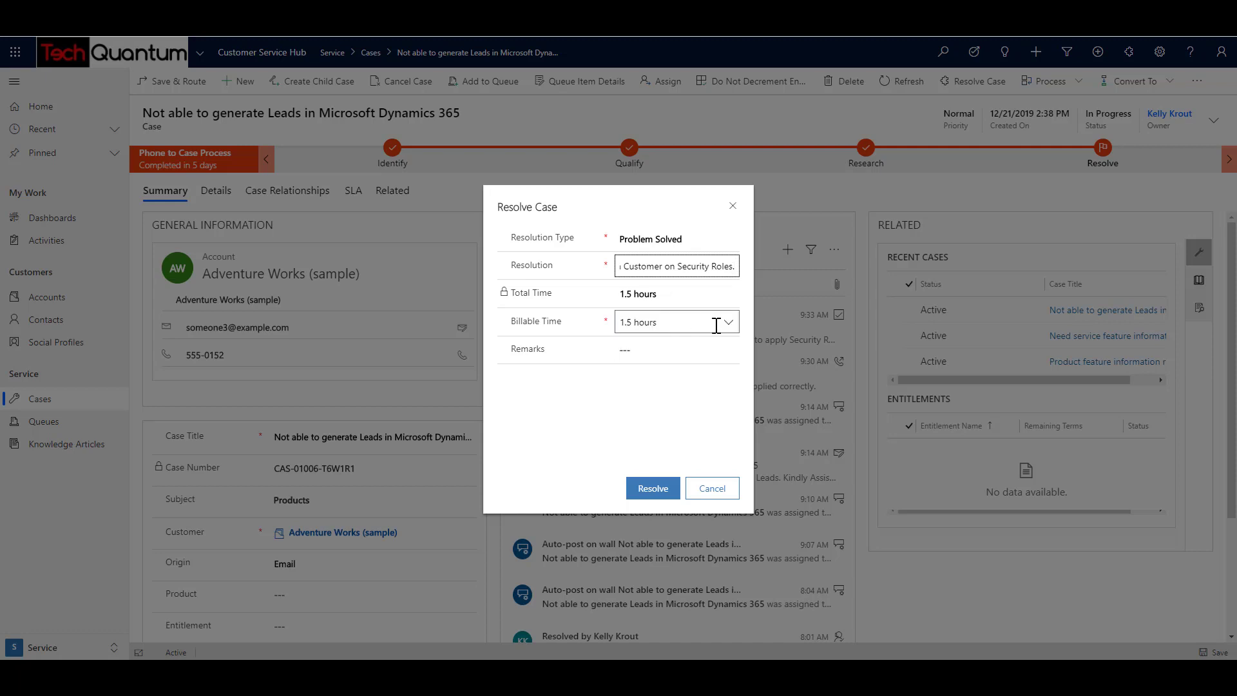
Set billable time to 2 hours, add the remark 'Case Resolved', and submit.
click(727, 322)
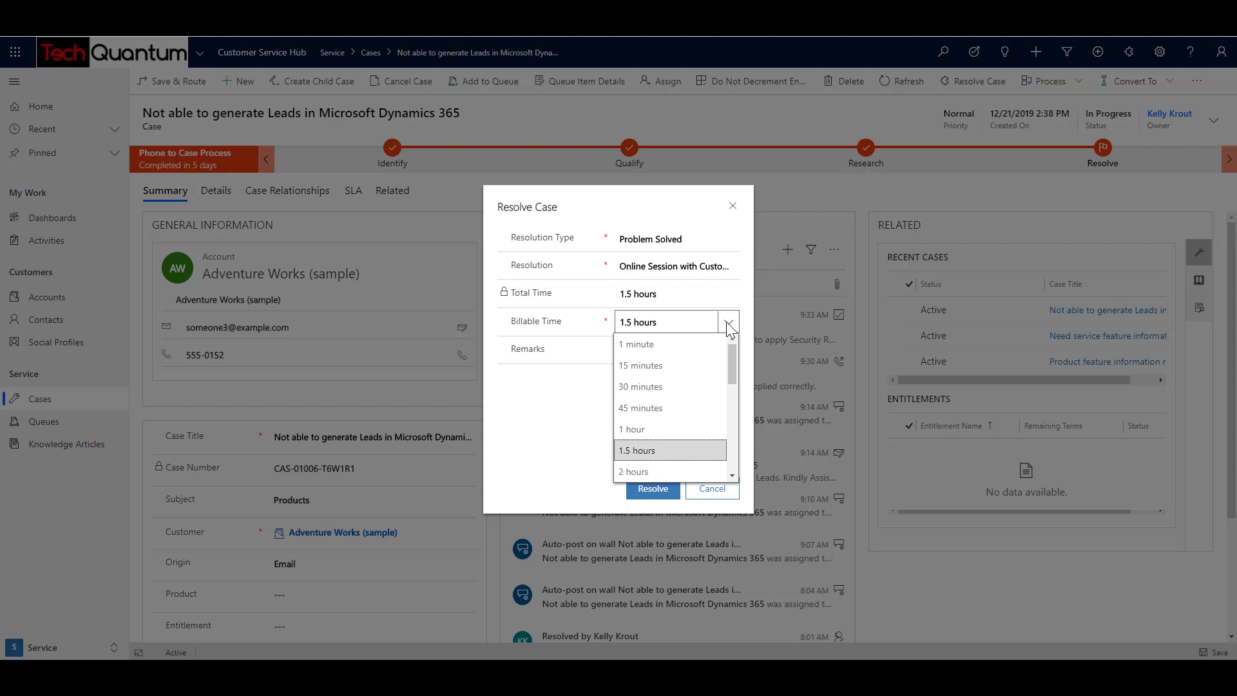
mouse_move(716, 365)
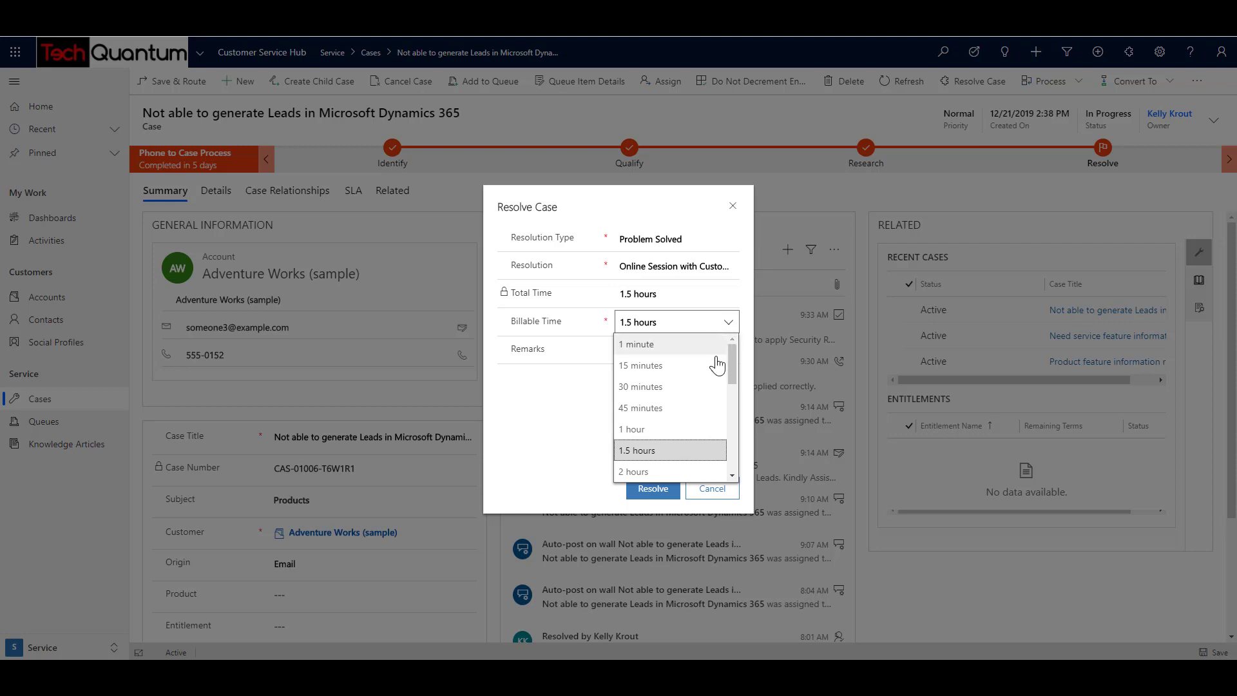
click(633, 471)
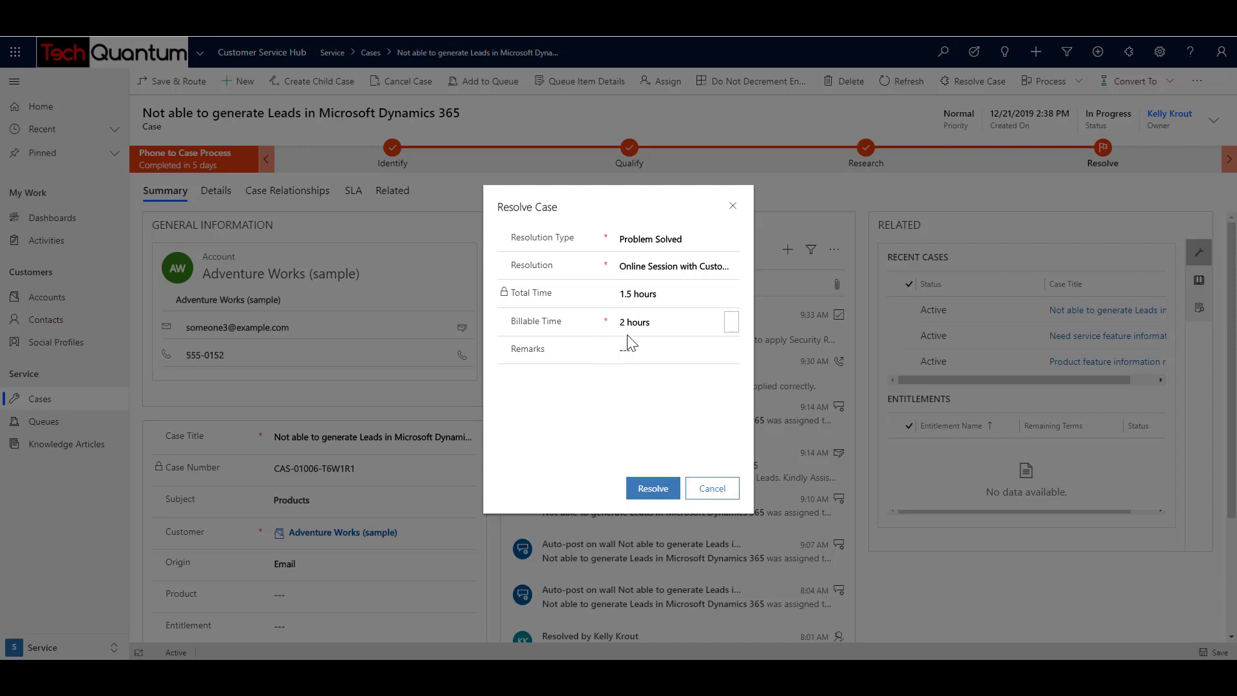
click(675, 349)
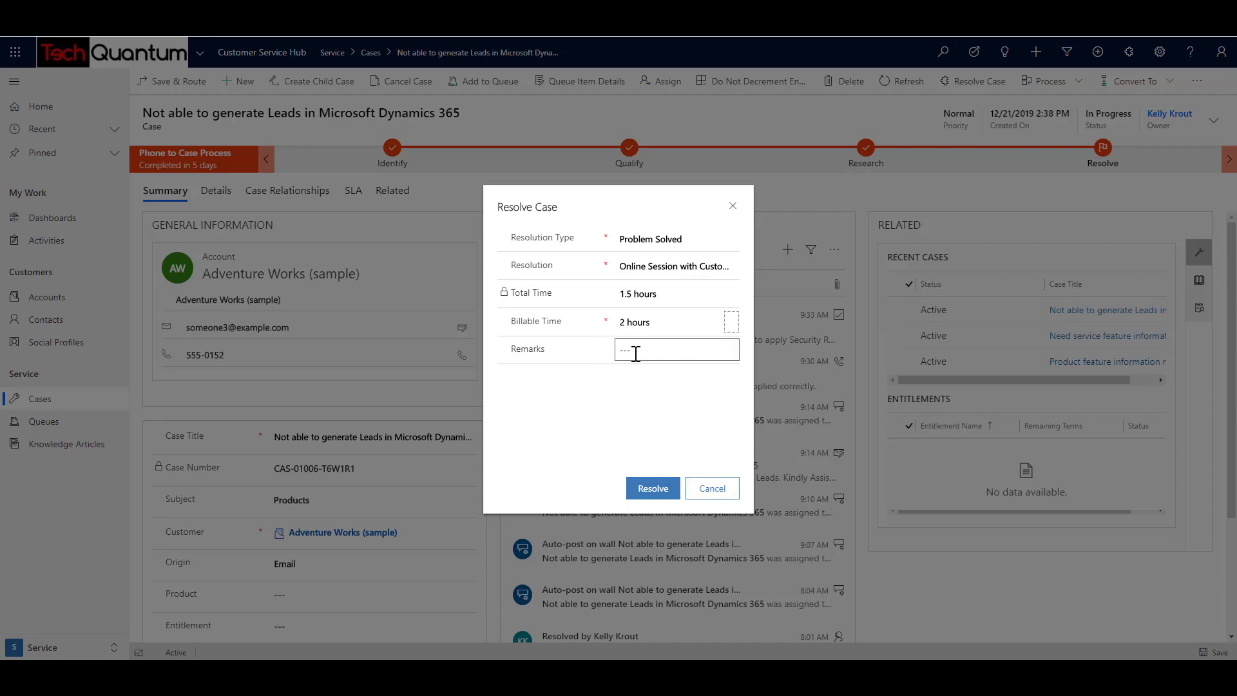
text(Case R)
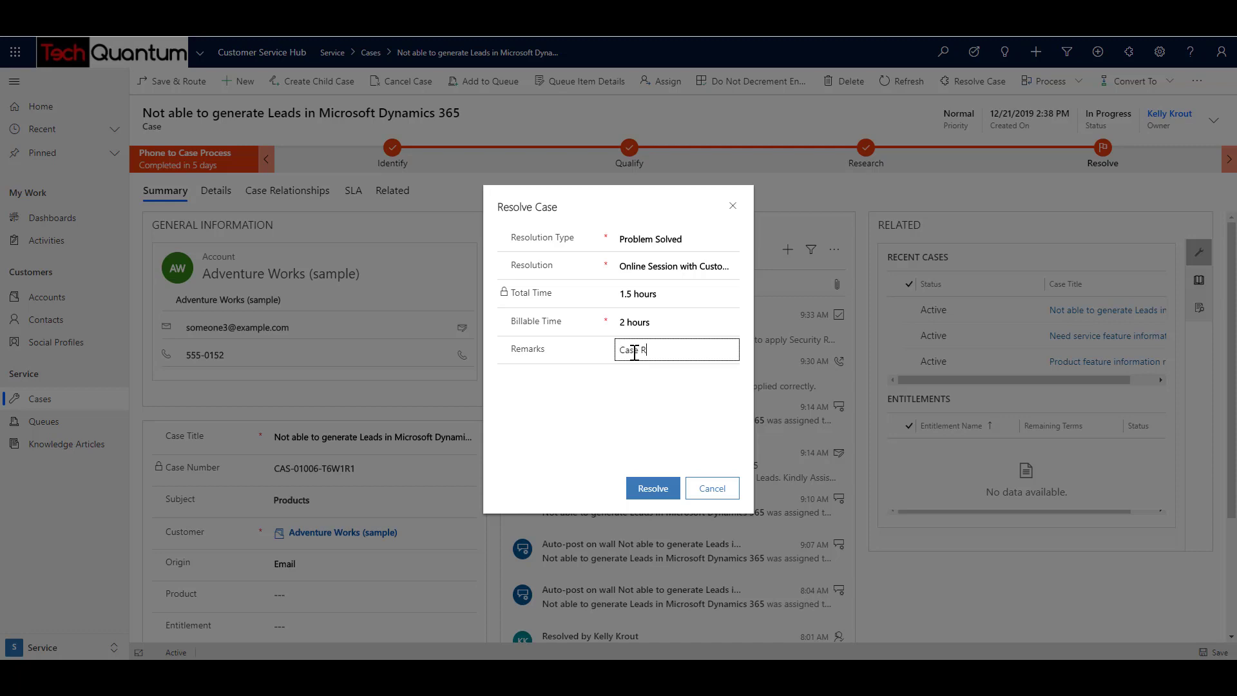
text(esolved.)
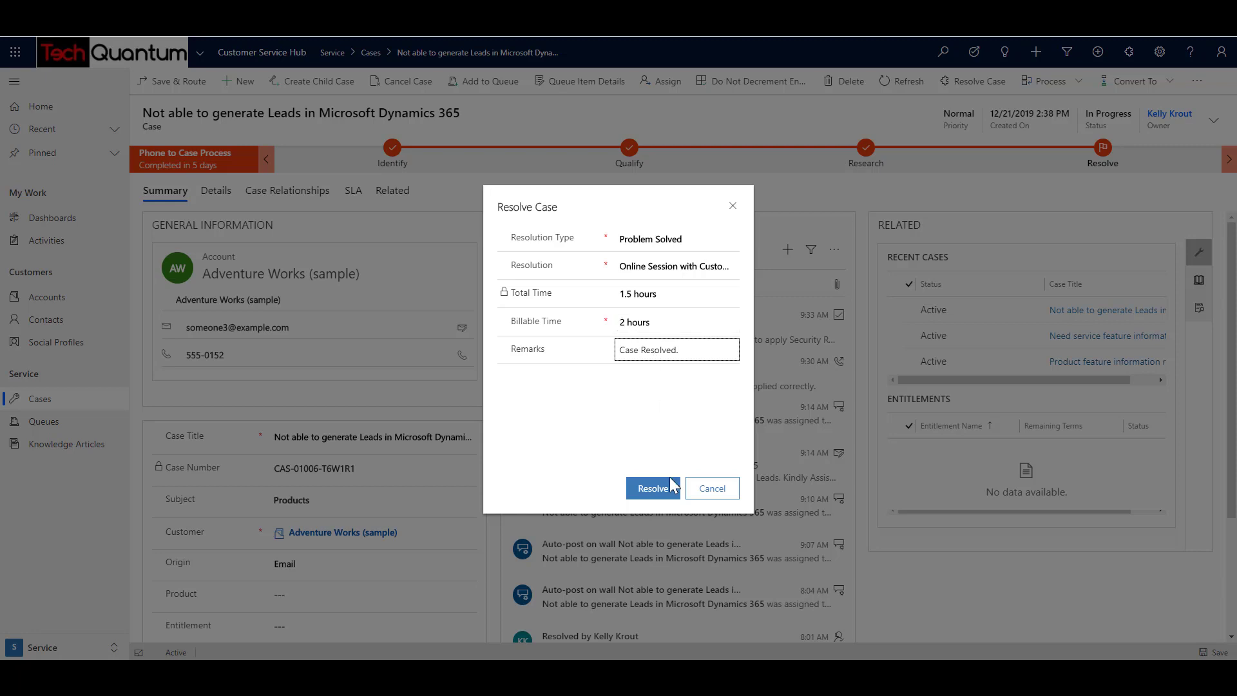
click(652, 488)
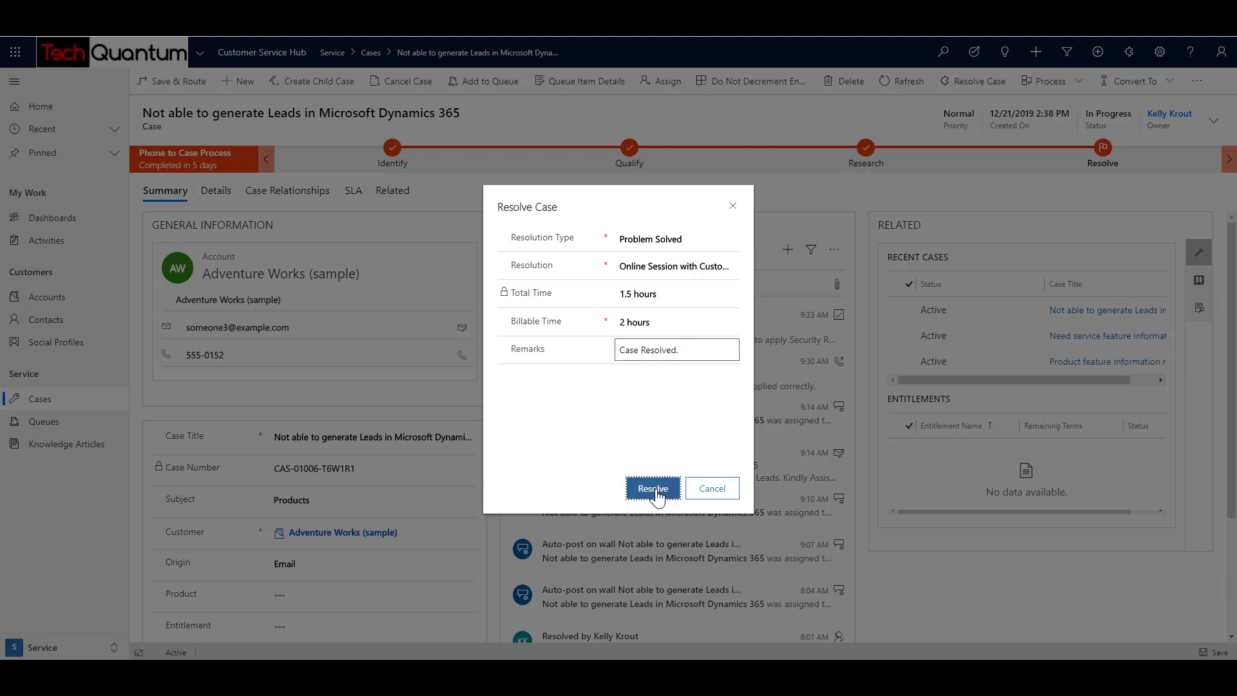
Resolve the case as Problem Solved so the form turns read-only.
click(652, 487)
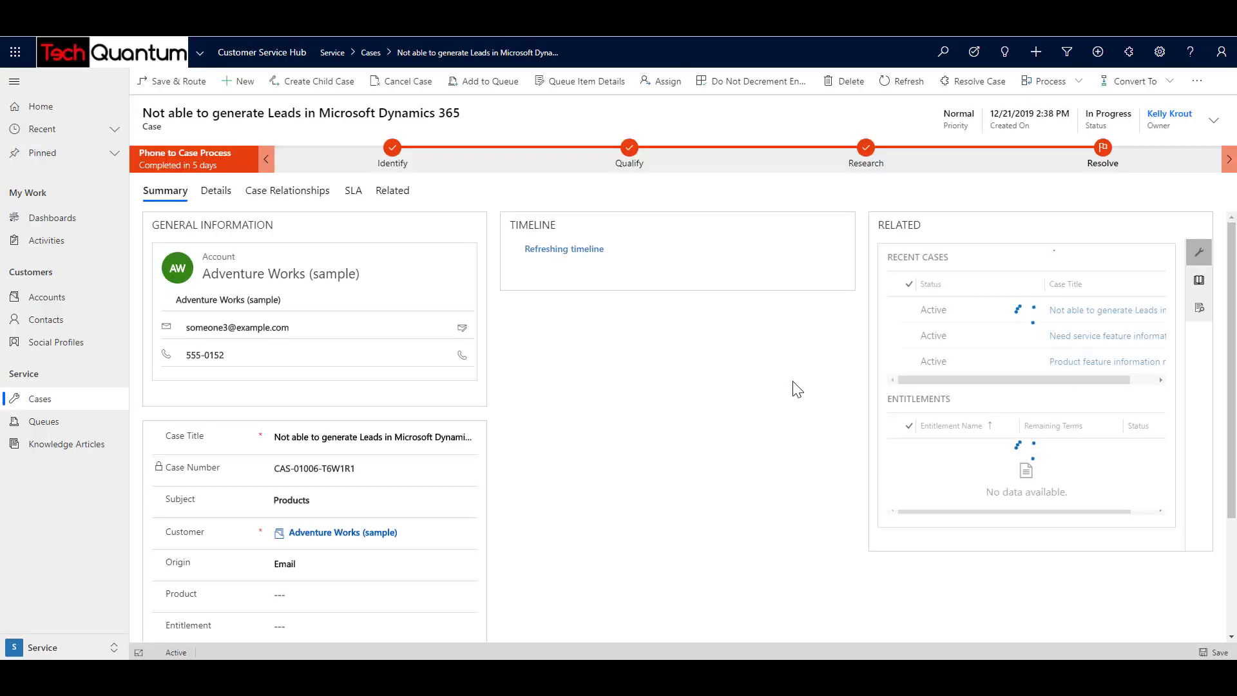
mouse_move(920, 284)
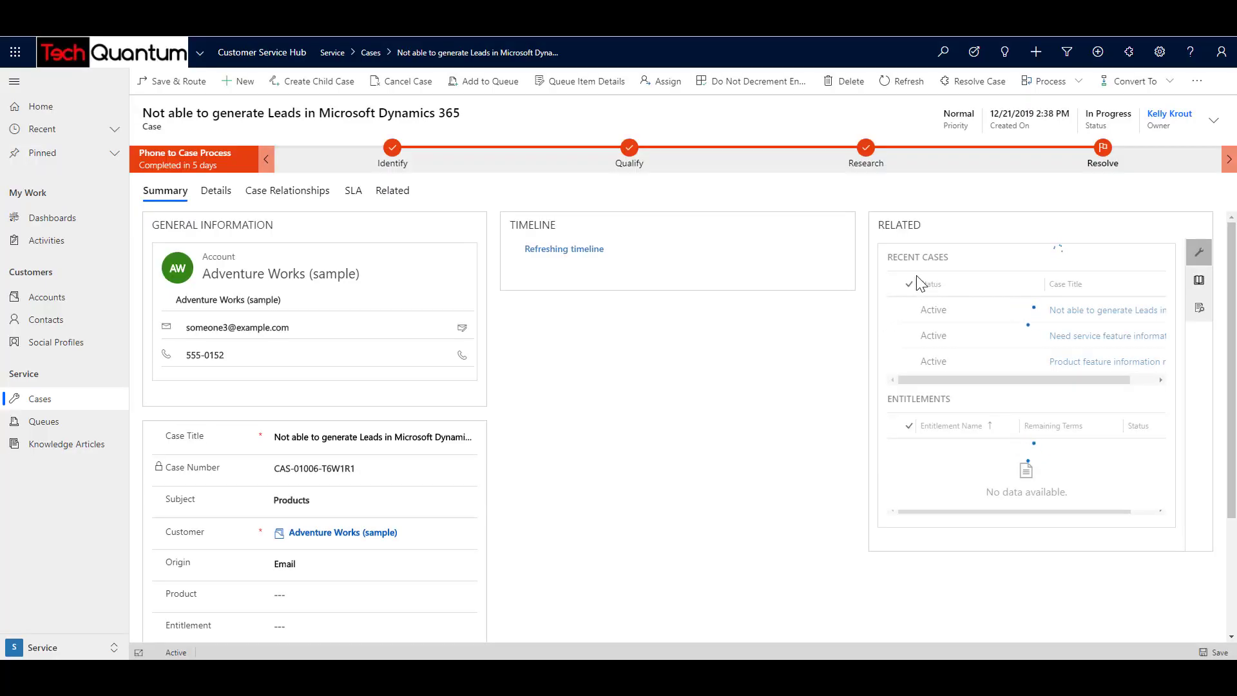
click(973, 80)
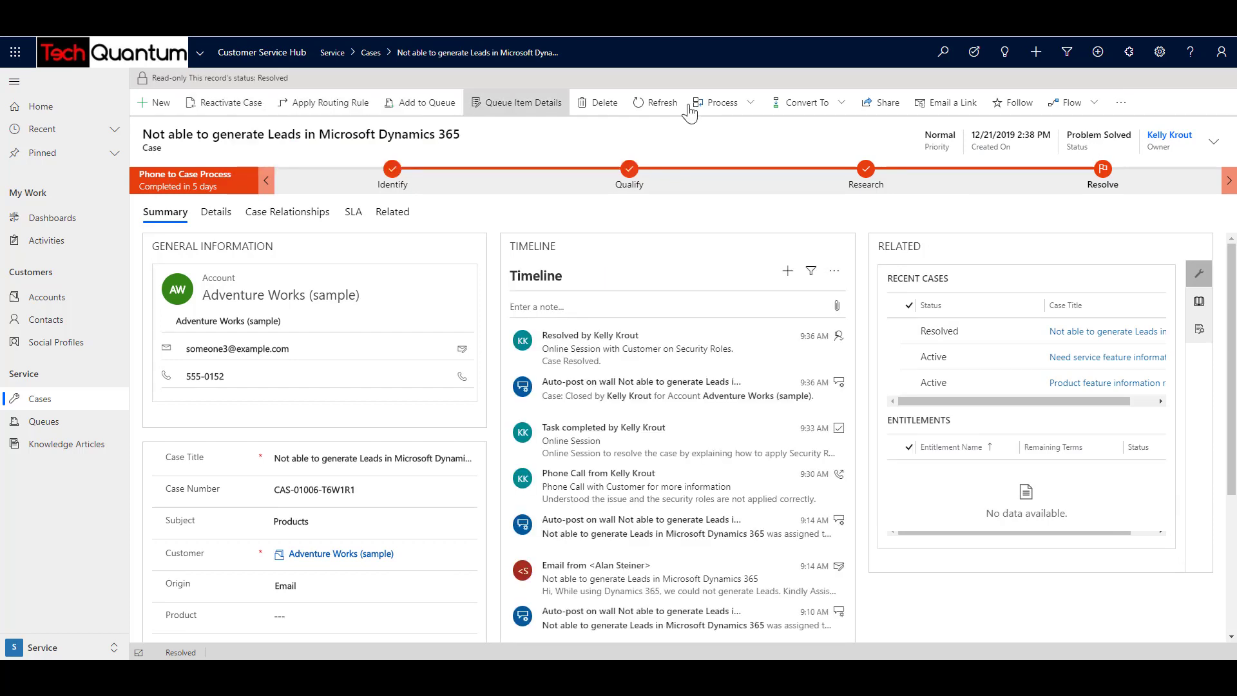
mouse_move(158, 83)
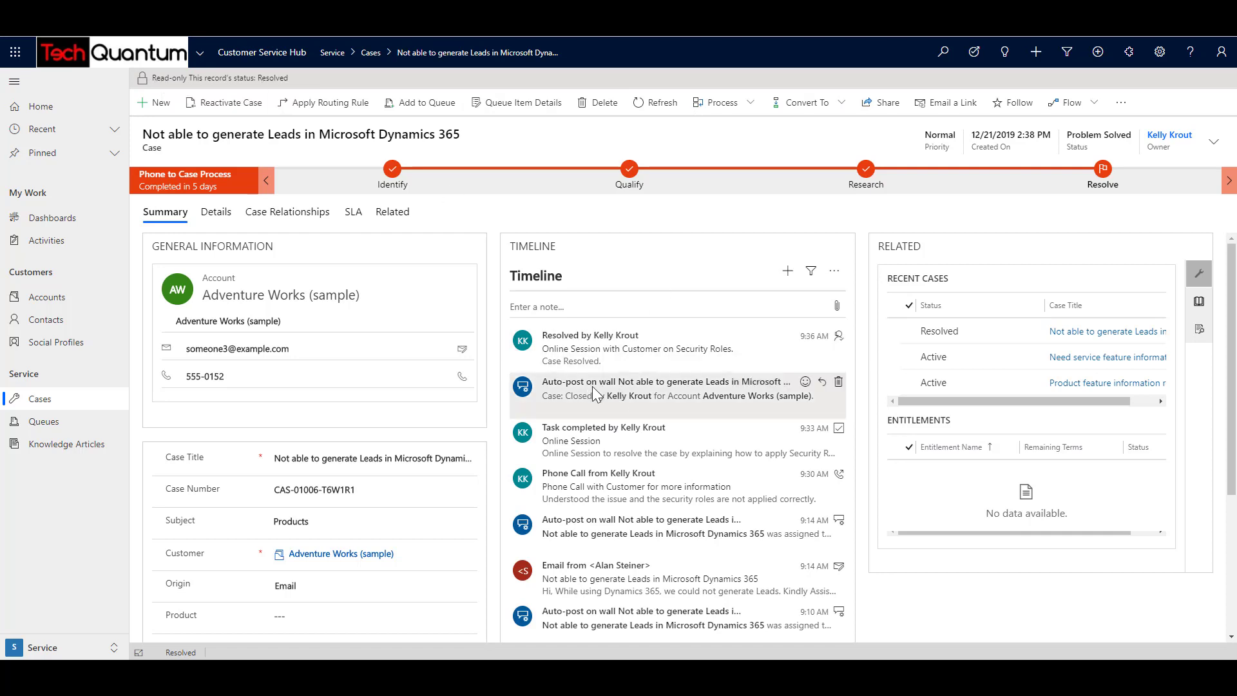
mouse_move(489, 217)
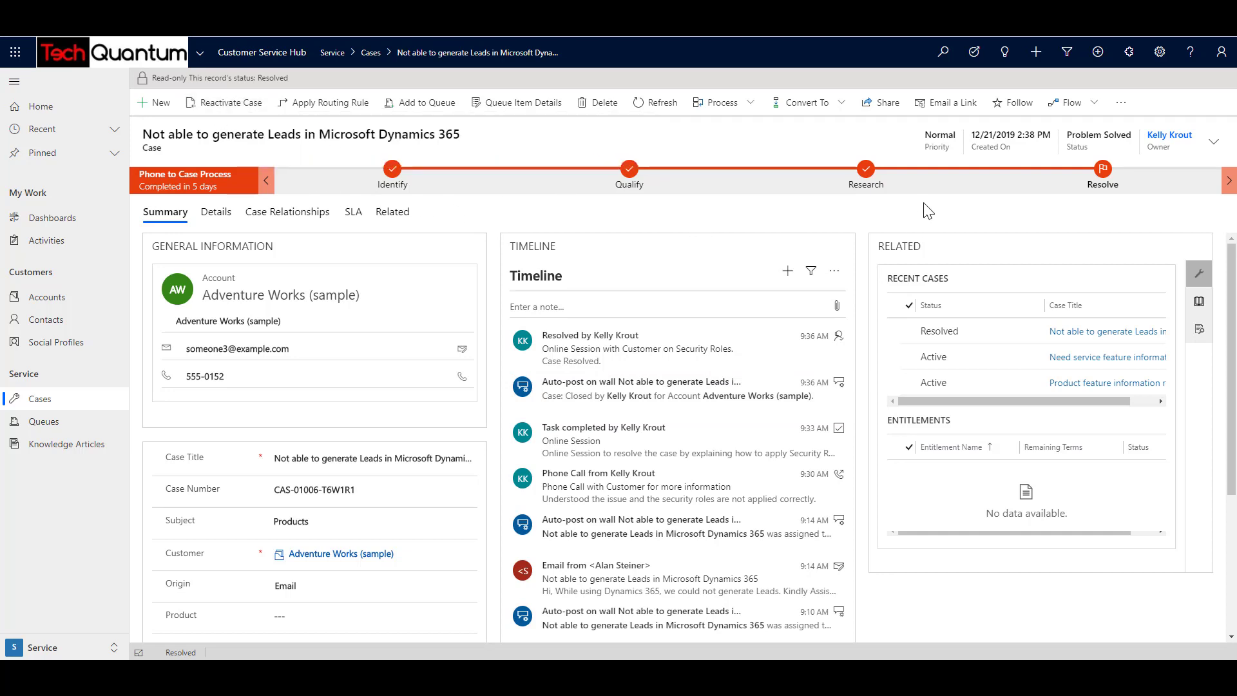
mouse_move(391, 171)
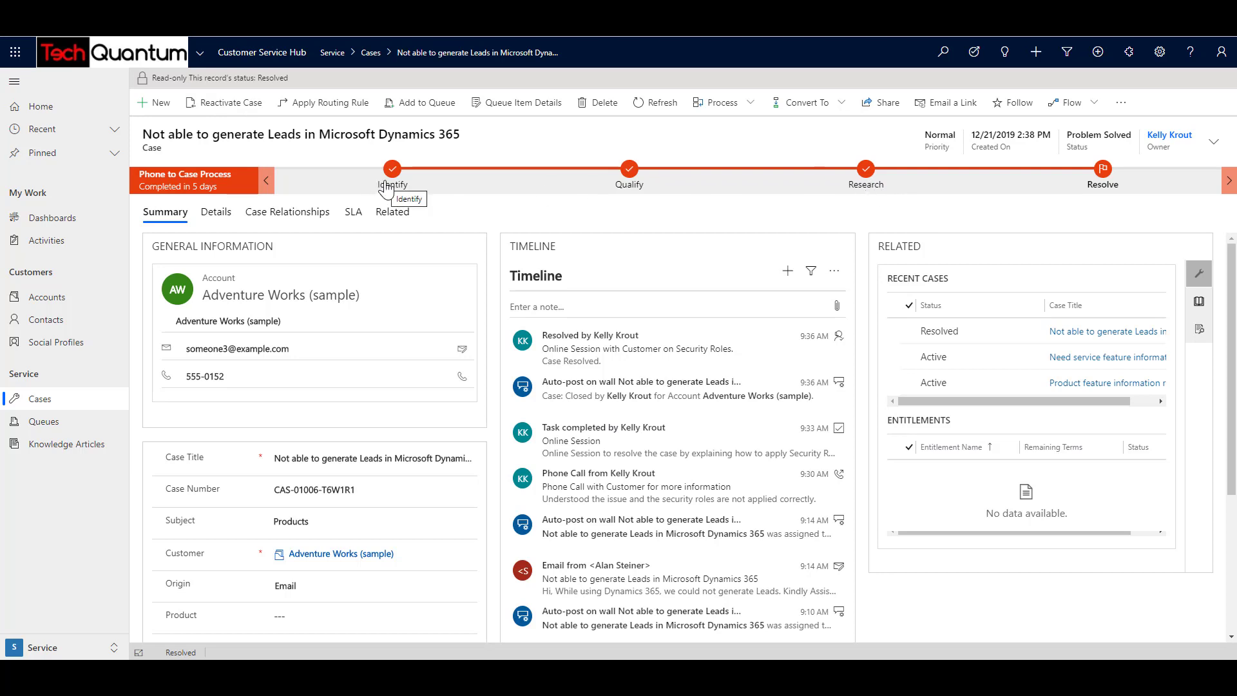
mouse_move(560, 214)
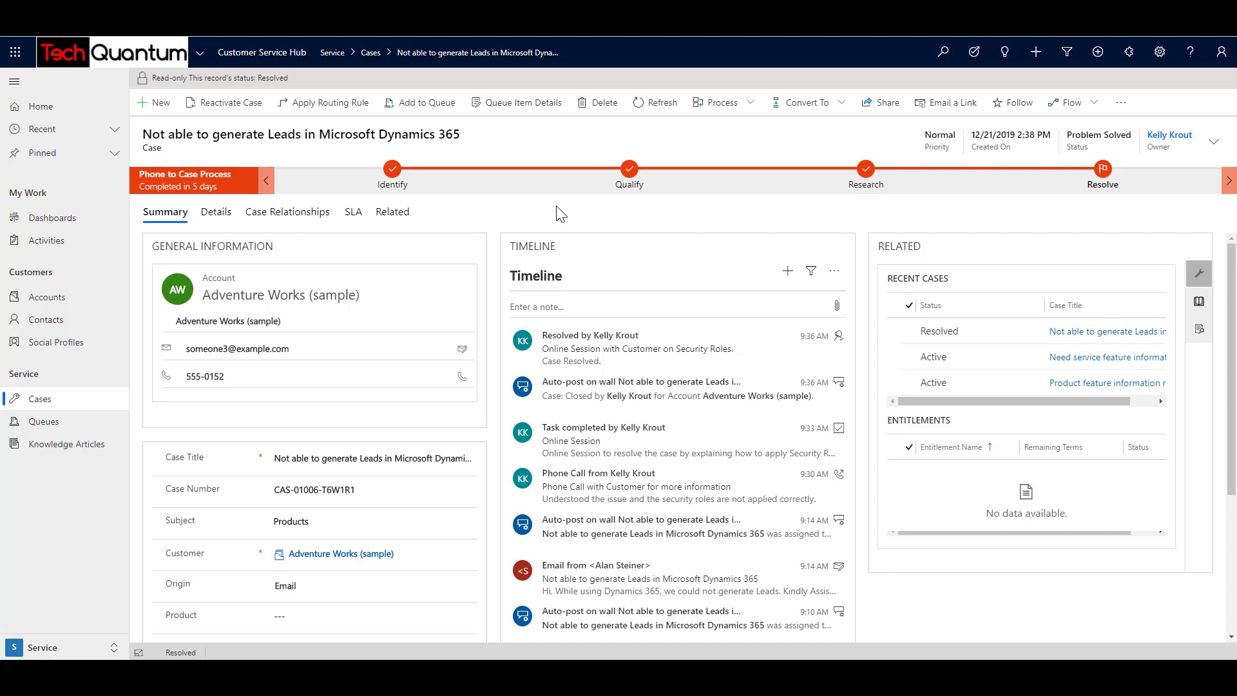
mouse_move(614, 375)
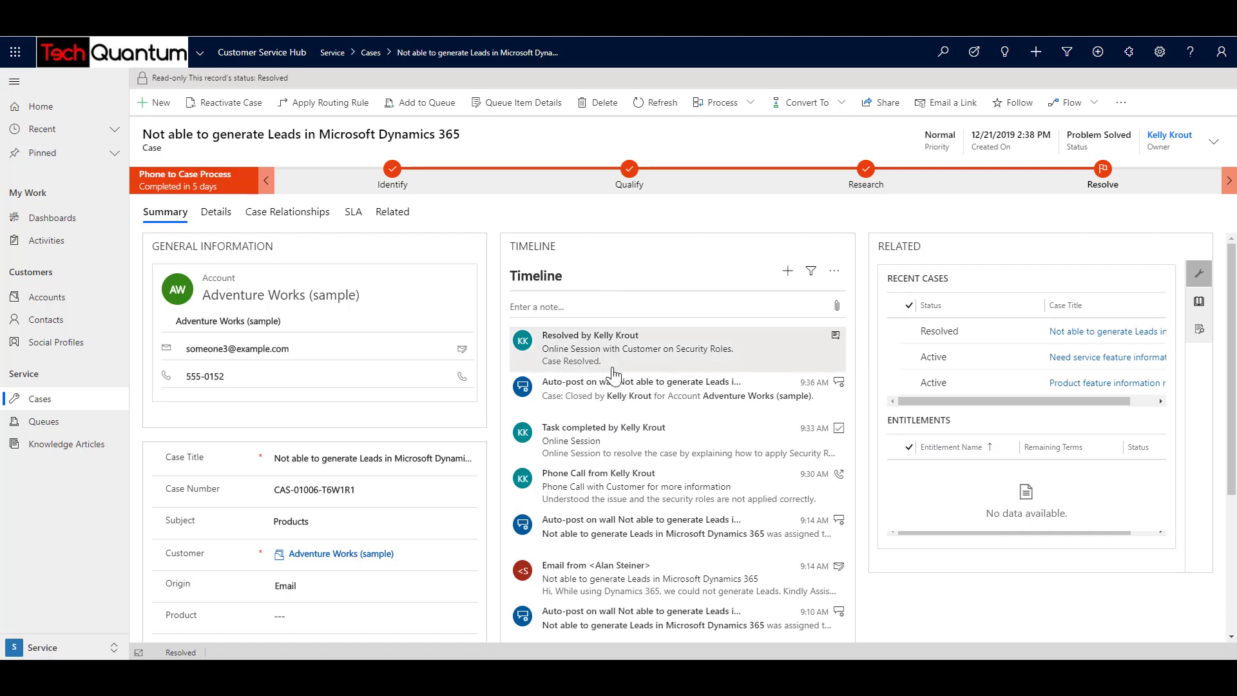
mouse_move(592, 438)
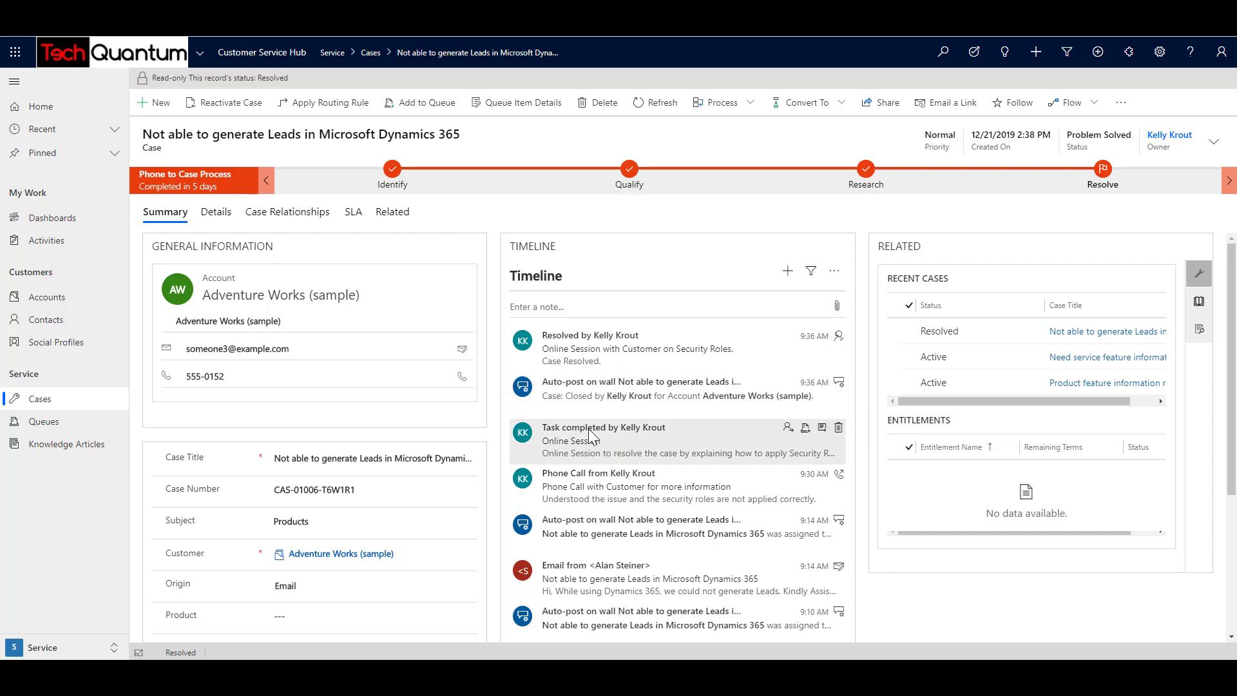